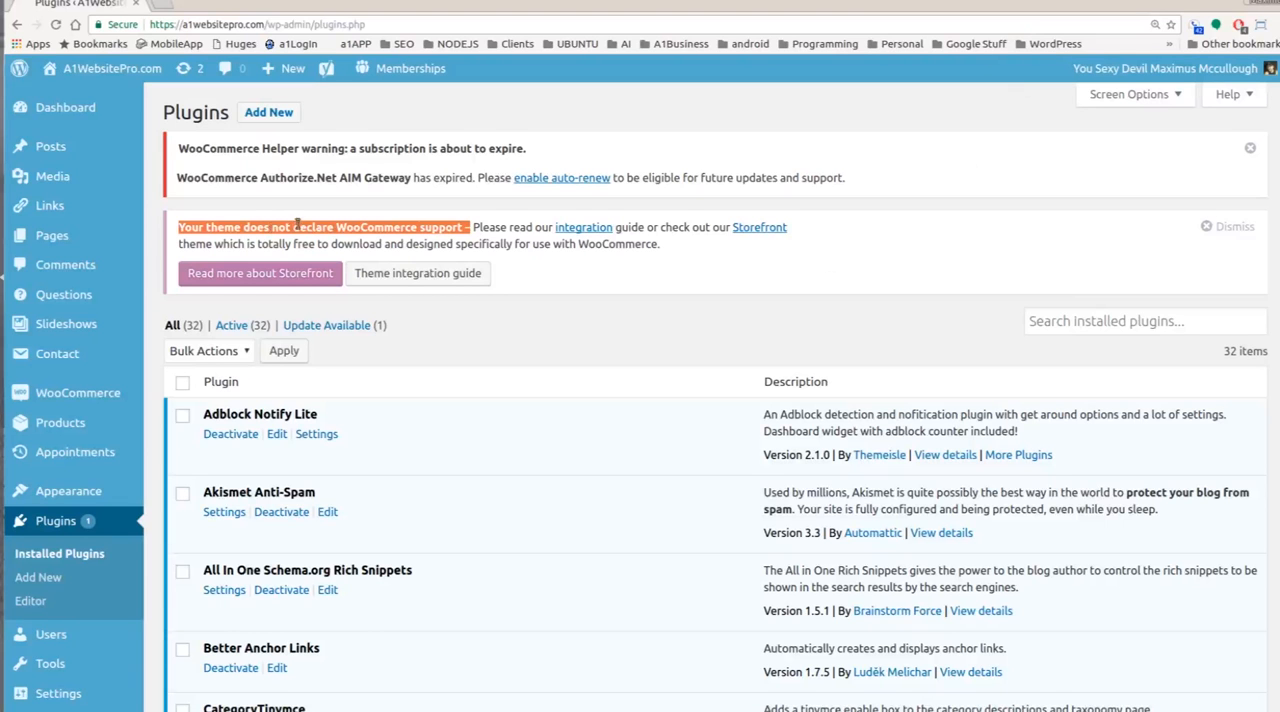
mouse_move(396, 240)
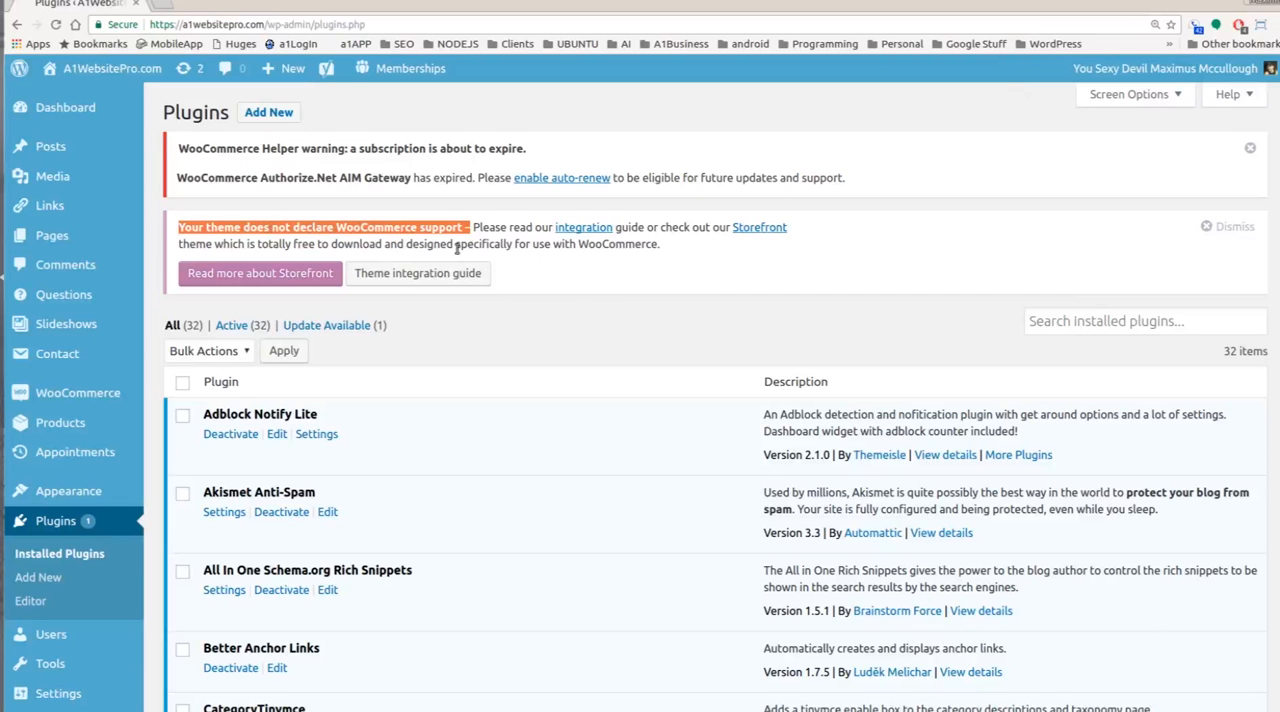
mouse_move(740, 282)
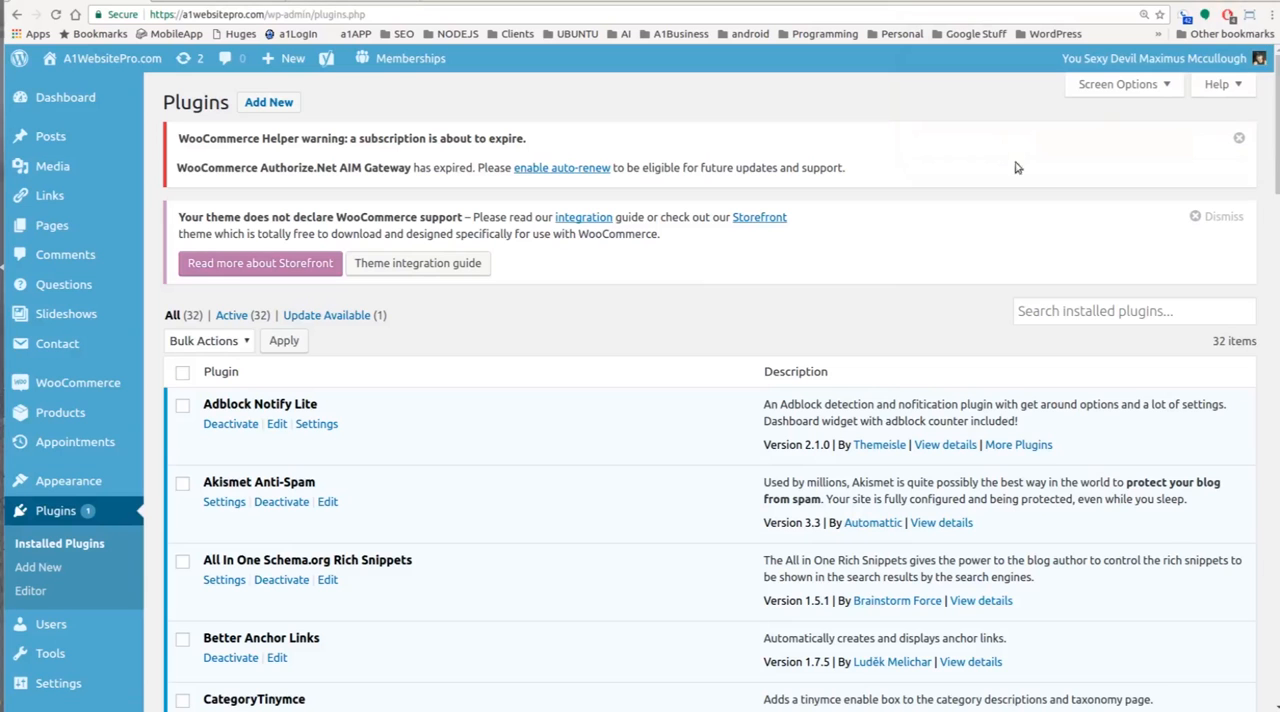
mouse_move(650, 376)
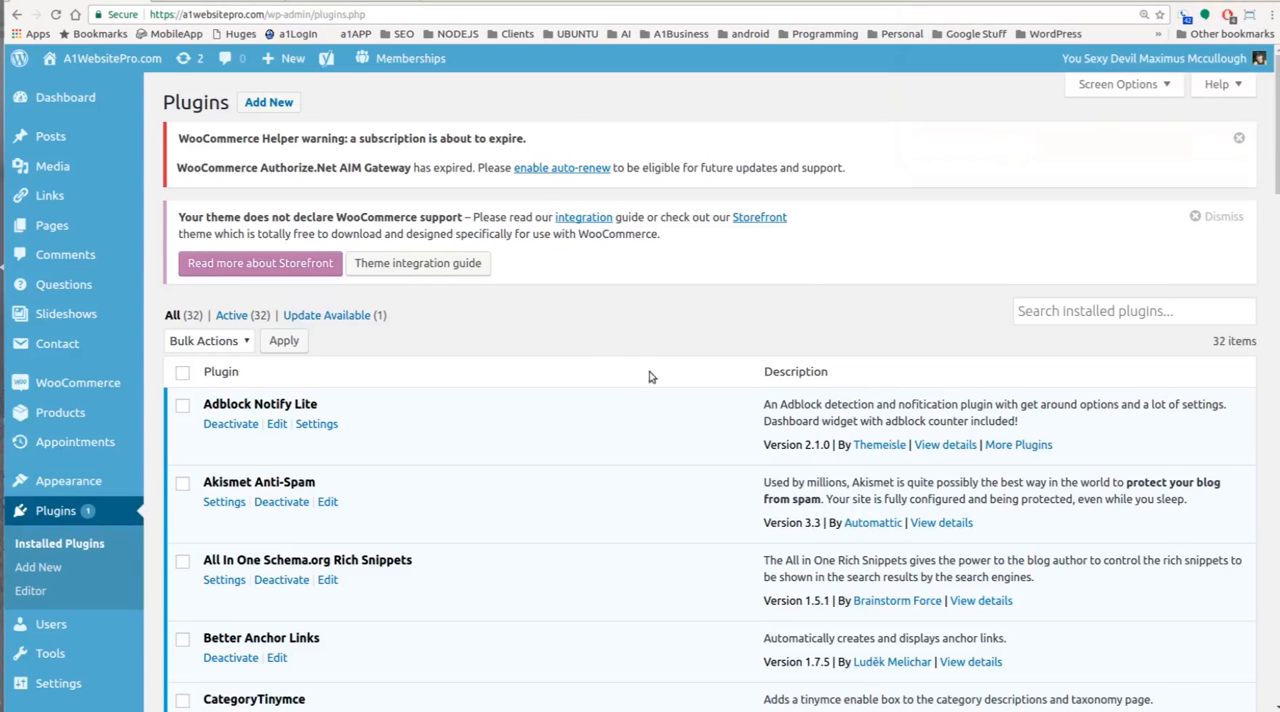
mouse_move(500, 230)
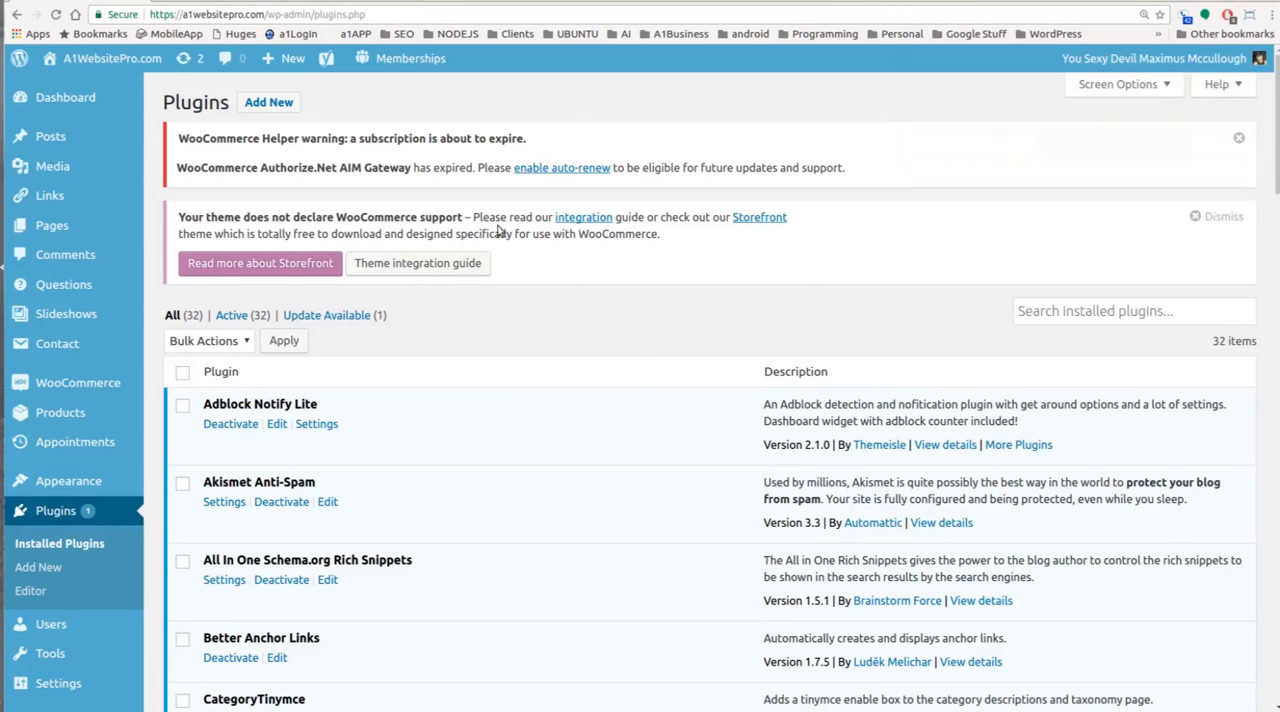
mouse_move(584, 216)
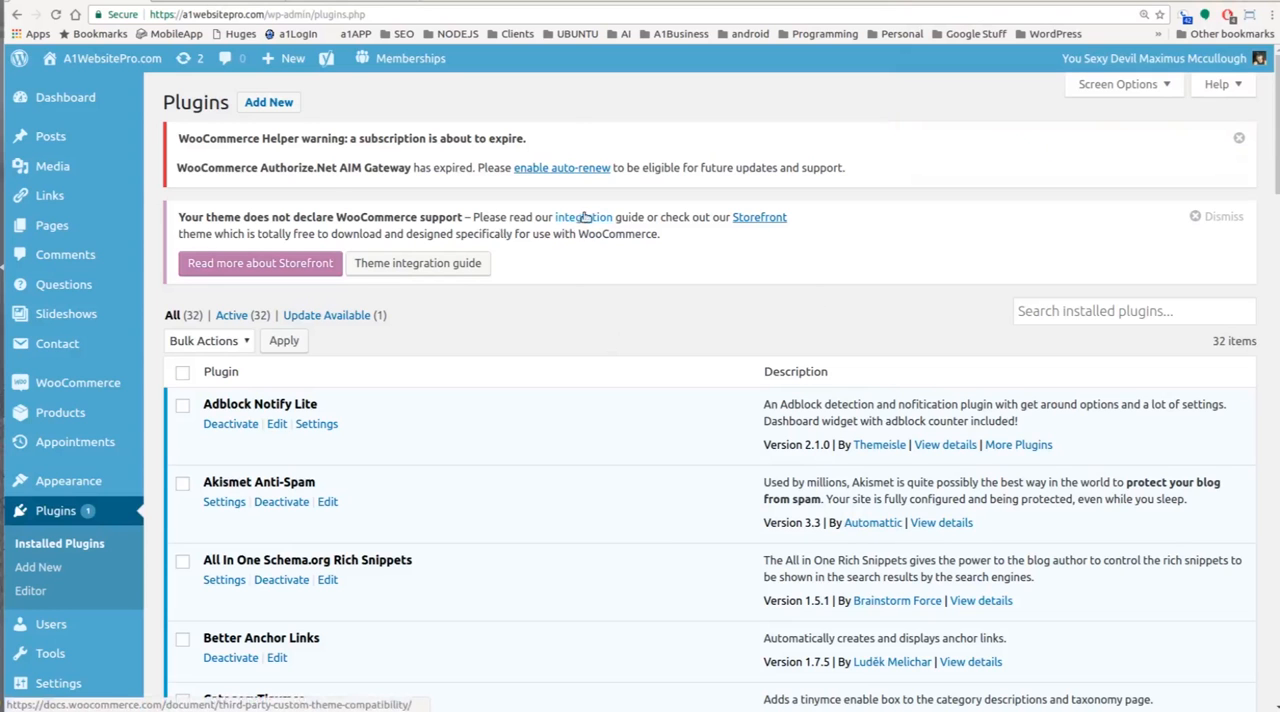
mouse_move(584, 216)
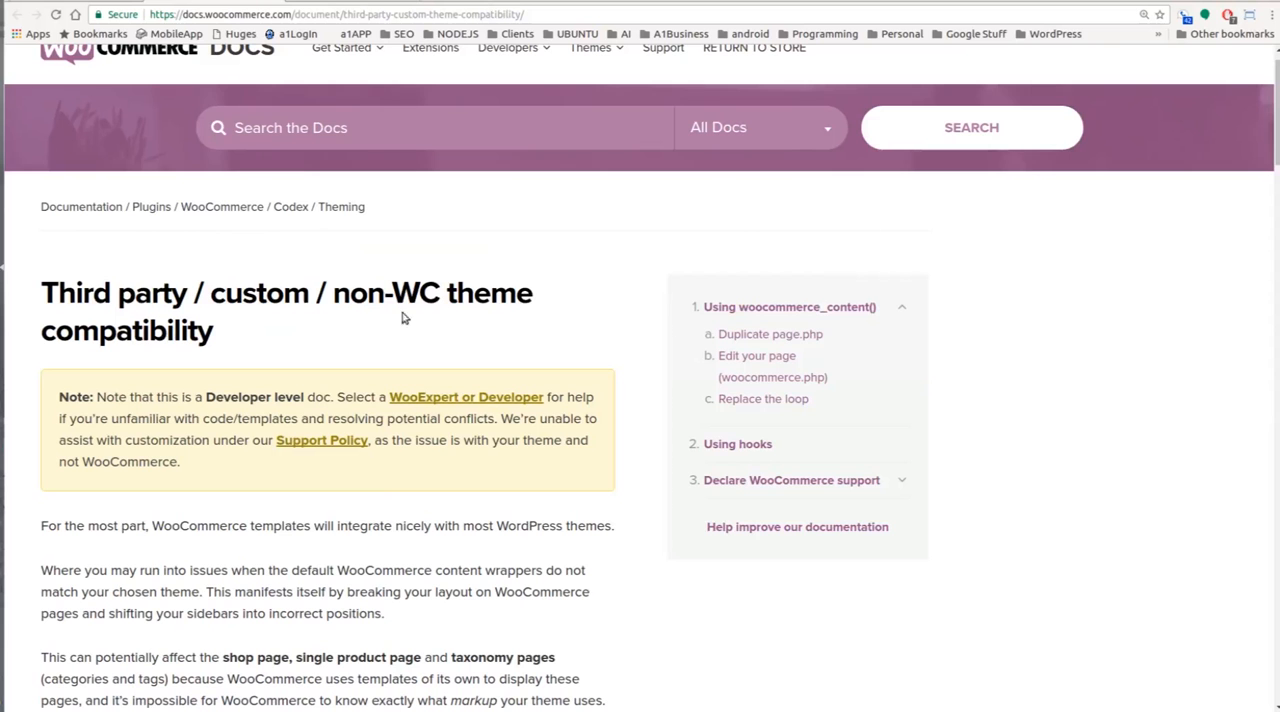
Step: Scroll down through the WooCommerce docs before switching to FileZilla
scroll(down, 3)
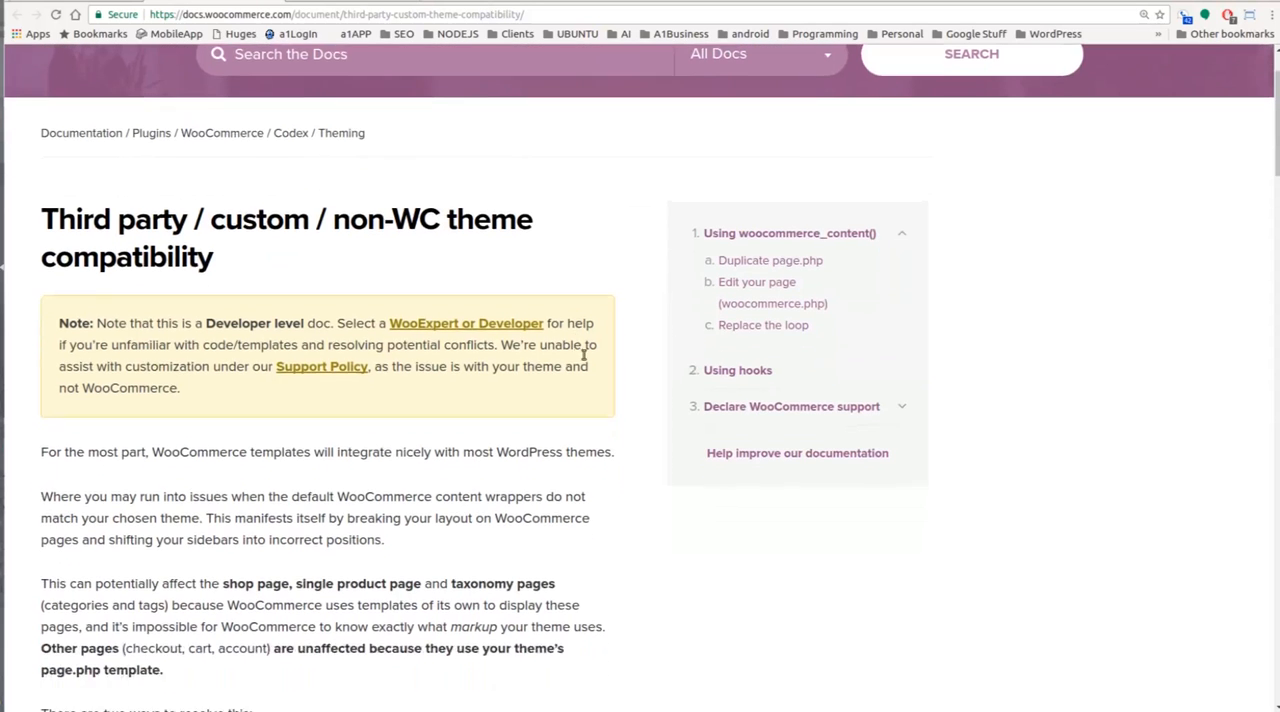
scroll(down, 3)
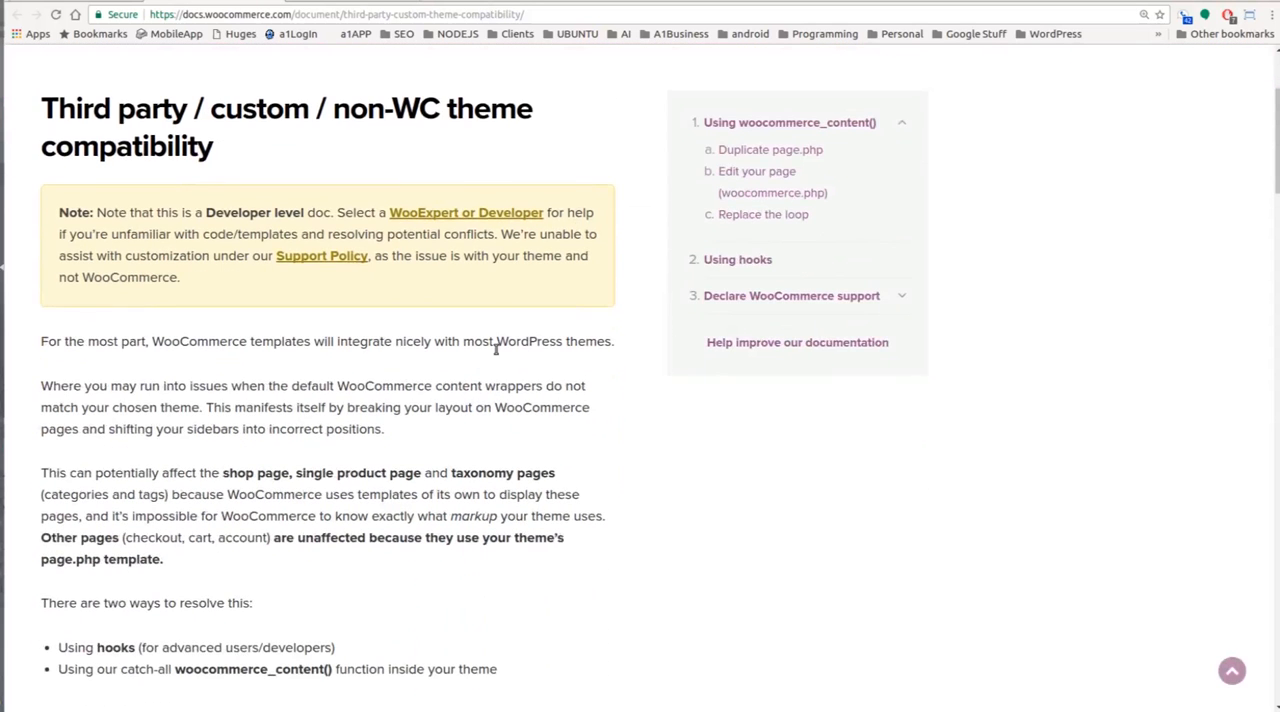
scroll(down, 3)
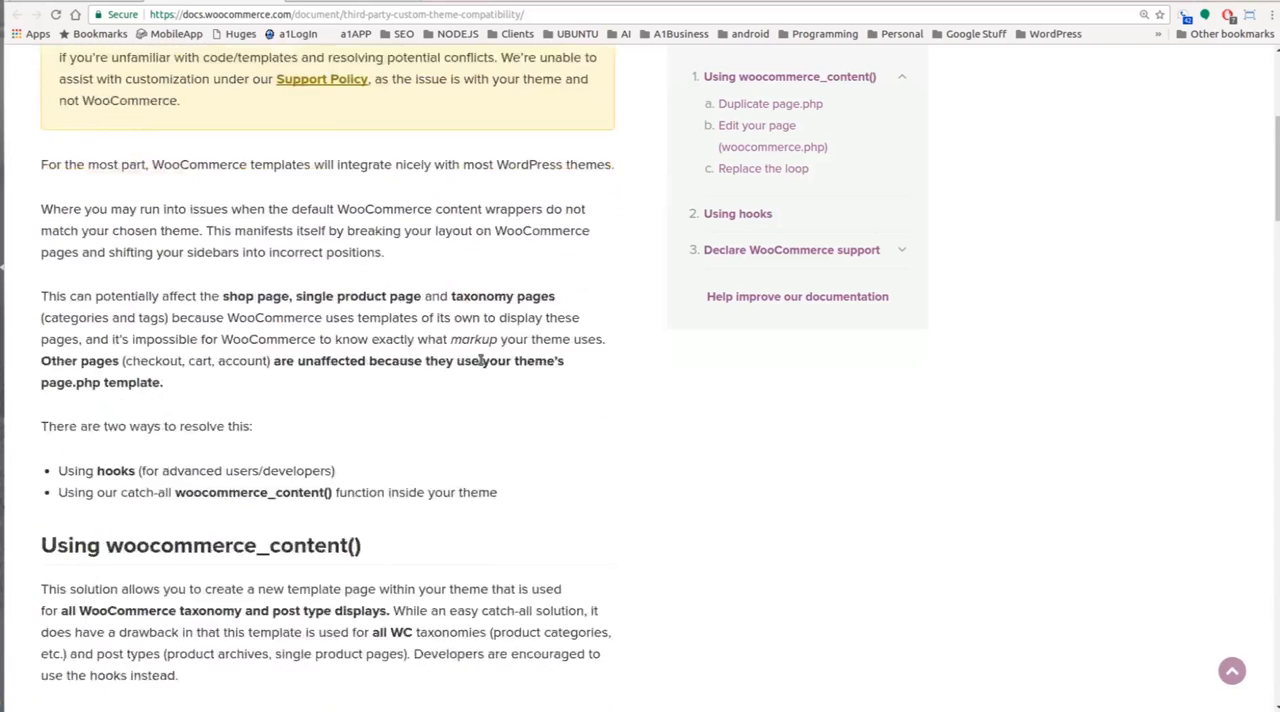
scroll(down, 3)
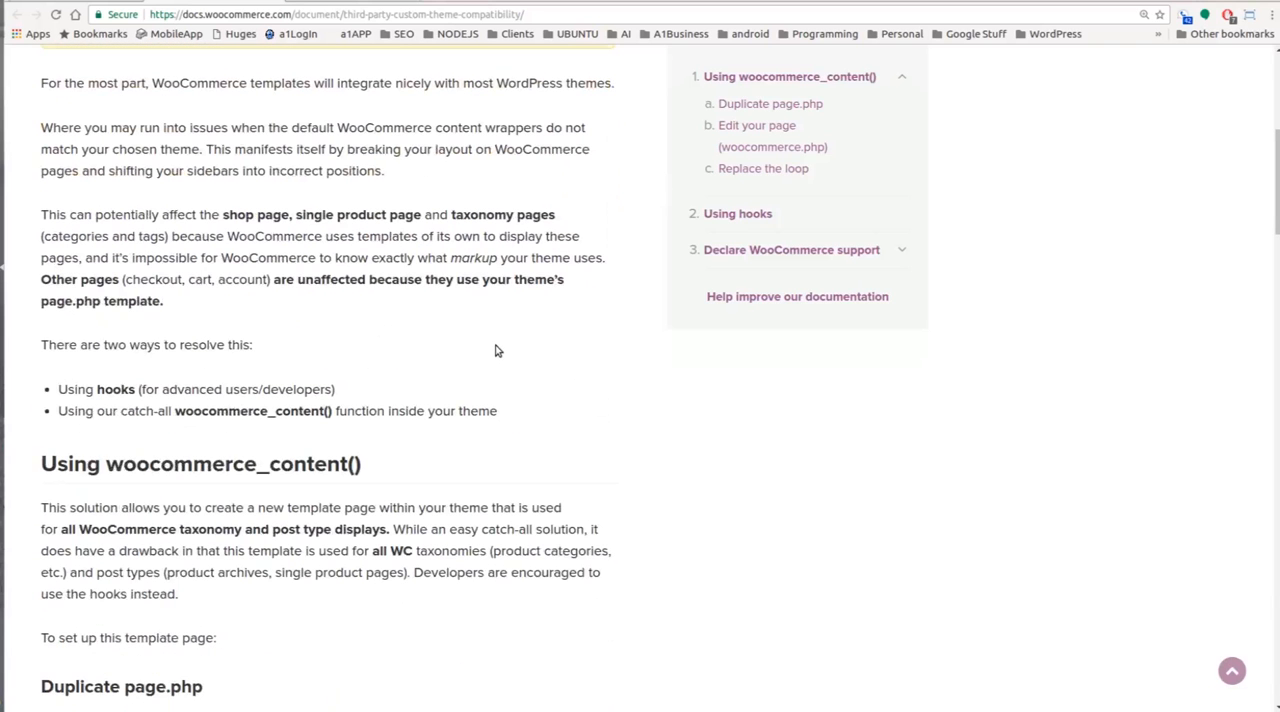
mouse_move(334, 348)
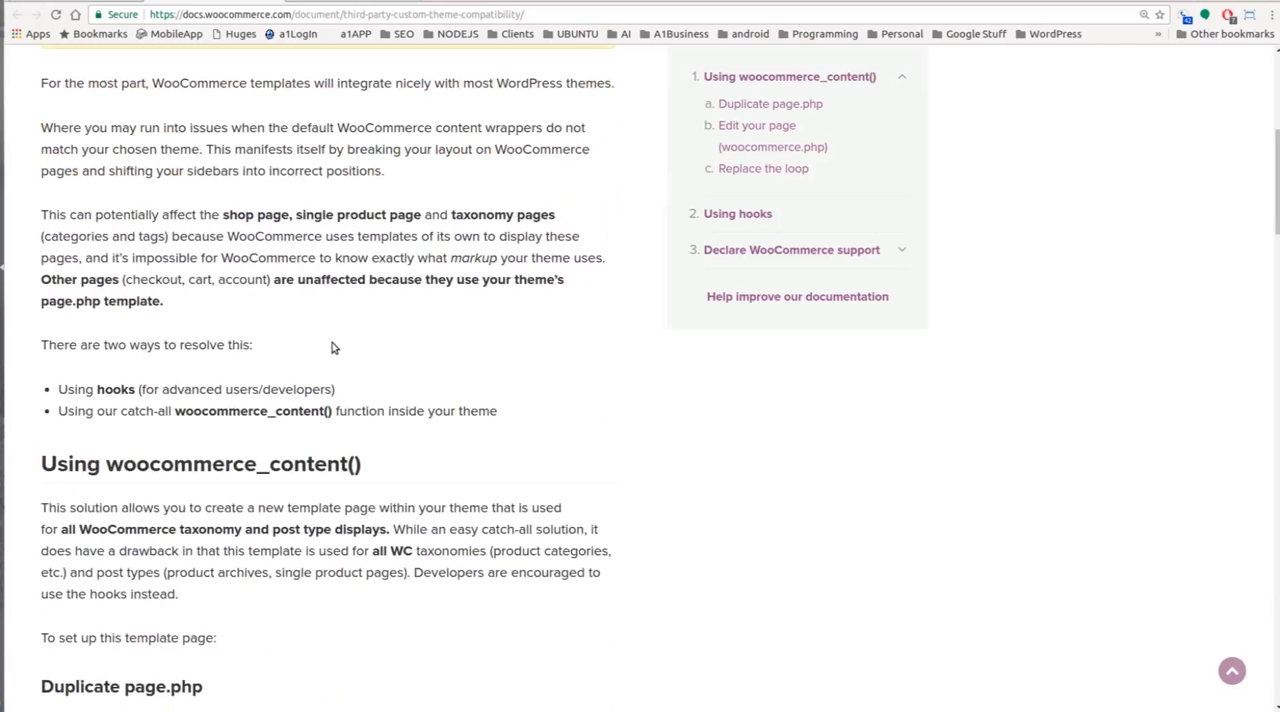
scroll(down, 3)
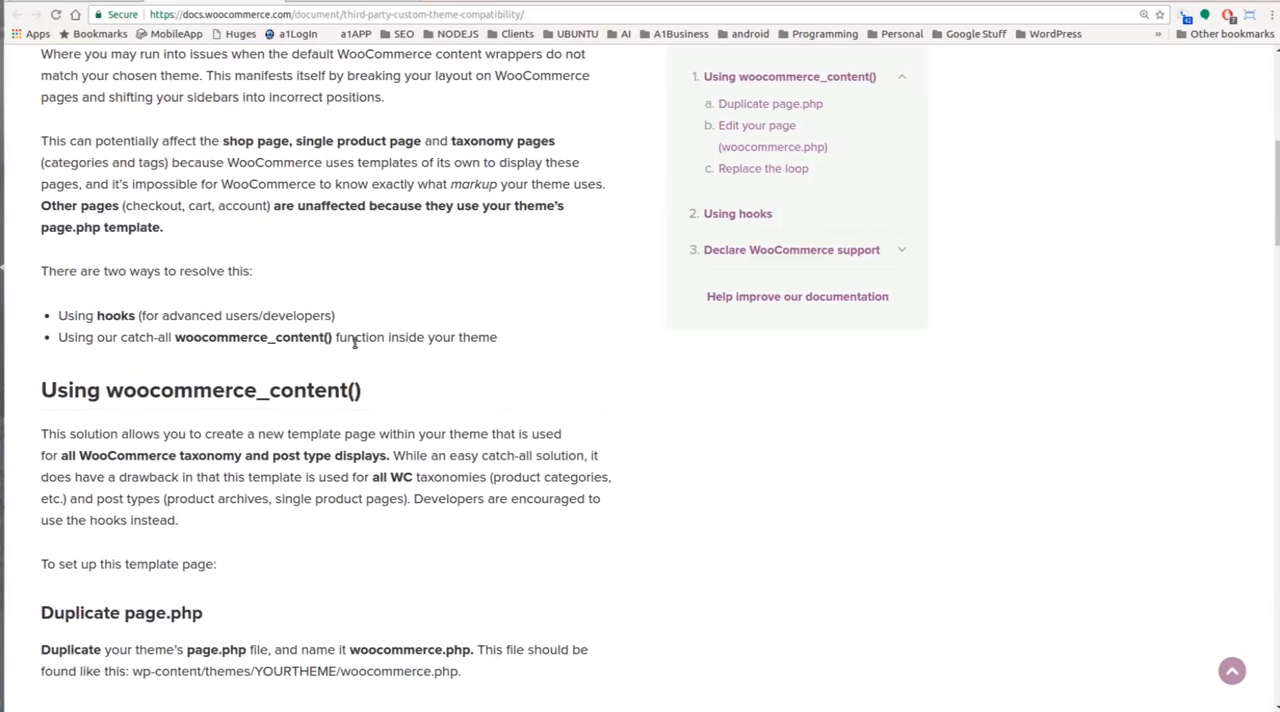
mouse_move(230, 268)
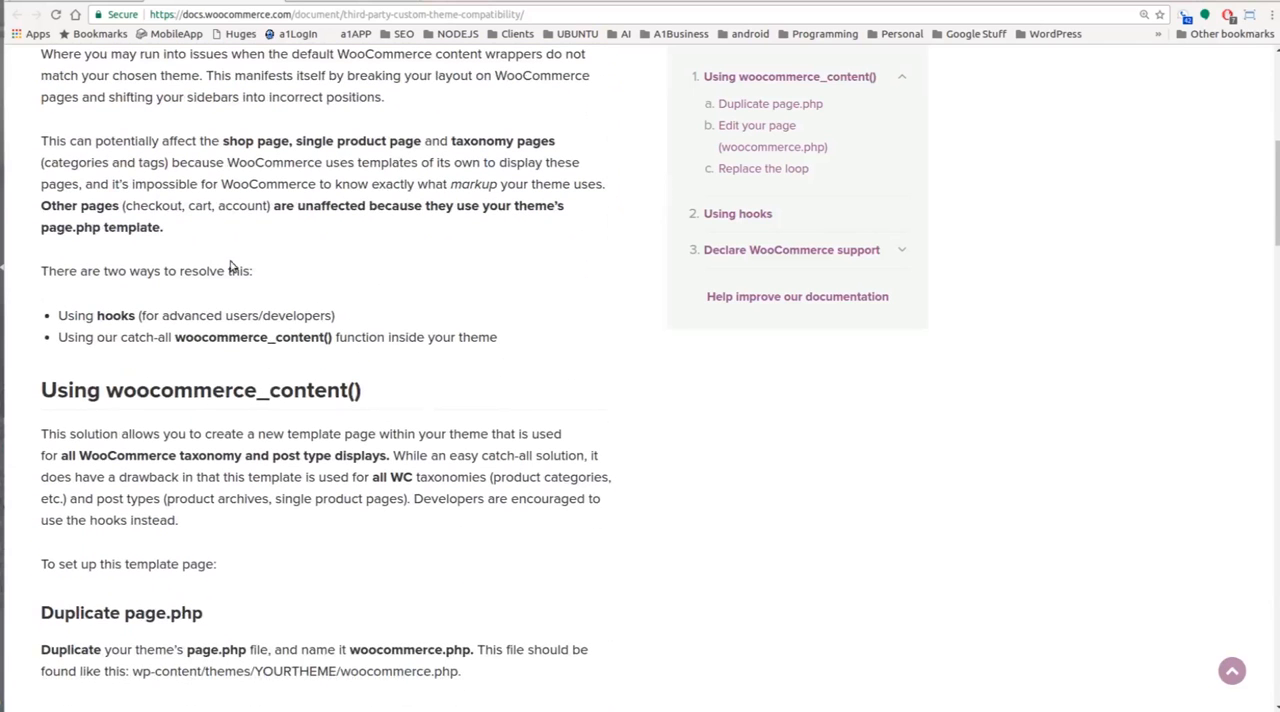
mouse_move(332, 282)
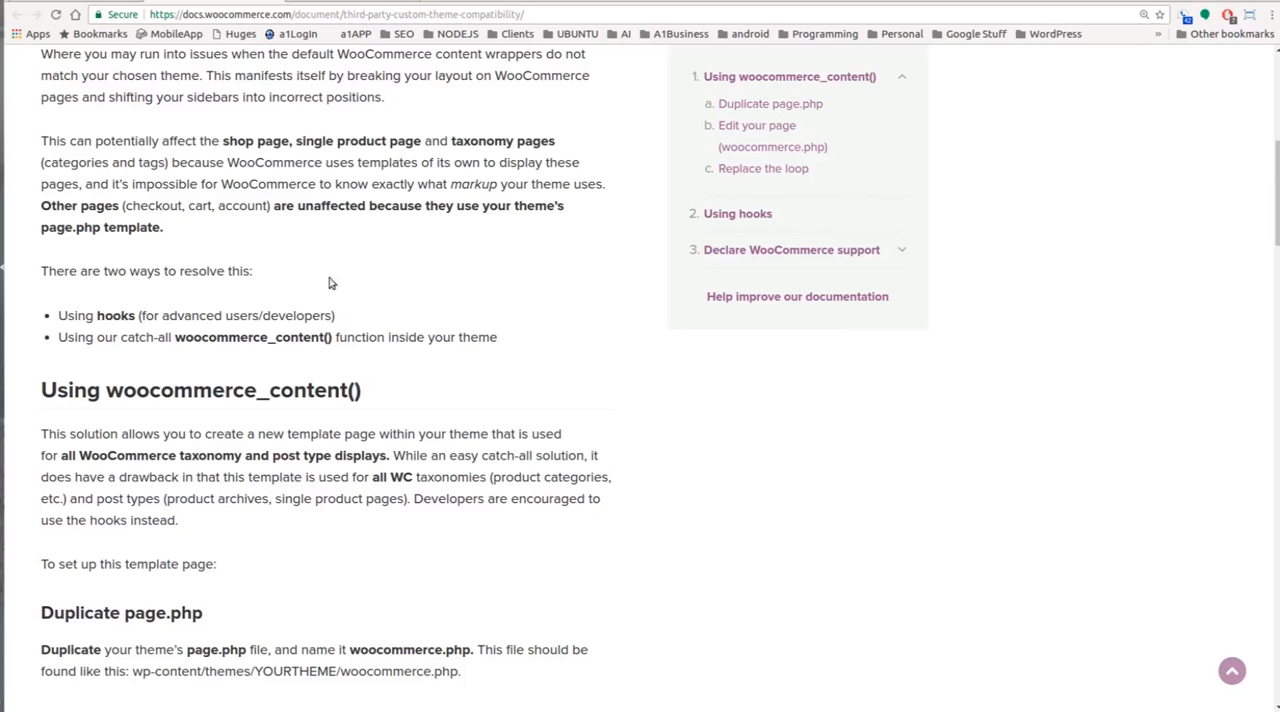
mouse_move(256, 276)
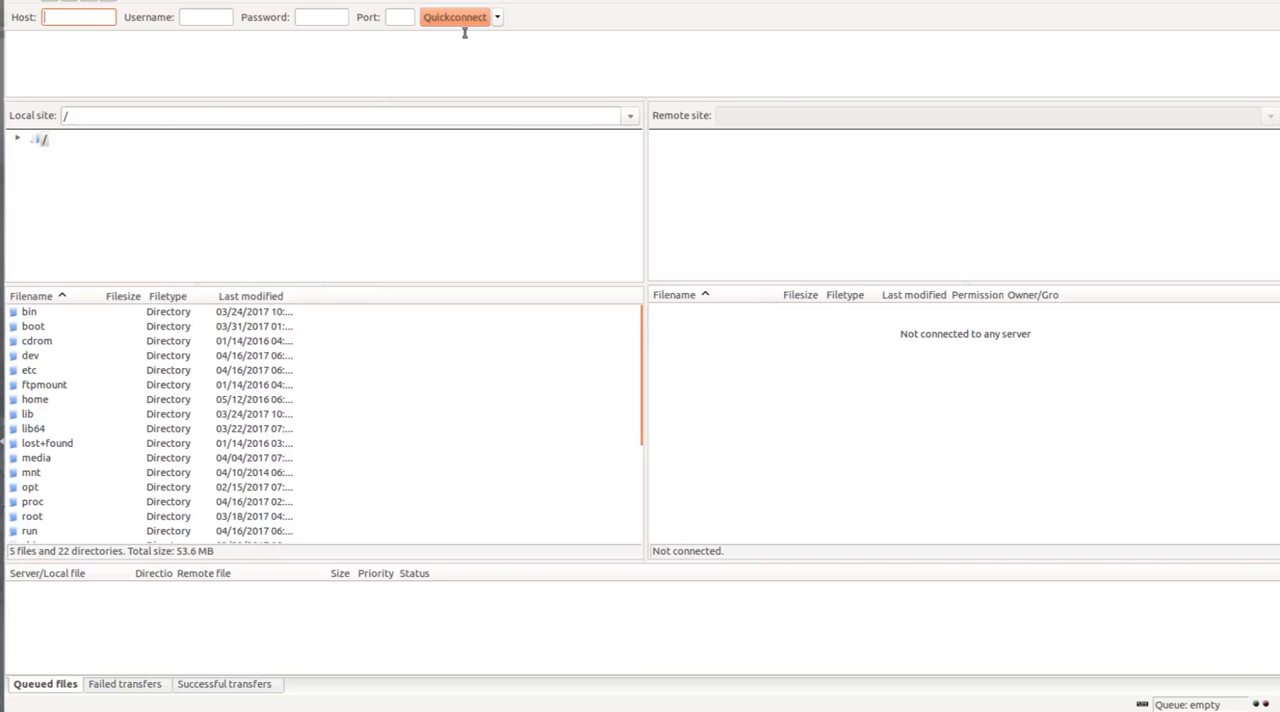
Step: Connect to the saved server from Quickconnect history and select the web folder
click(496, 16)
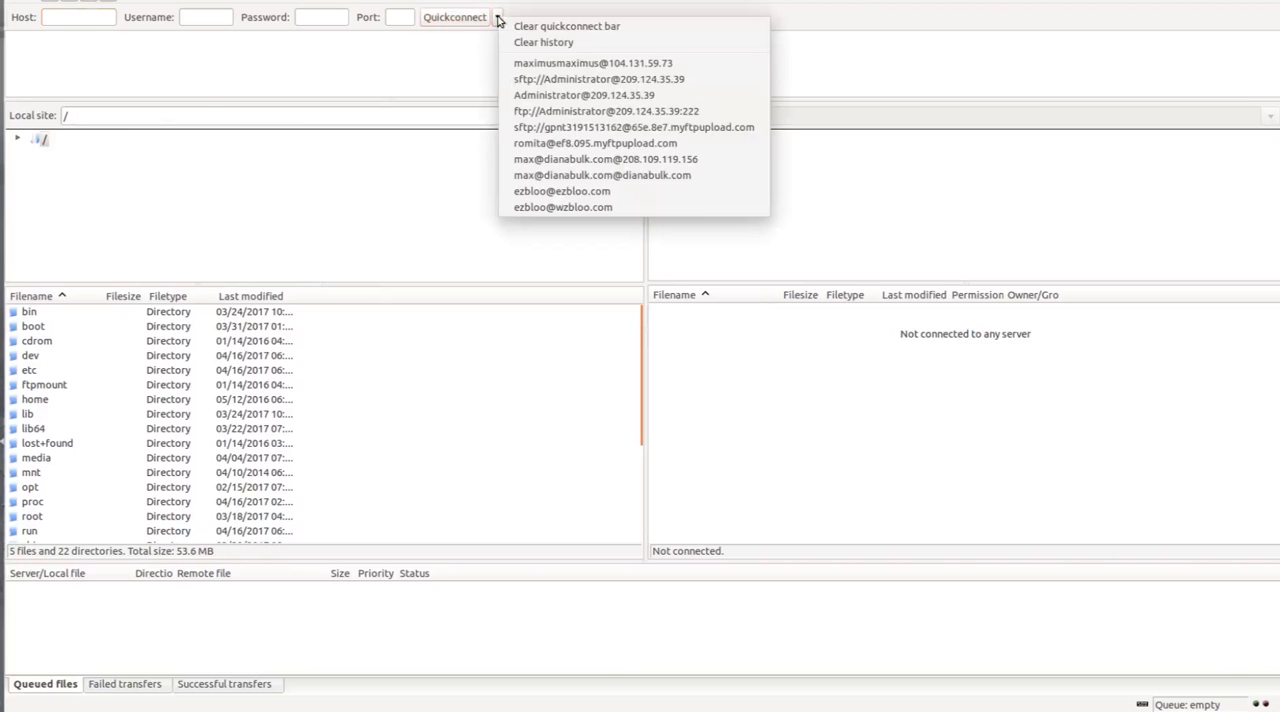
click(592, 62)
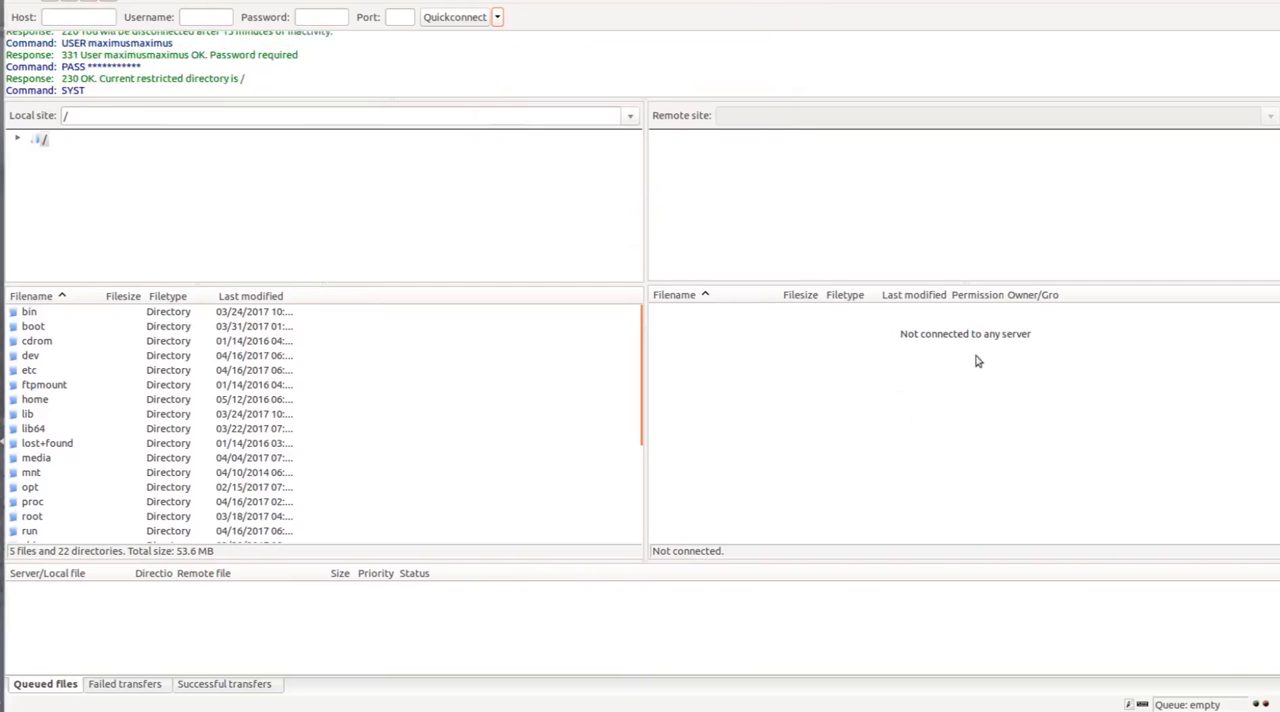
mouse_move(918, 416)
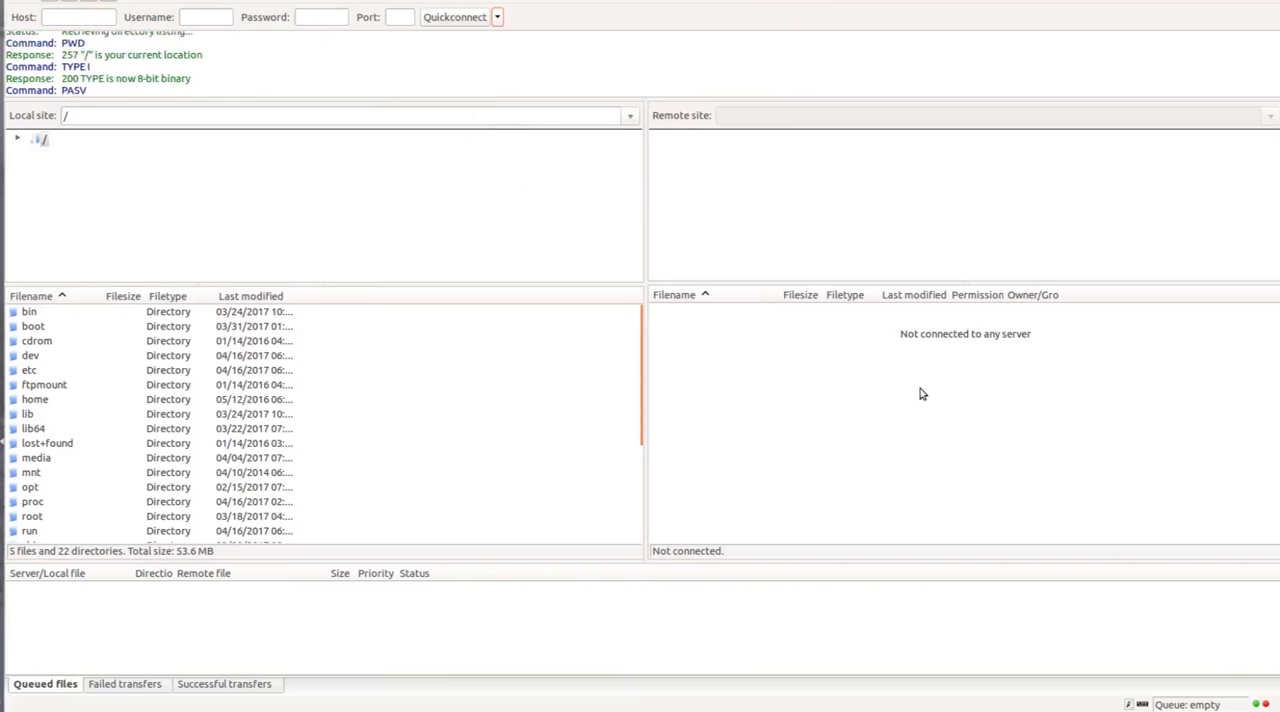
click(456, 16)
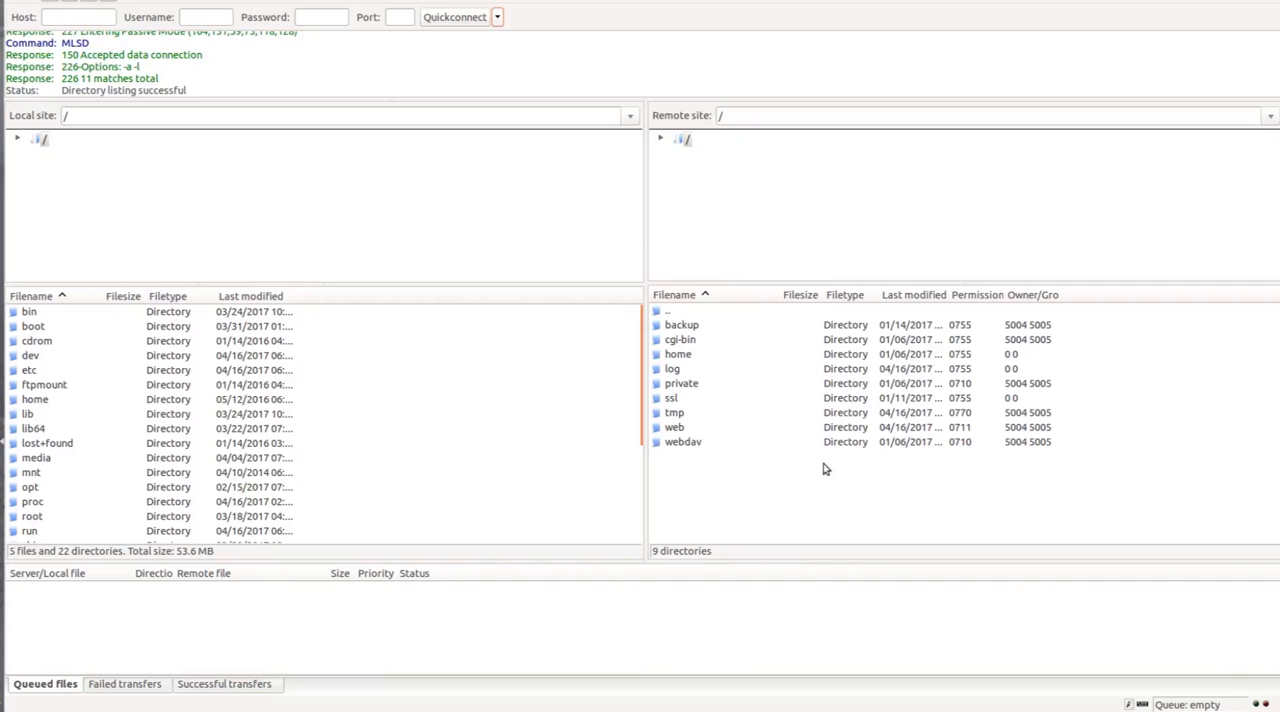
mouse_move(674, 428)
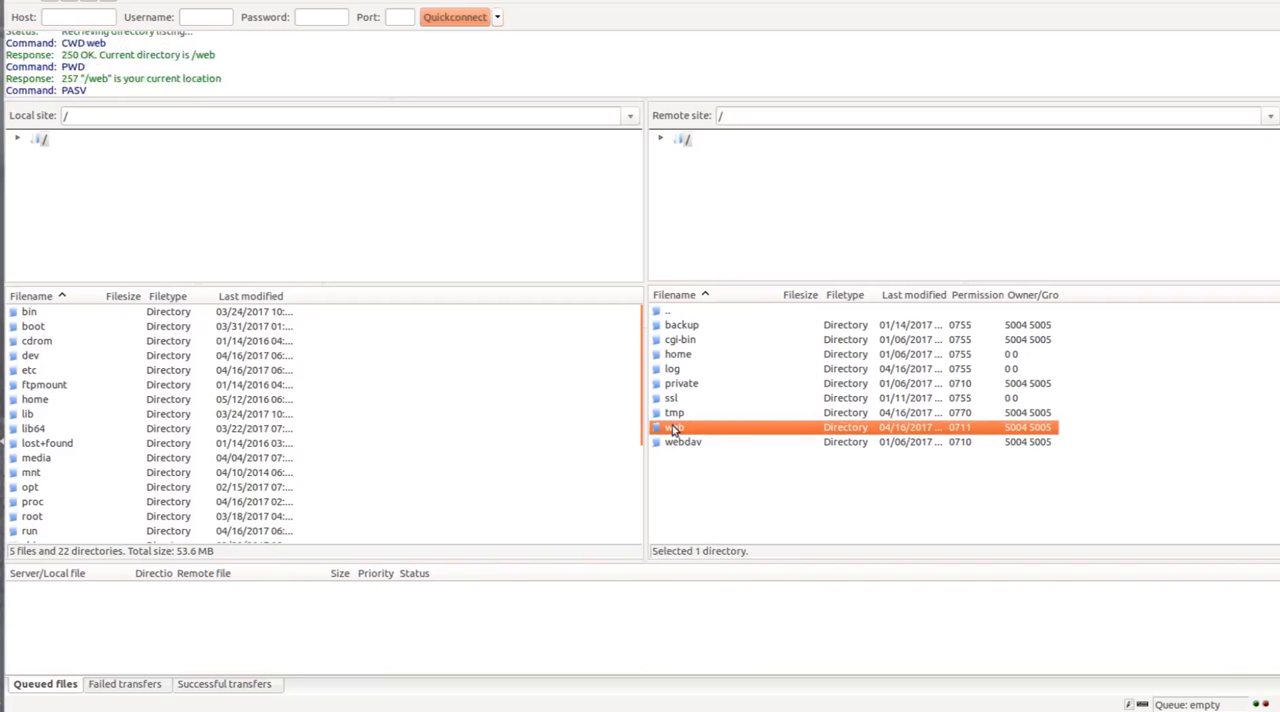
Step: Navigate the remote tree into web/wp-content/themes
double_click(672, 428)
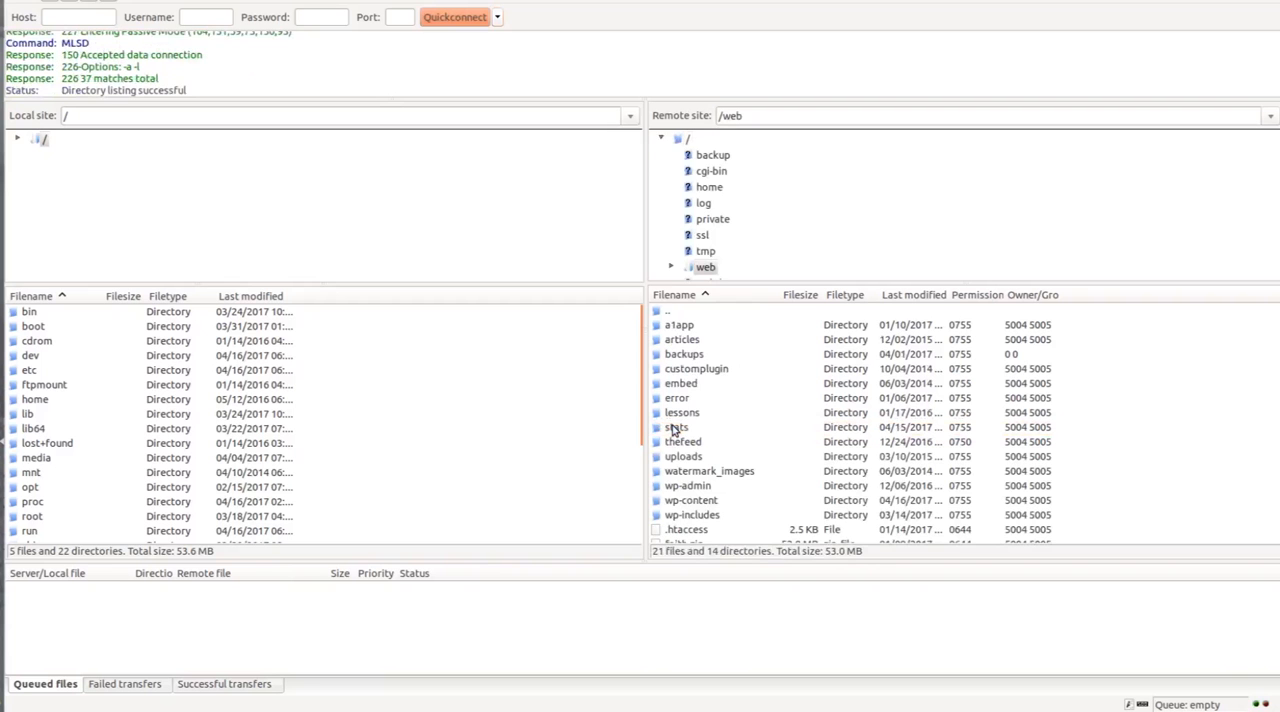
mouse_move(686, 472)
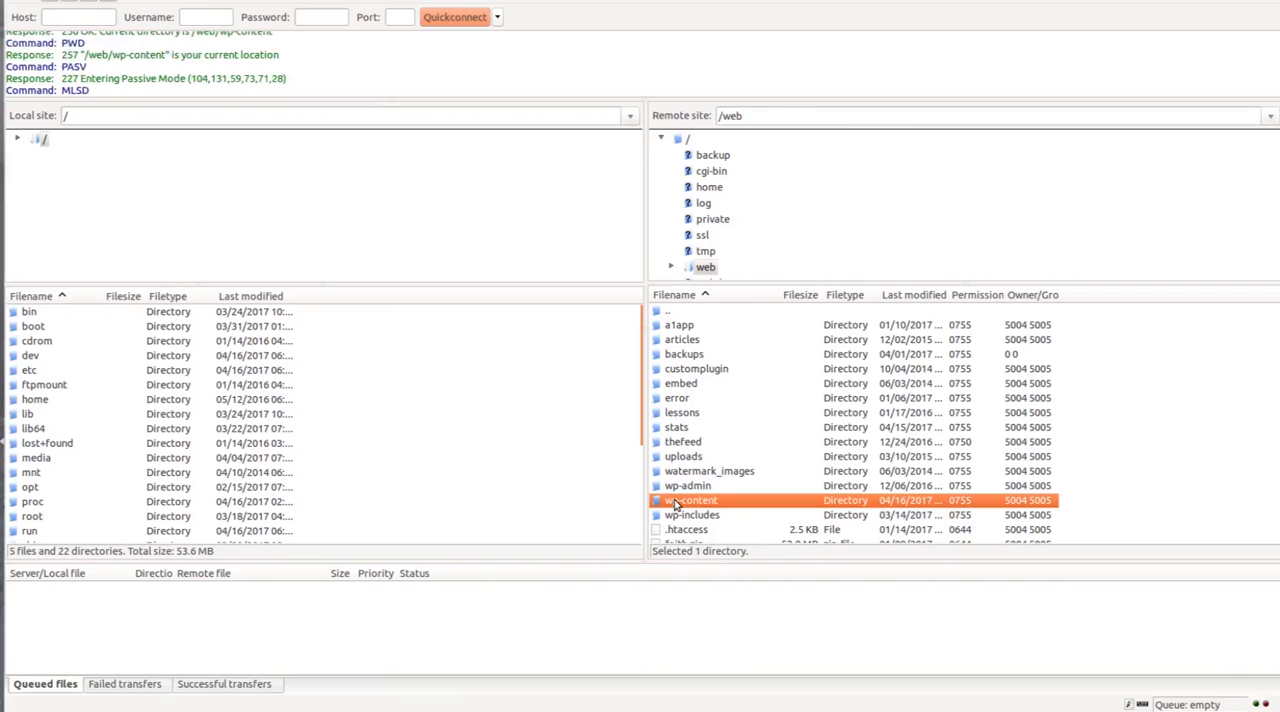
double_click(690, 500)
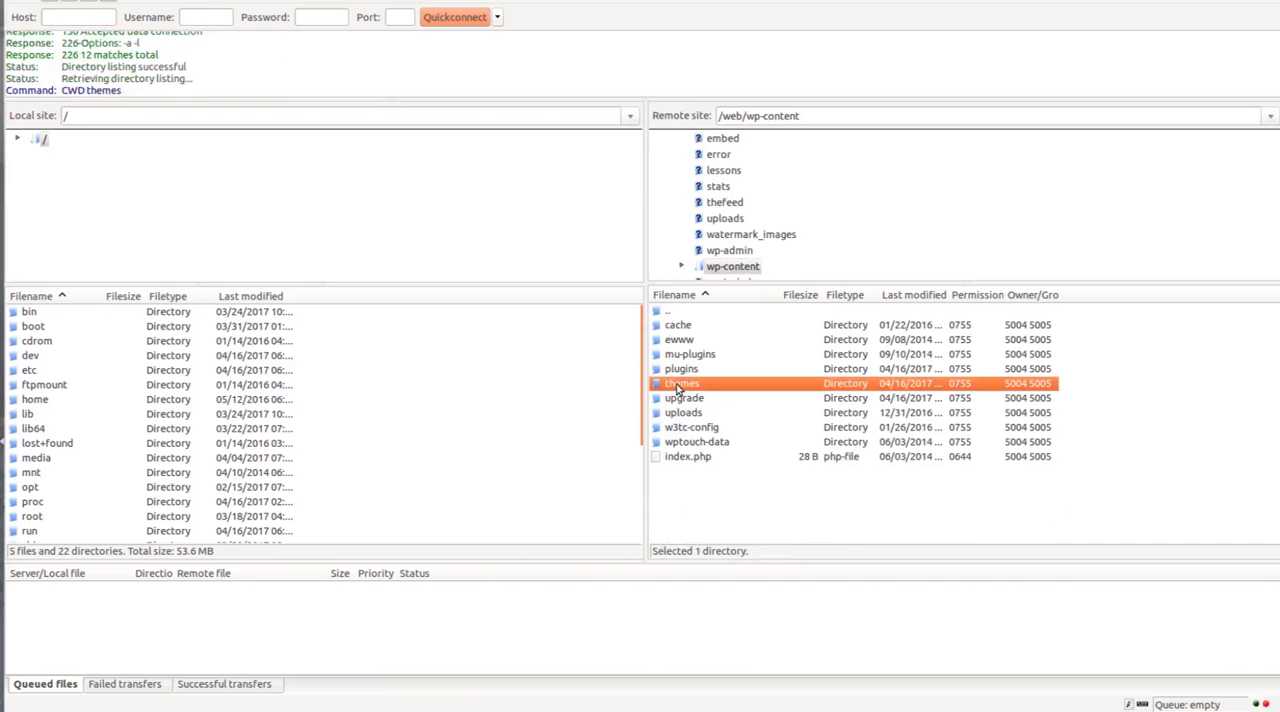
double_click(682, 382)
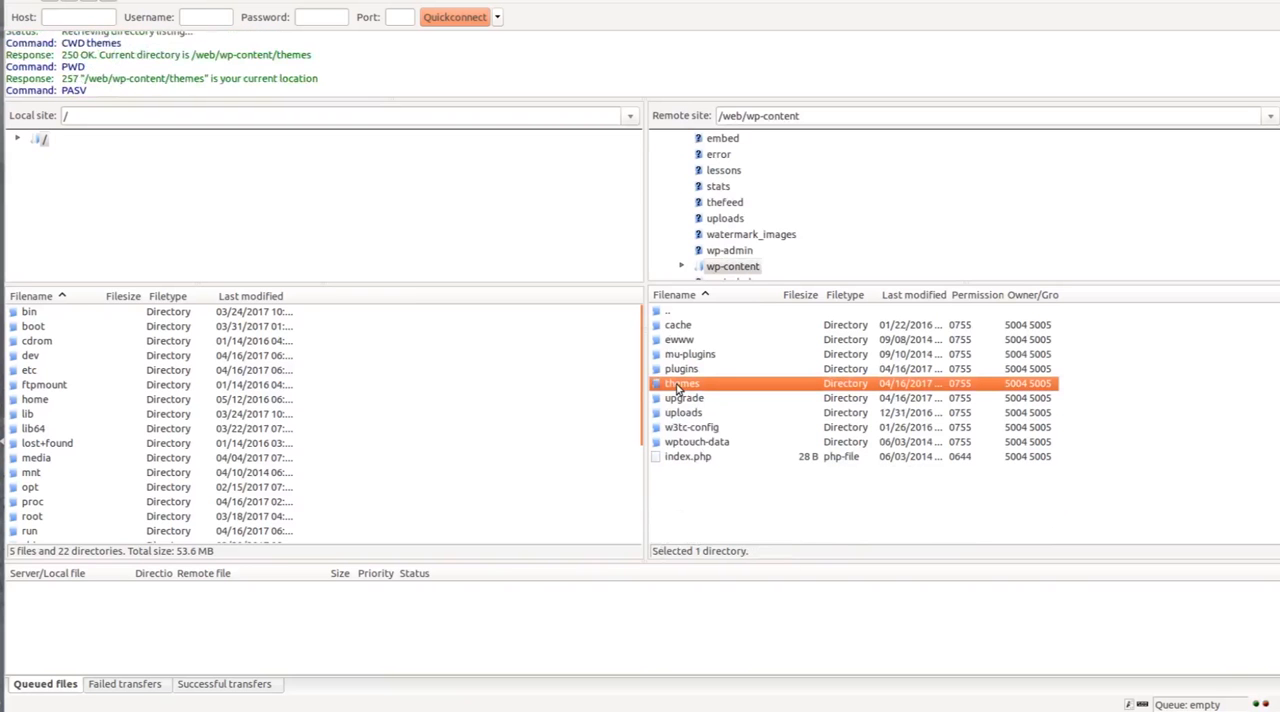
double_click(684, 382)
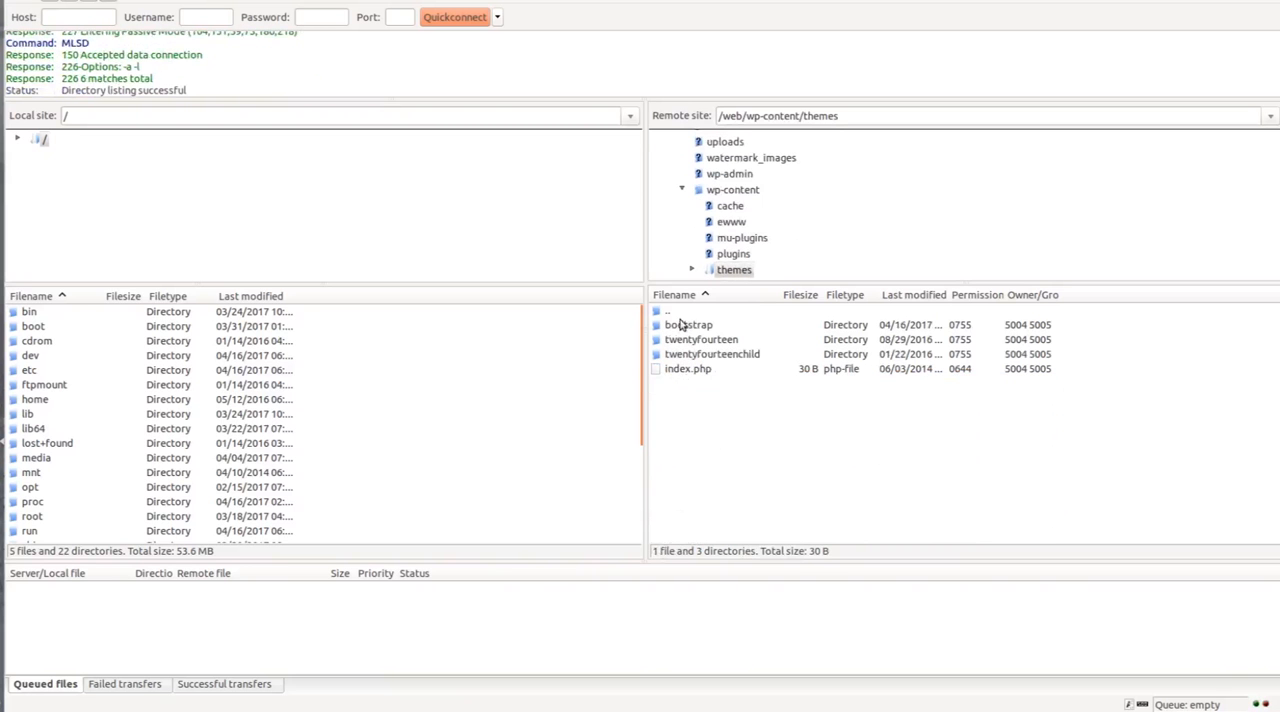
Step: Enter the bootstrap theme folder and scroll its file list to page.php
click(688, 324)
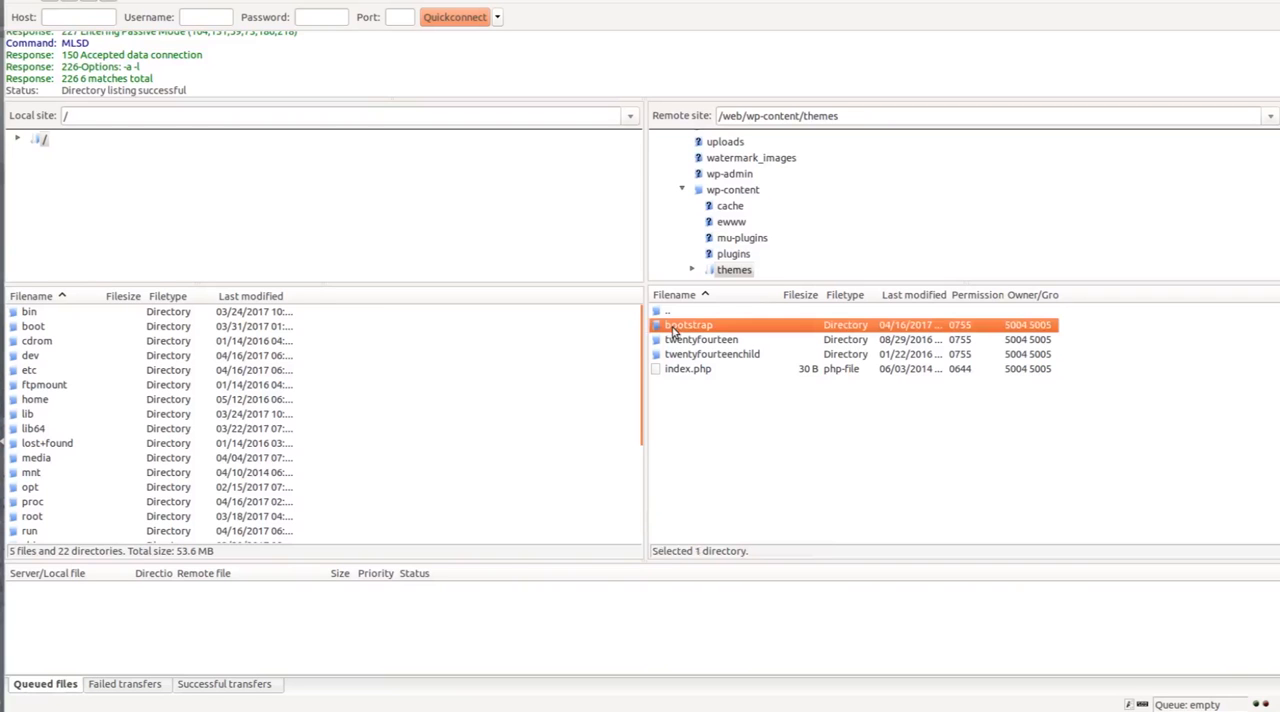
double_click(688, 324)
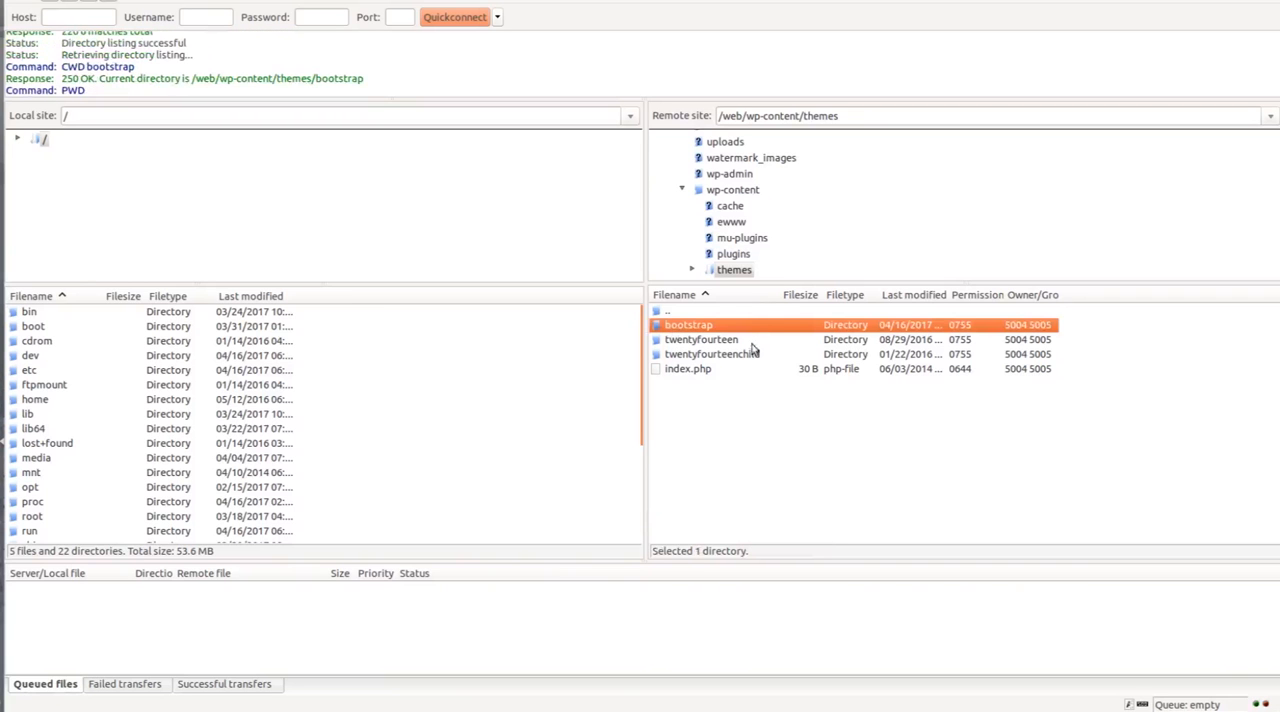
mouse_move(702, 340)
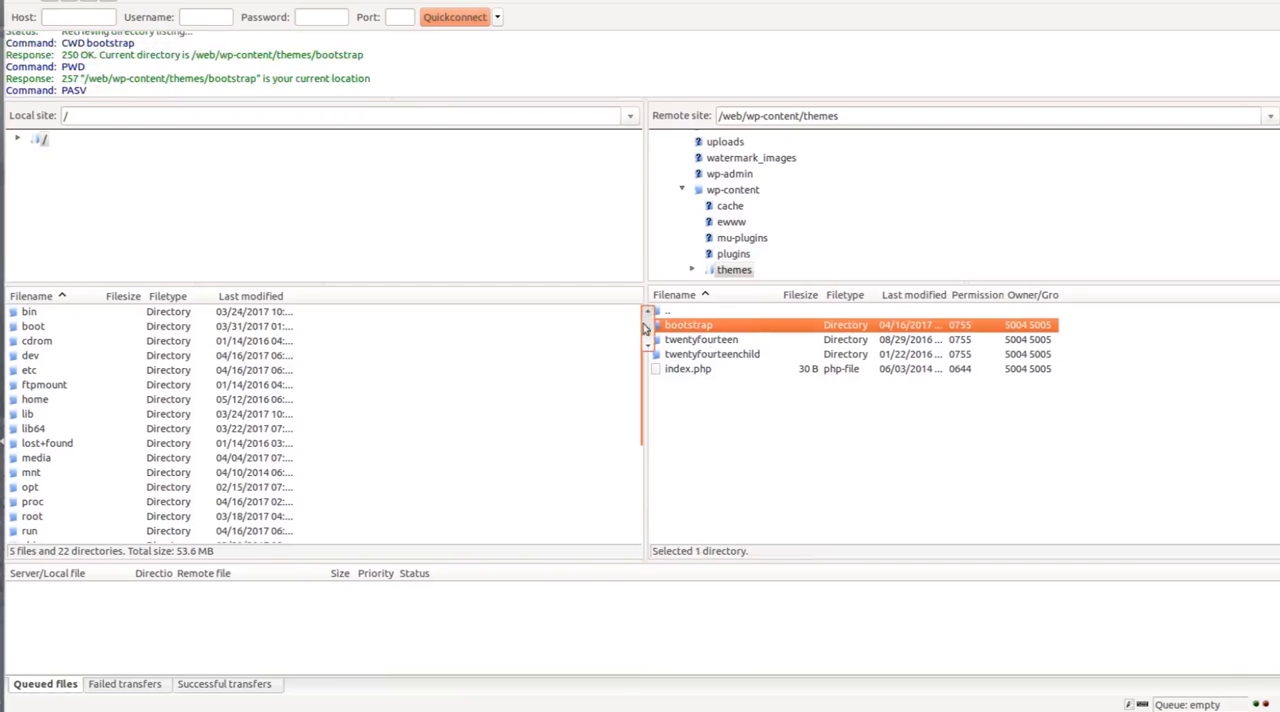
double_click(688, 324)
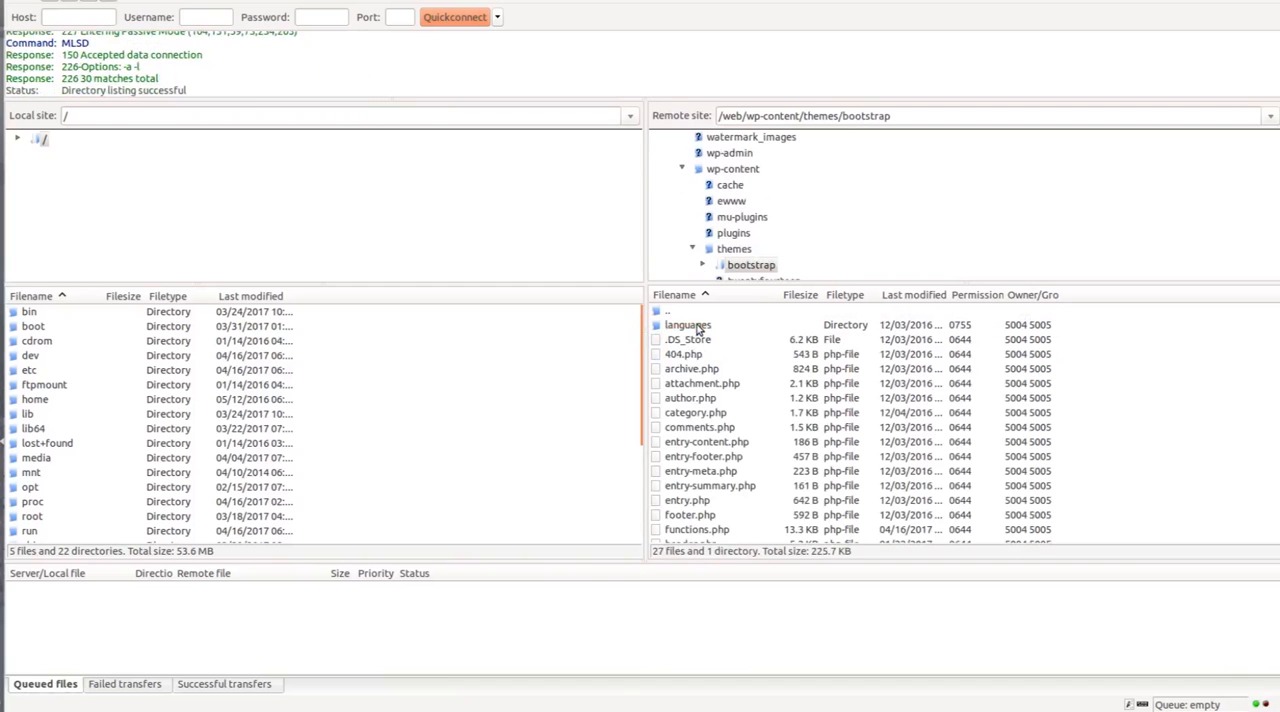
mouse_move(756, 404)
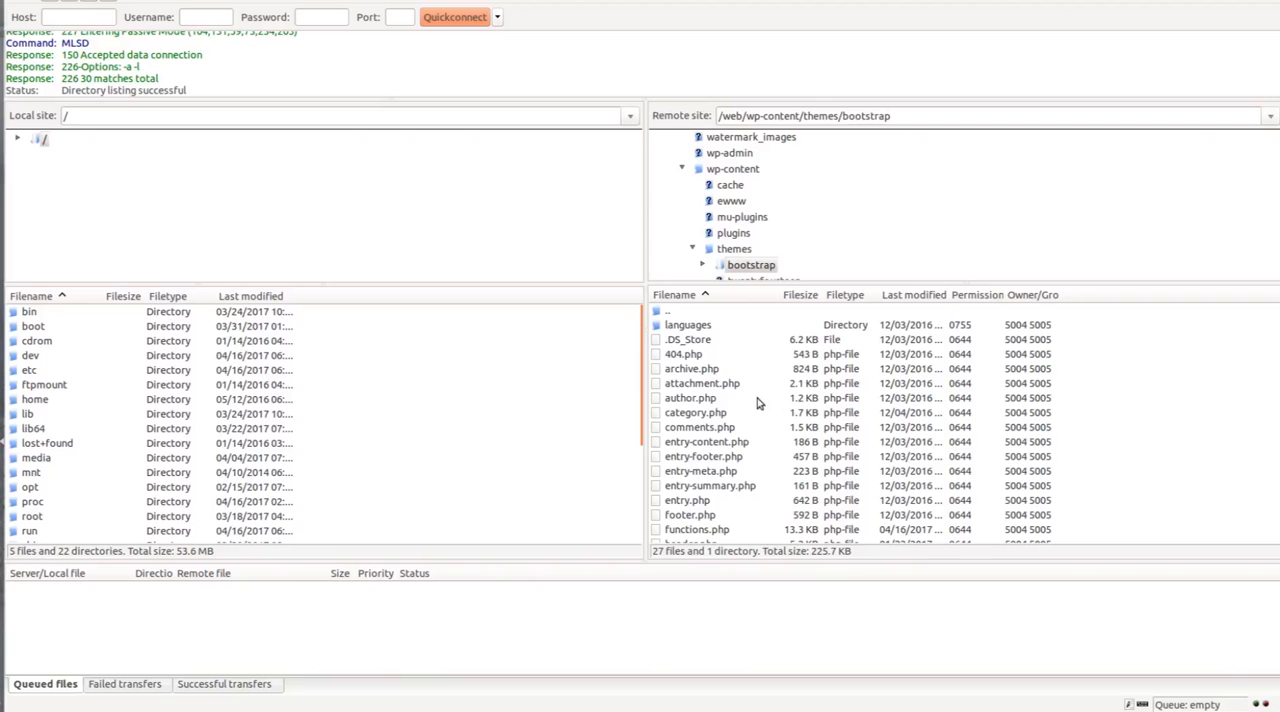
scroll(down, 3)
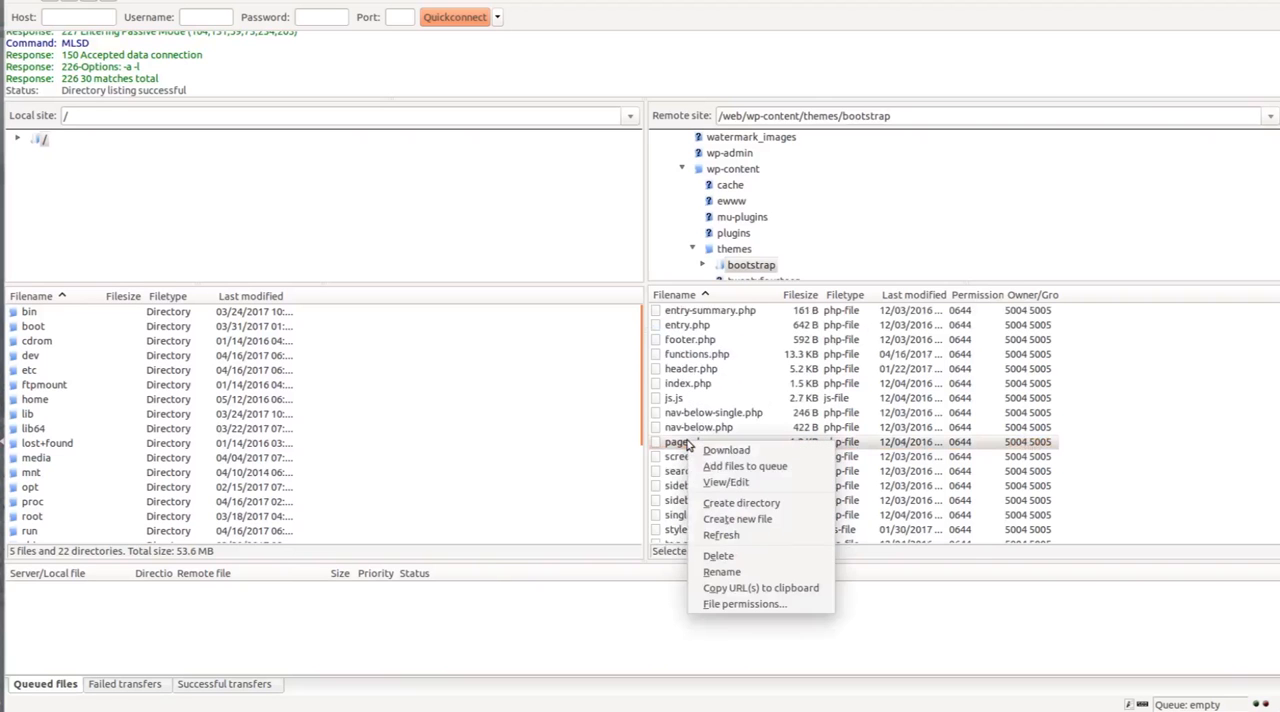
mouse_move(688, 452)
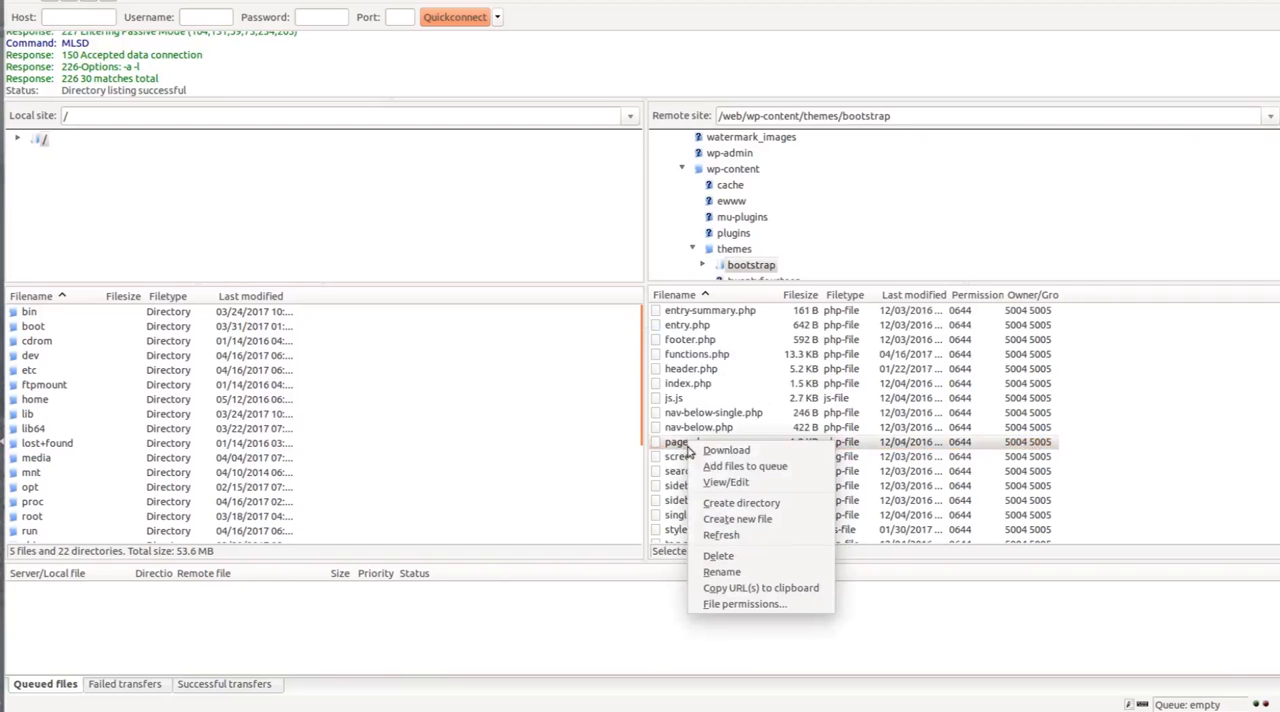
mouse_move(1164, 390)
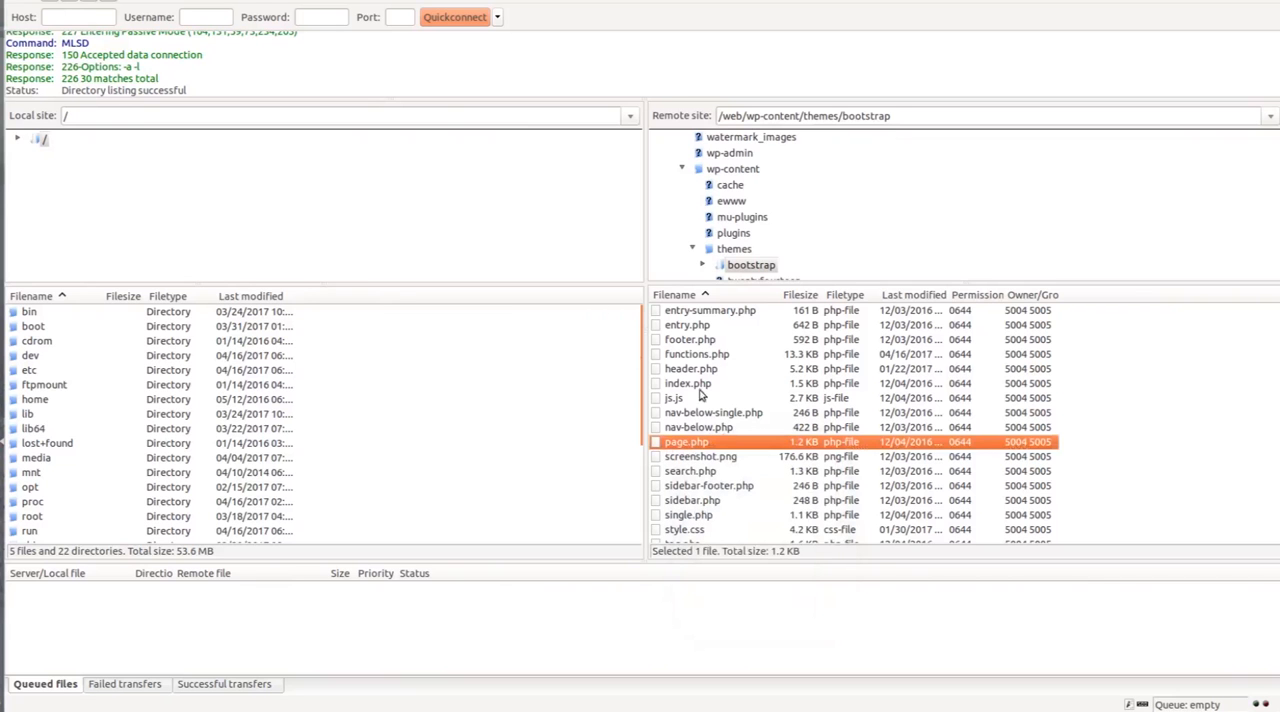
mouse_move(458, 136)
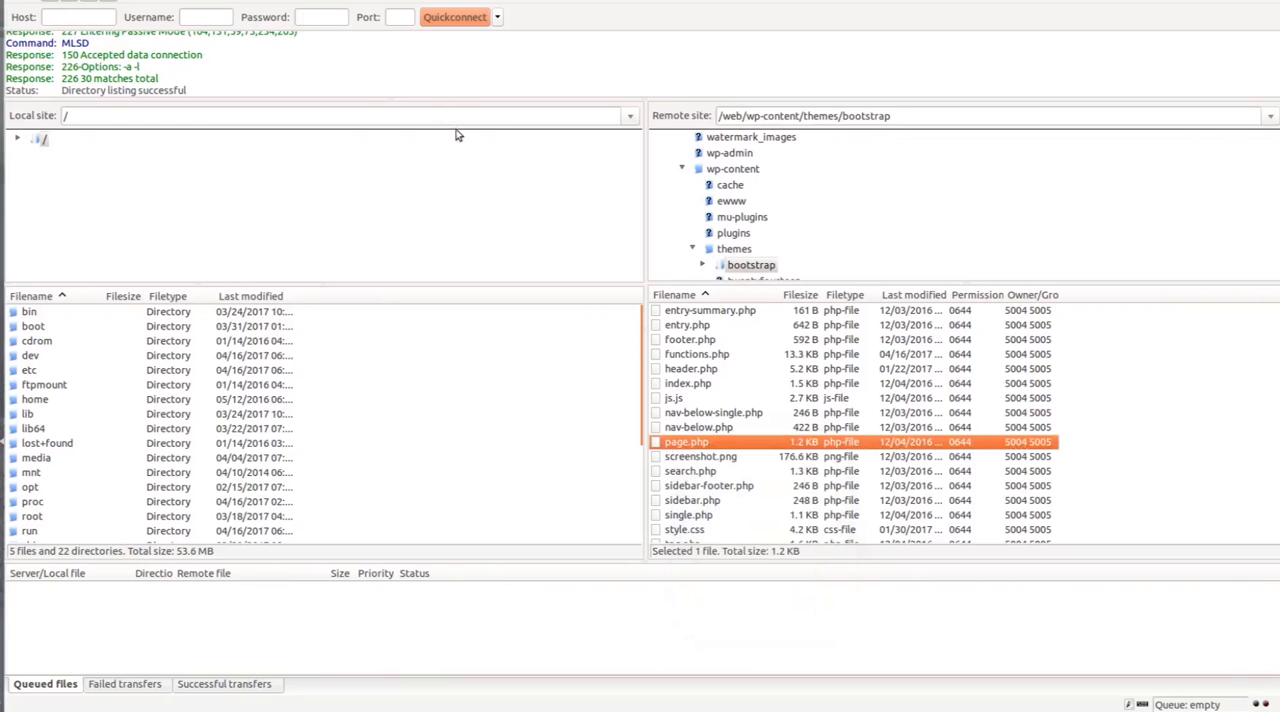
mouse_move(696, 456)
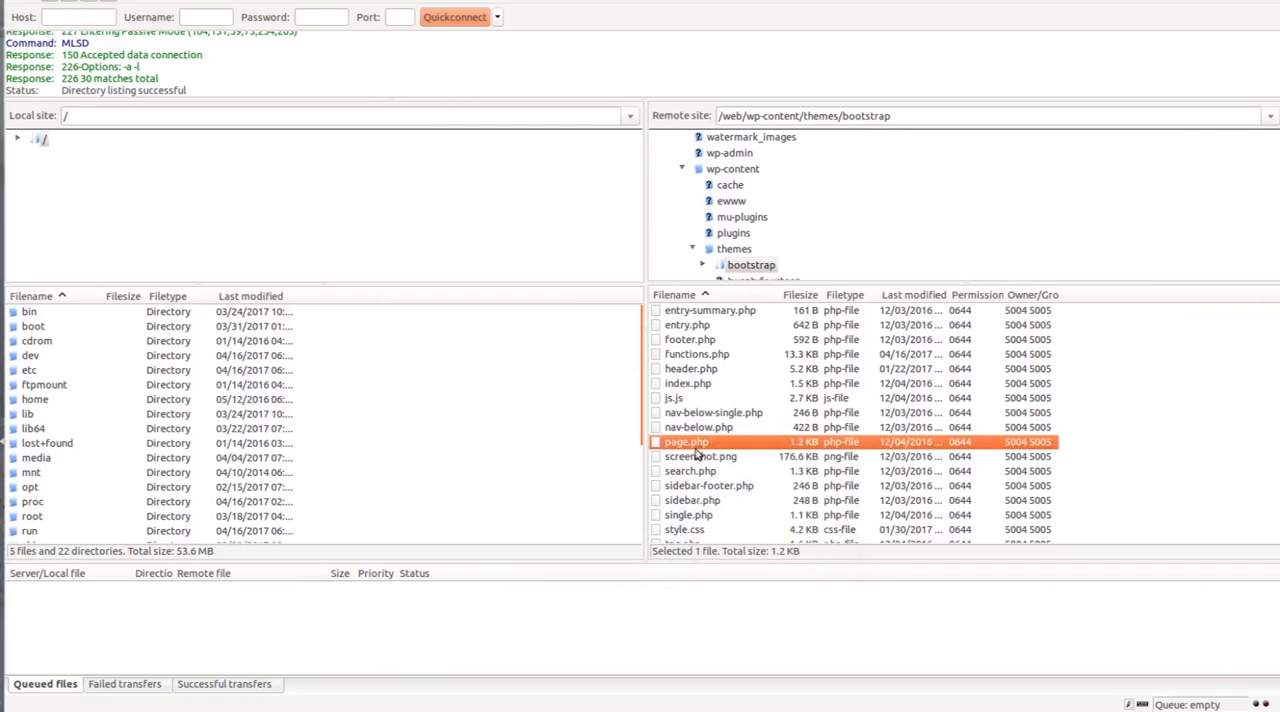
mouse_move(760, 452)
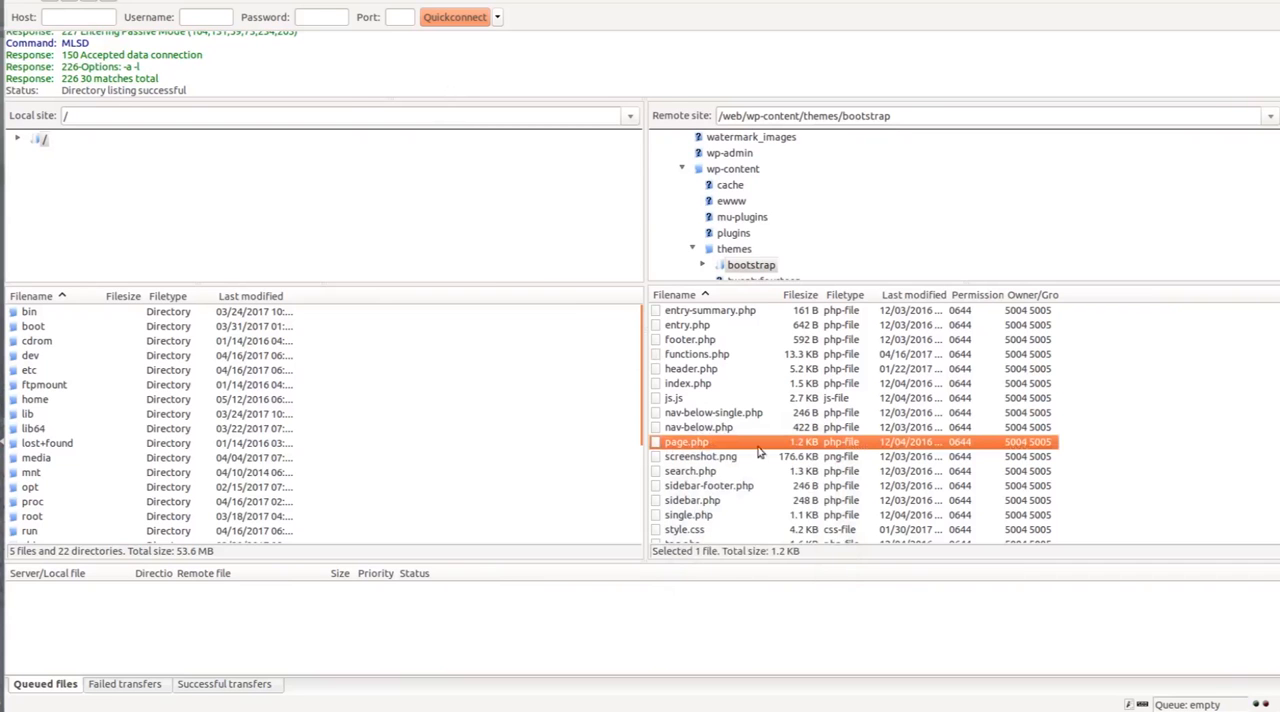
mouse_move(750, 408)
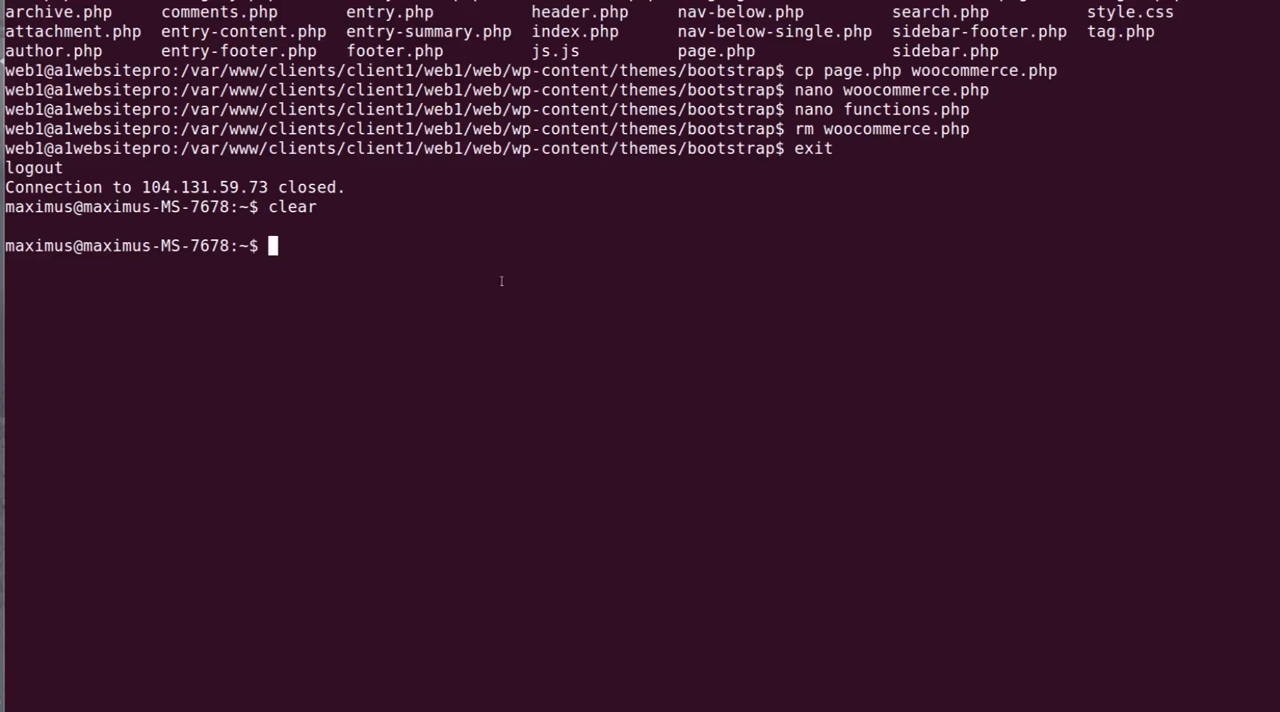
Step: Clear the terminal and start the ssh connection to the web server's IP
text(cle)
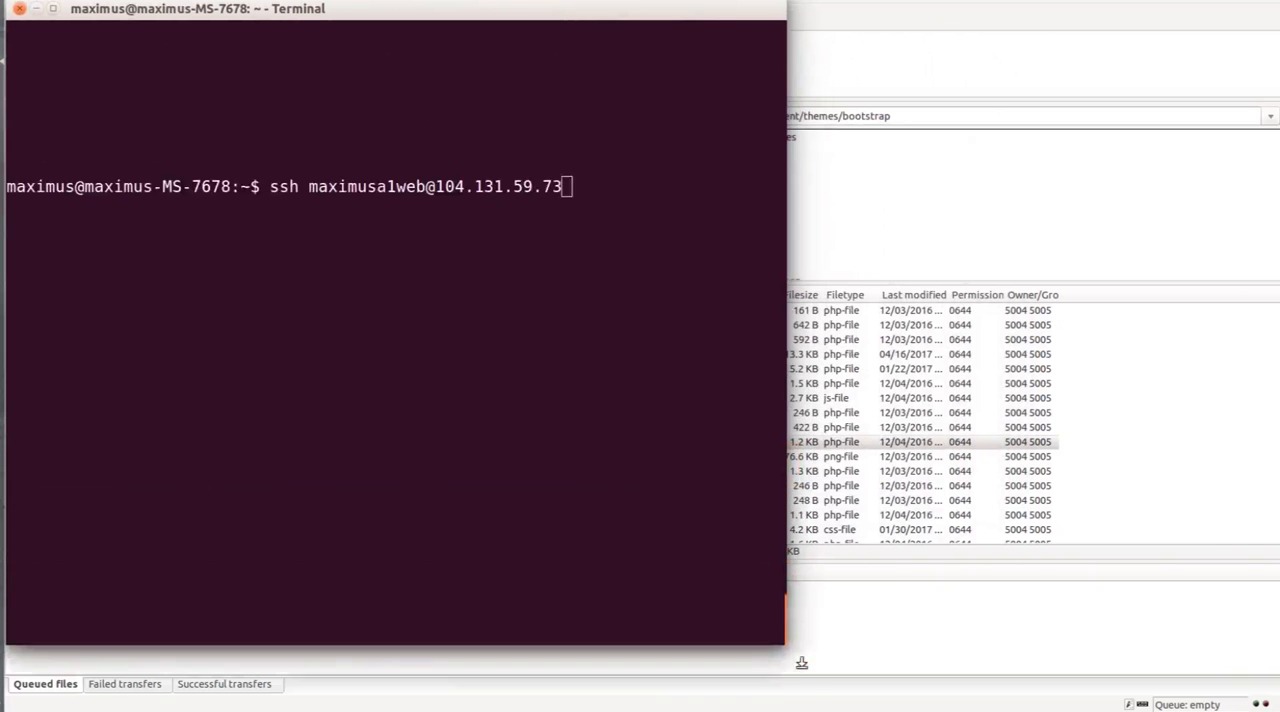
key(Return)
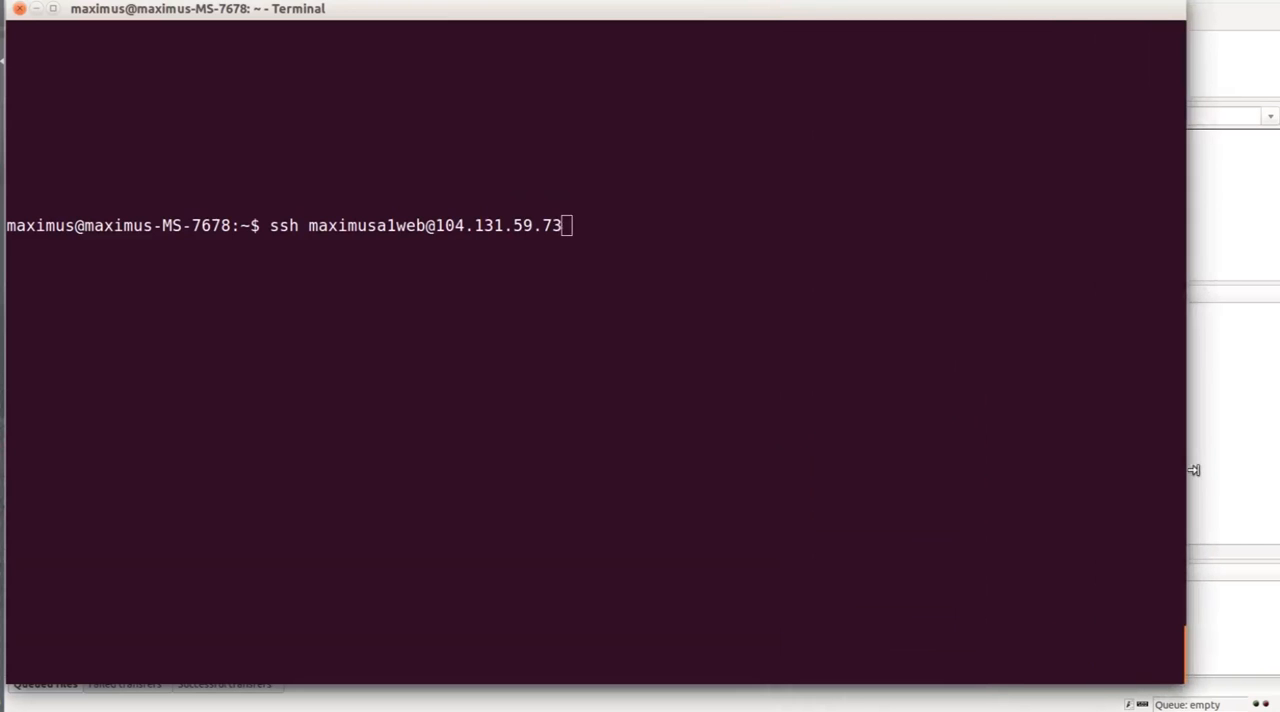
mouse_move(744, 326)
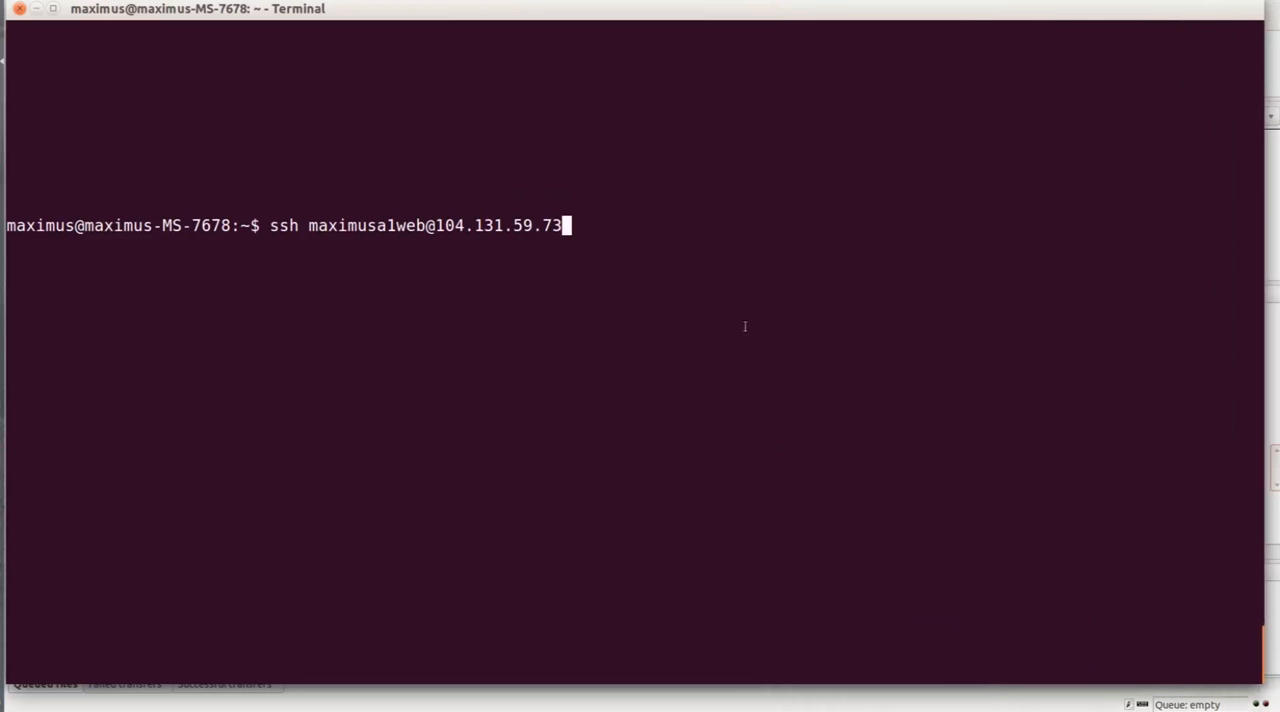
key(Return)
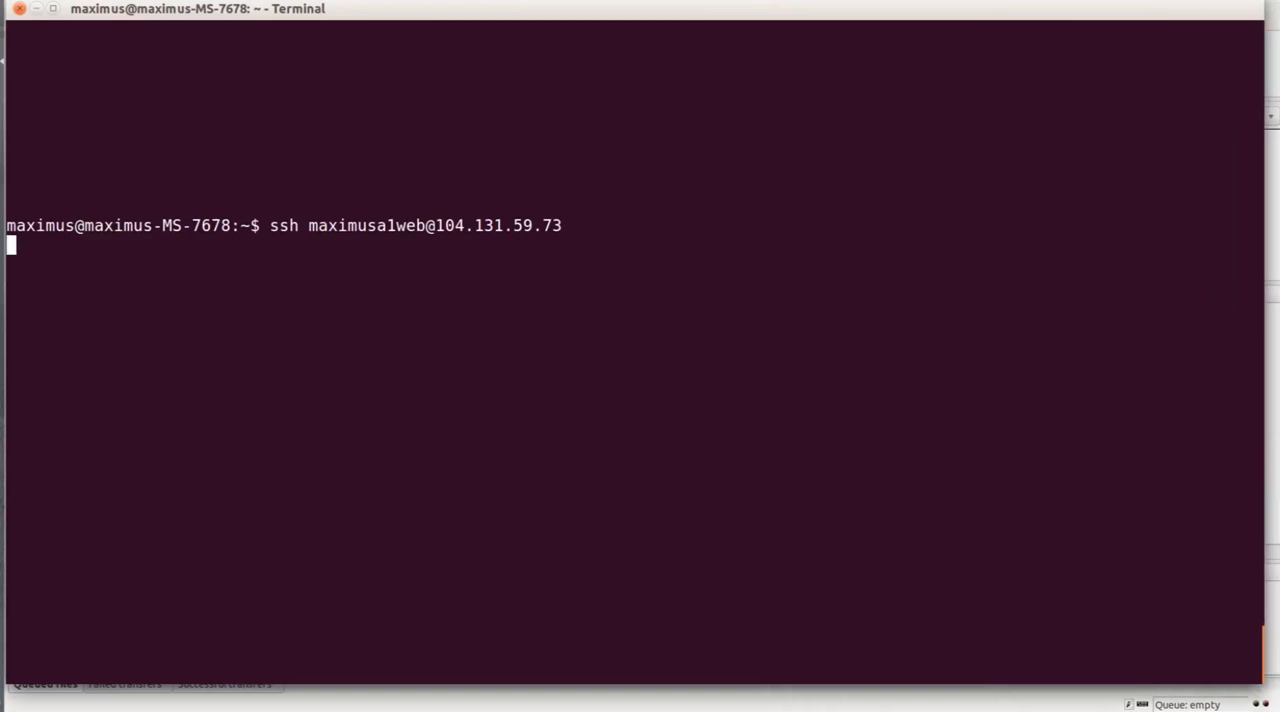
key(Return)
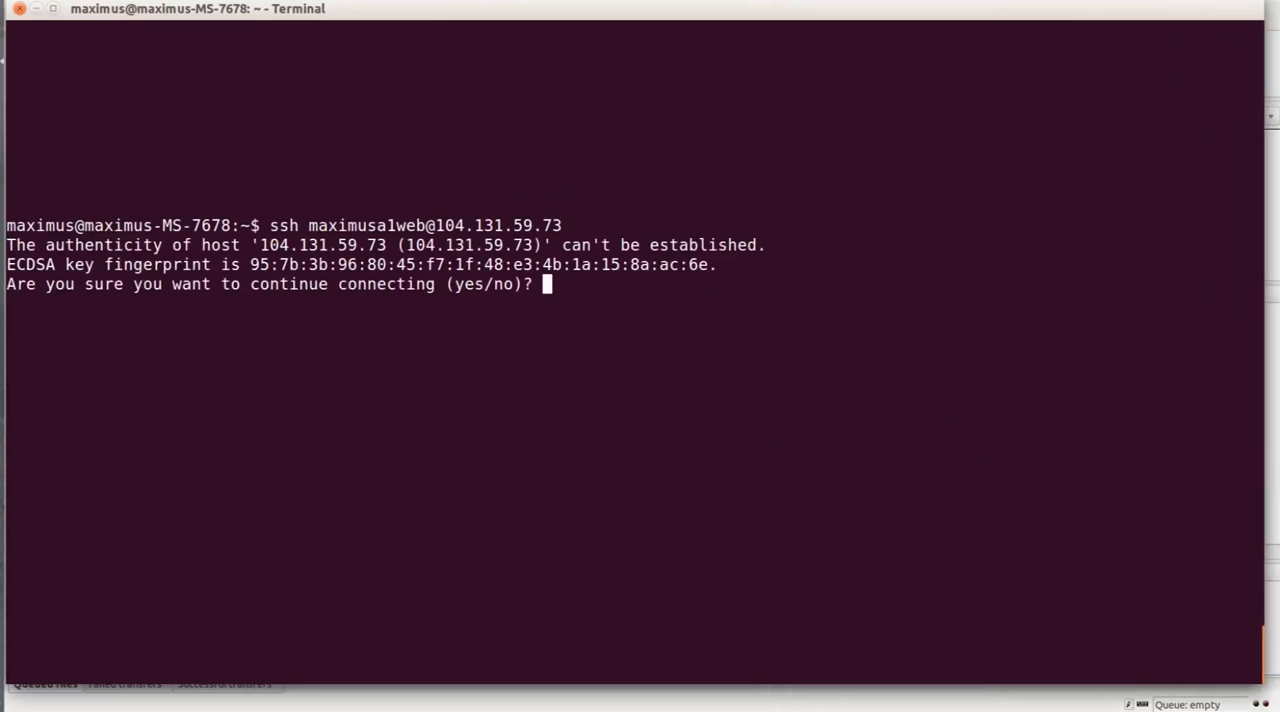
Step: Answer yes to the host-key prompt, submit the password and reach the remote shell
text(yes)
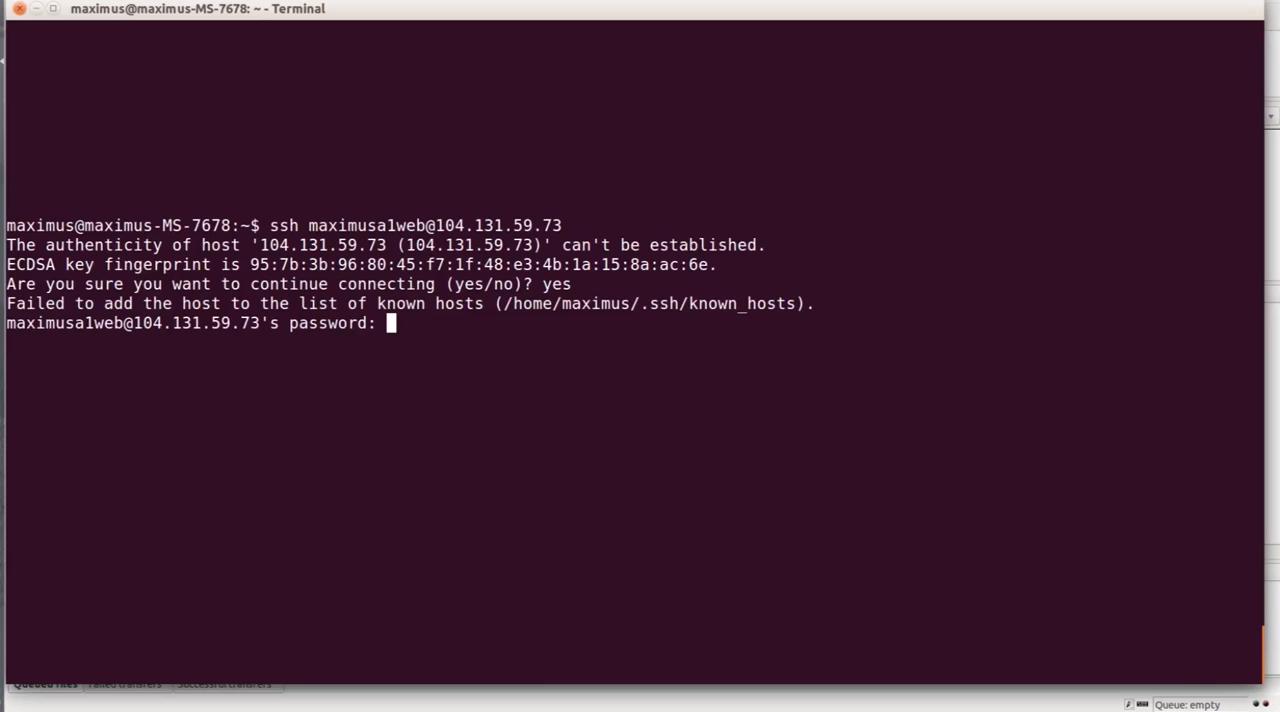
key(Return)
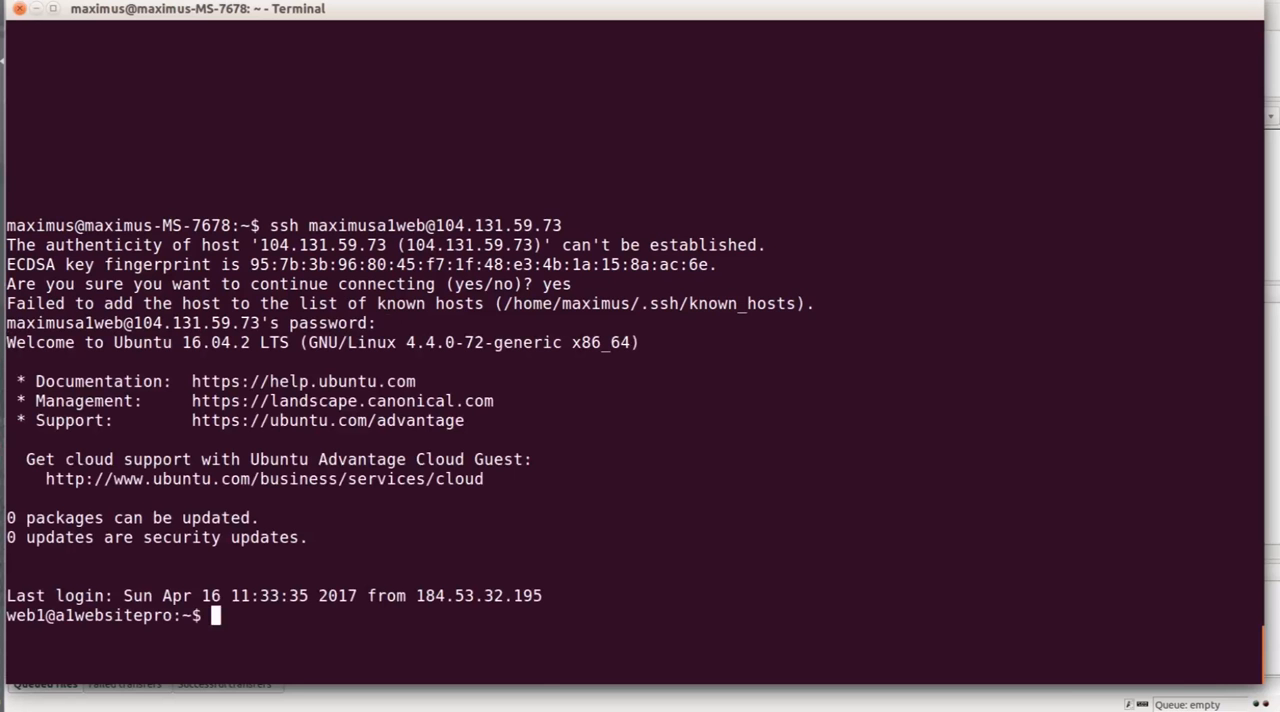
text(cd ..)
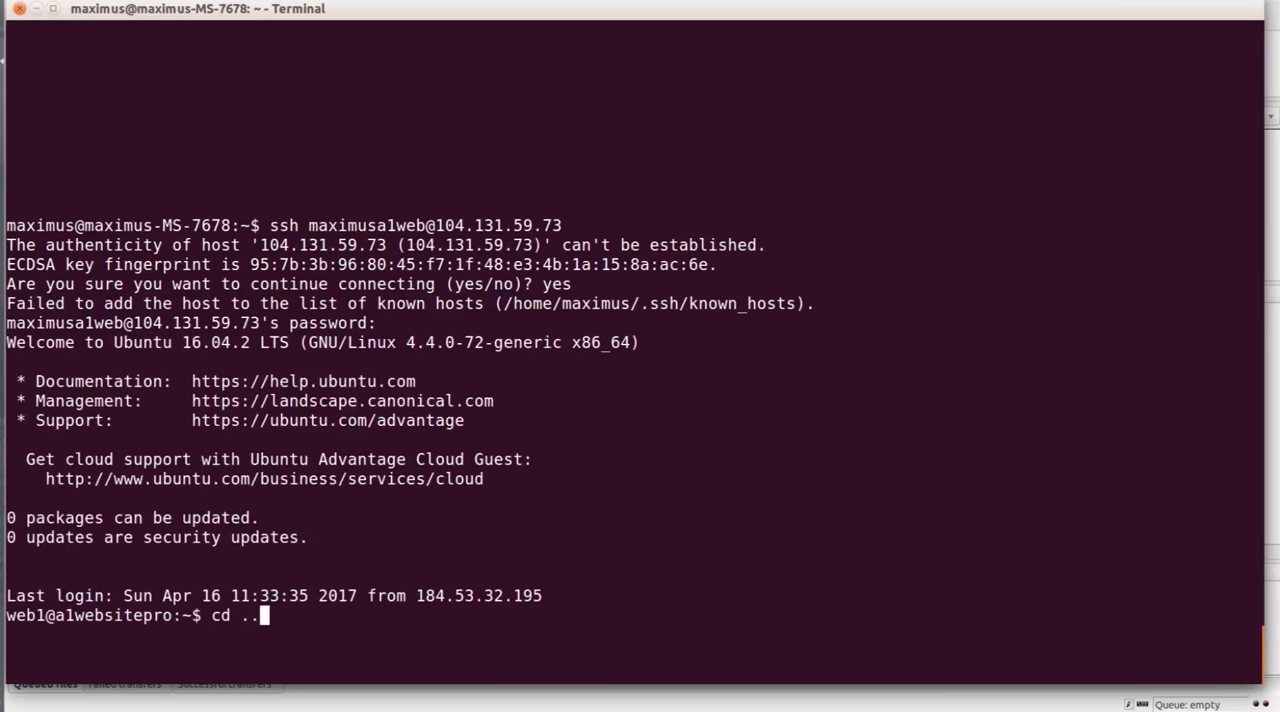
Step: Change into the site's web folder, then into wp-content
key(Return)
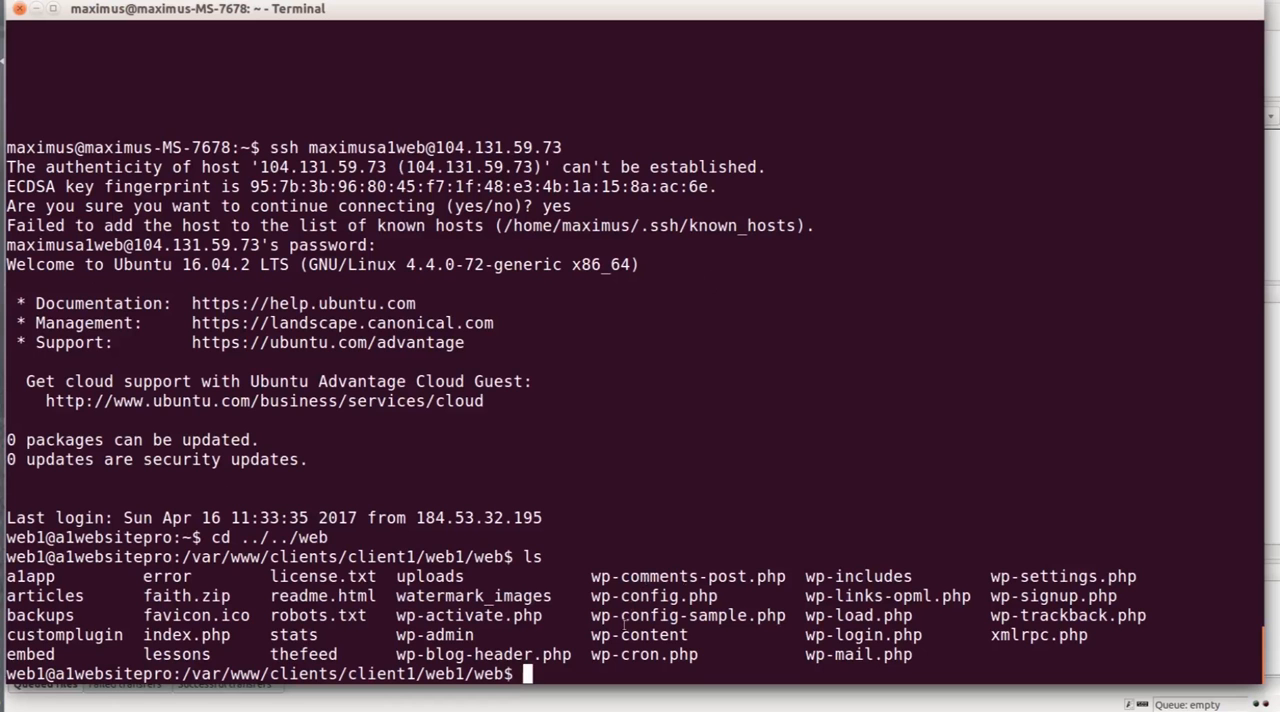
double_click(638, 636)
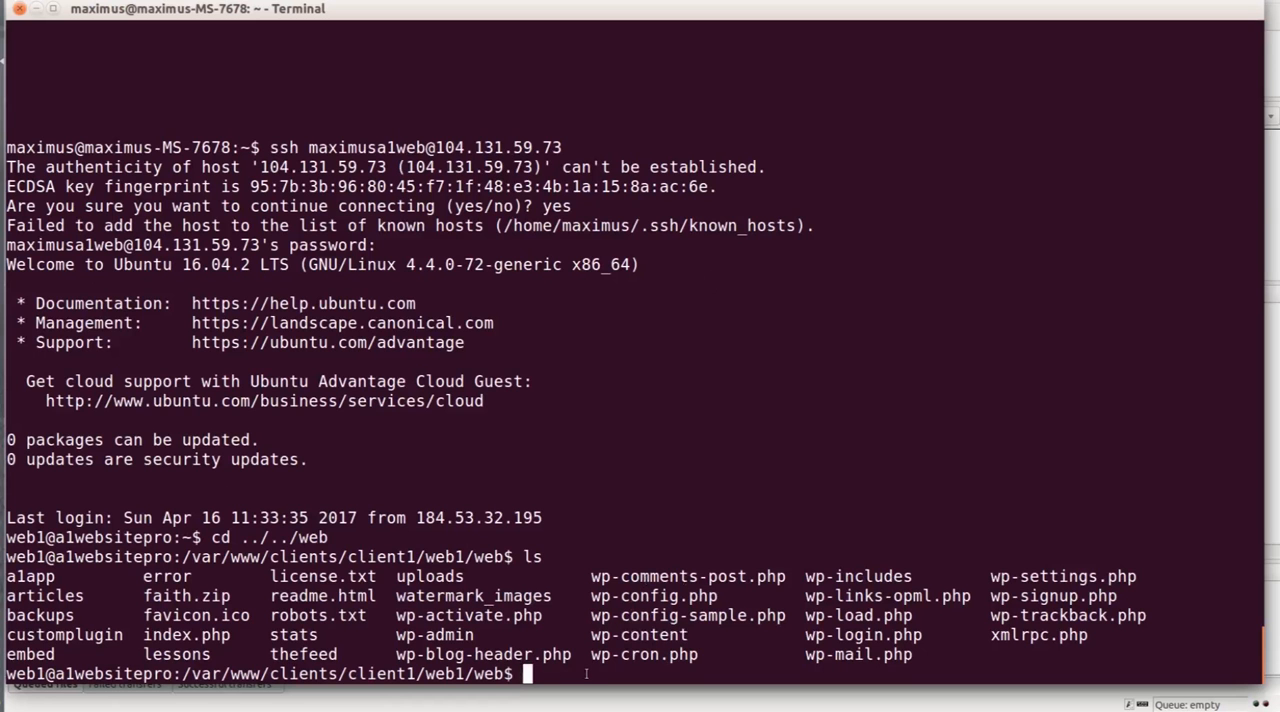
text(cd)
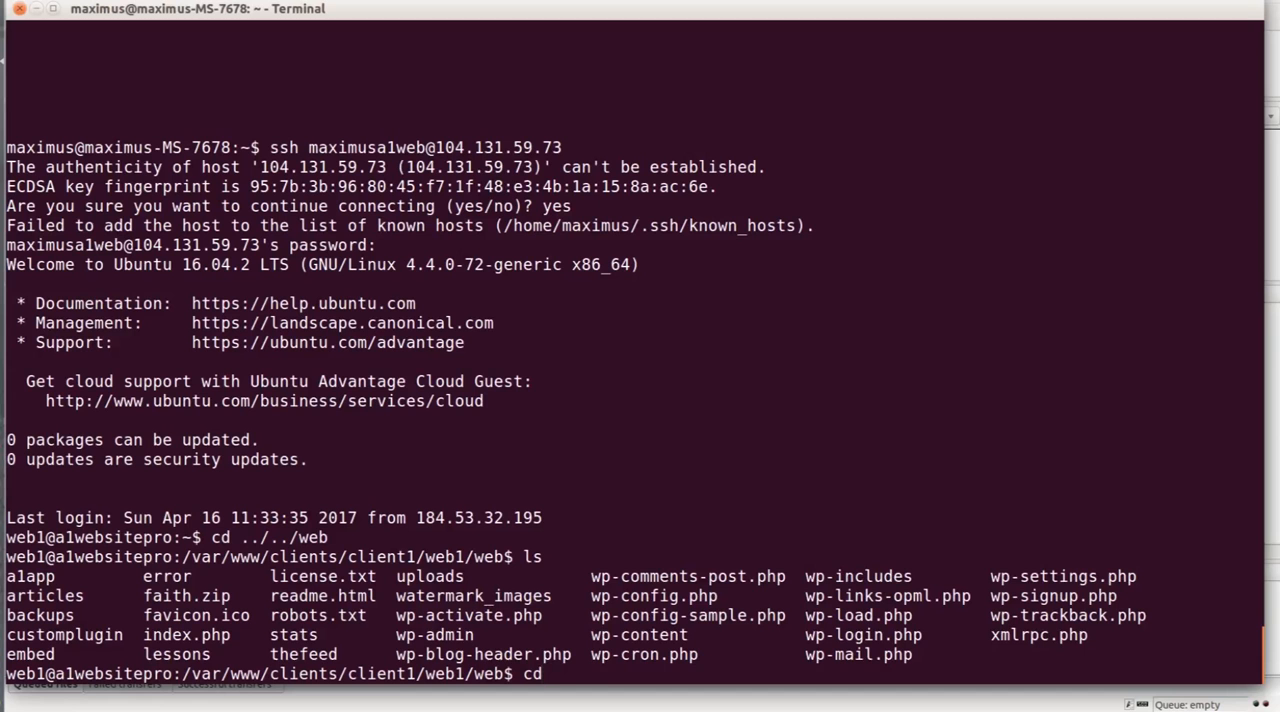
text(wp-con)
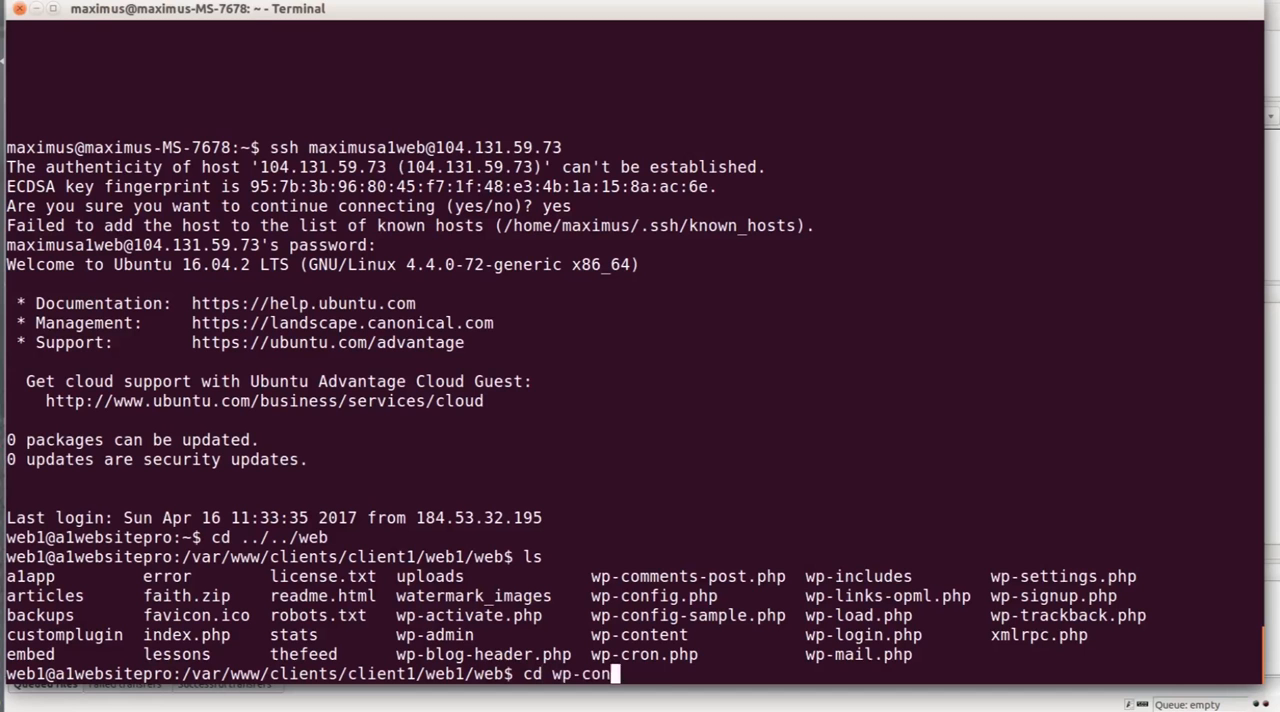
text(tent)
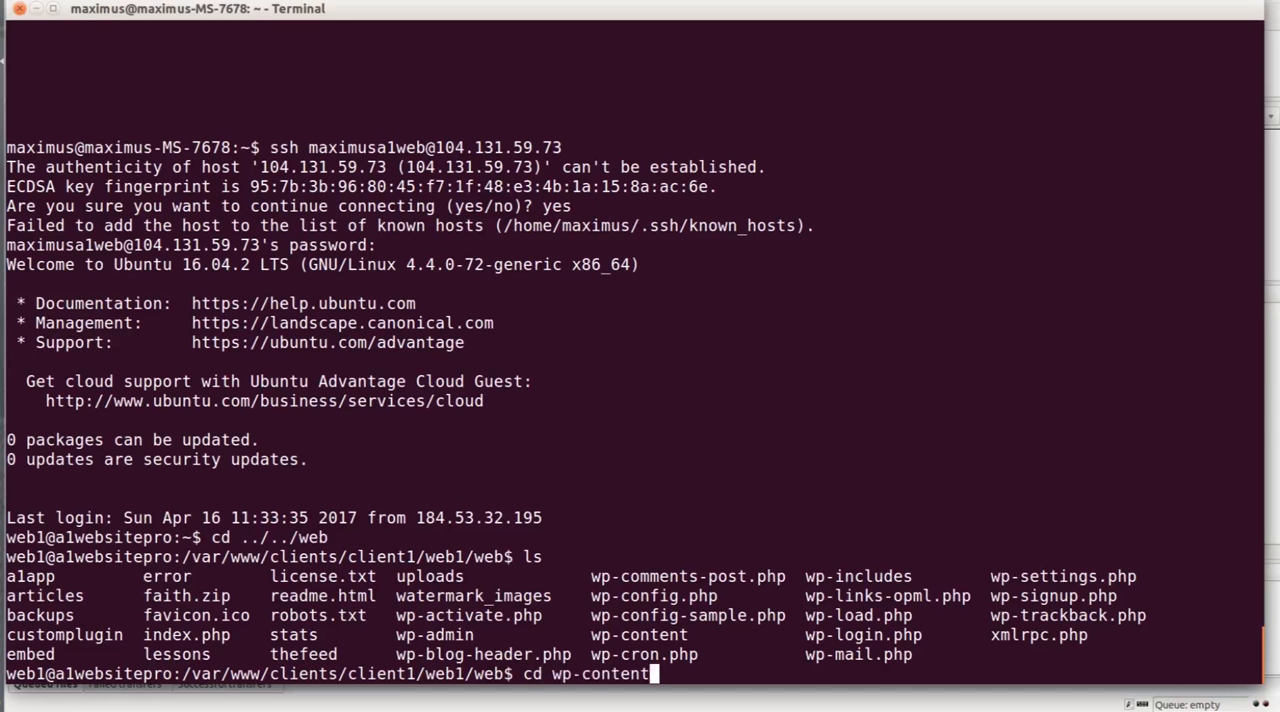
key(Return)
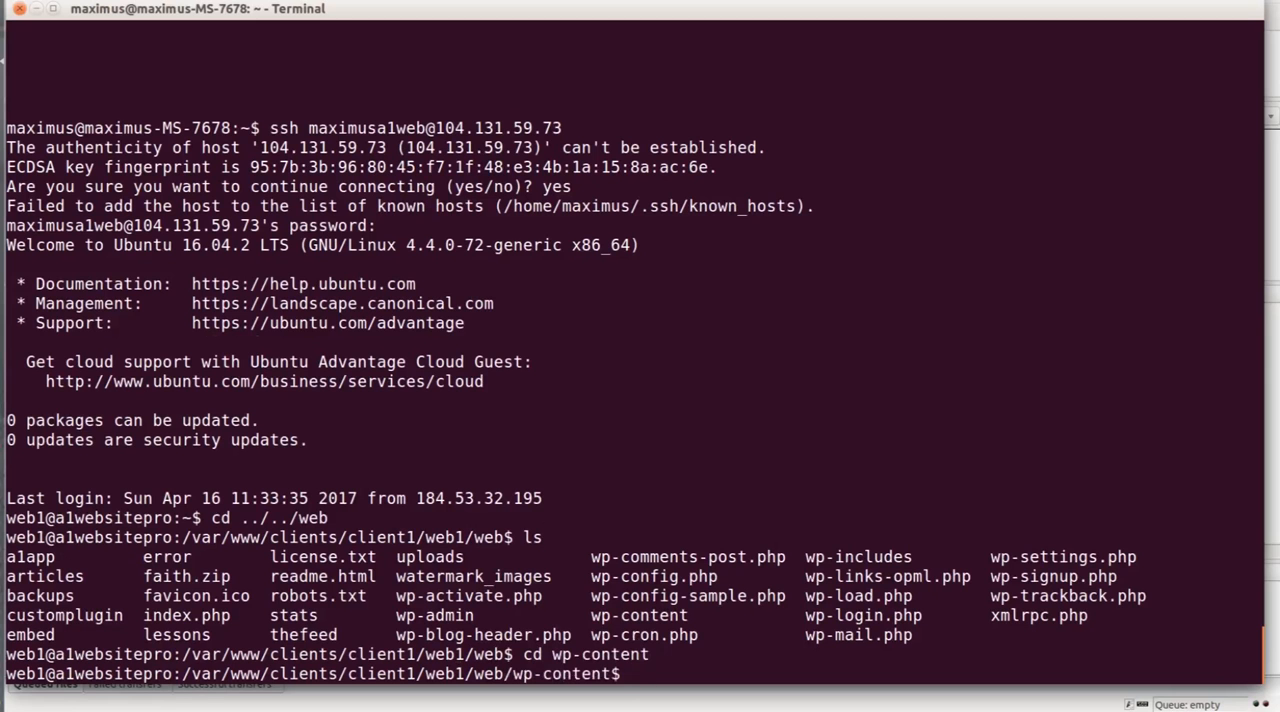
Step: Move into themes, then bootstrap, and list the theme files on a cleared screen
text(cd the)
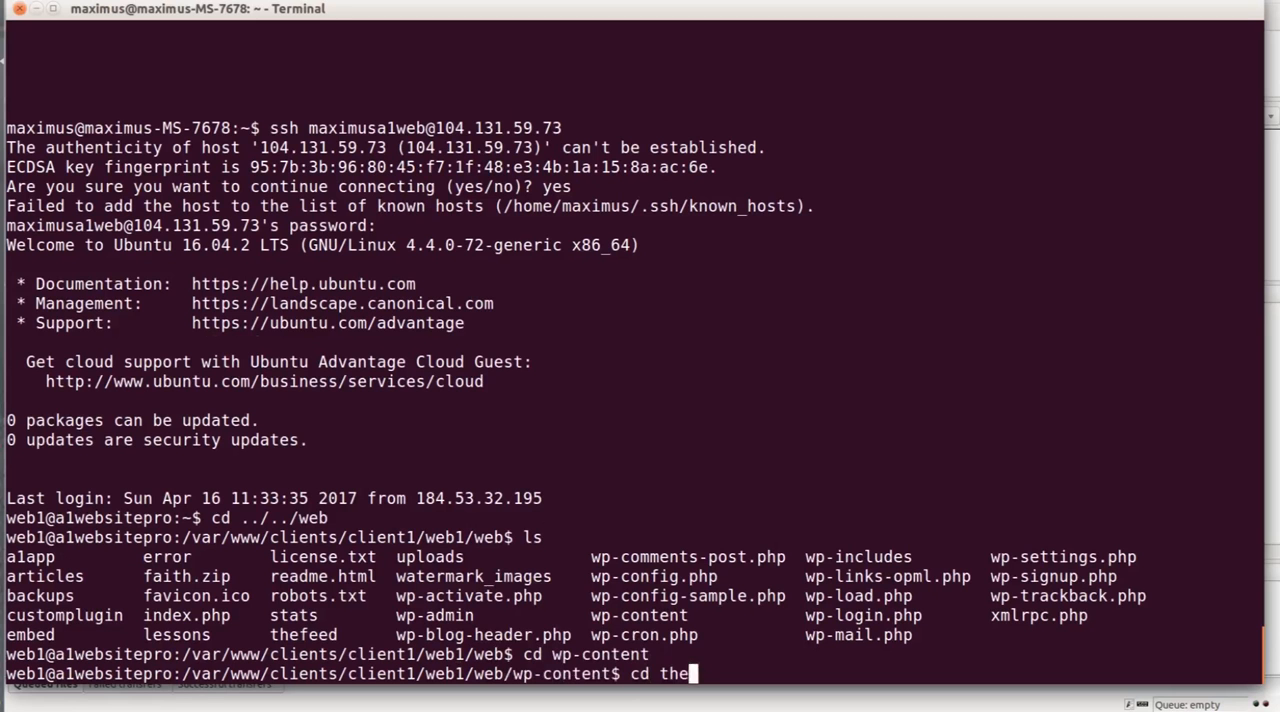
key(Return)
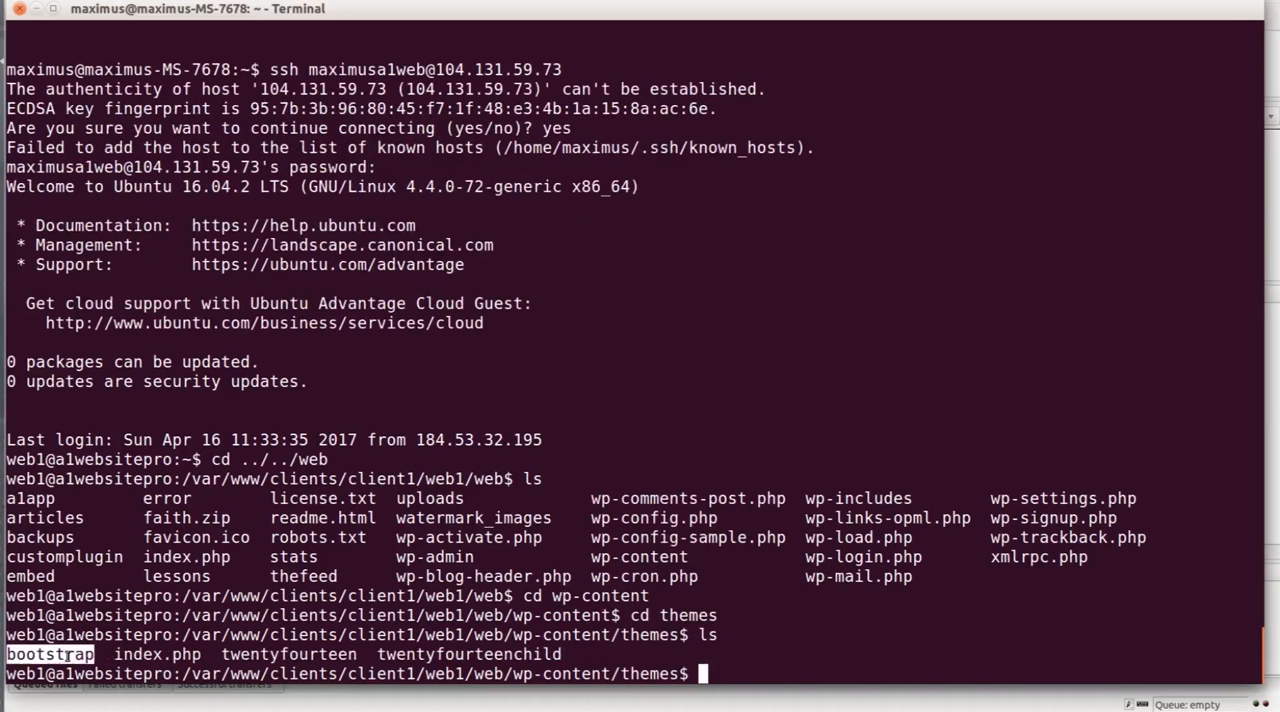
right_click(110, 596)
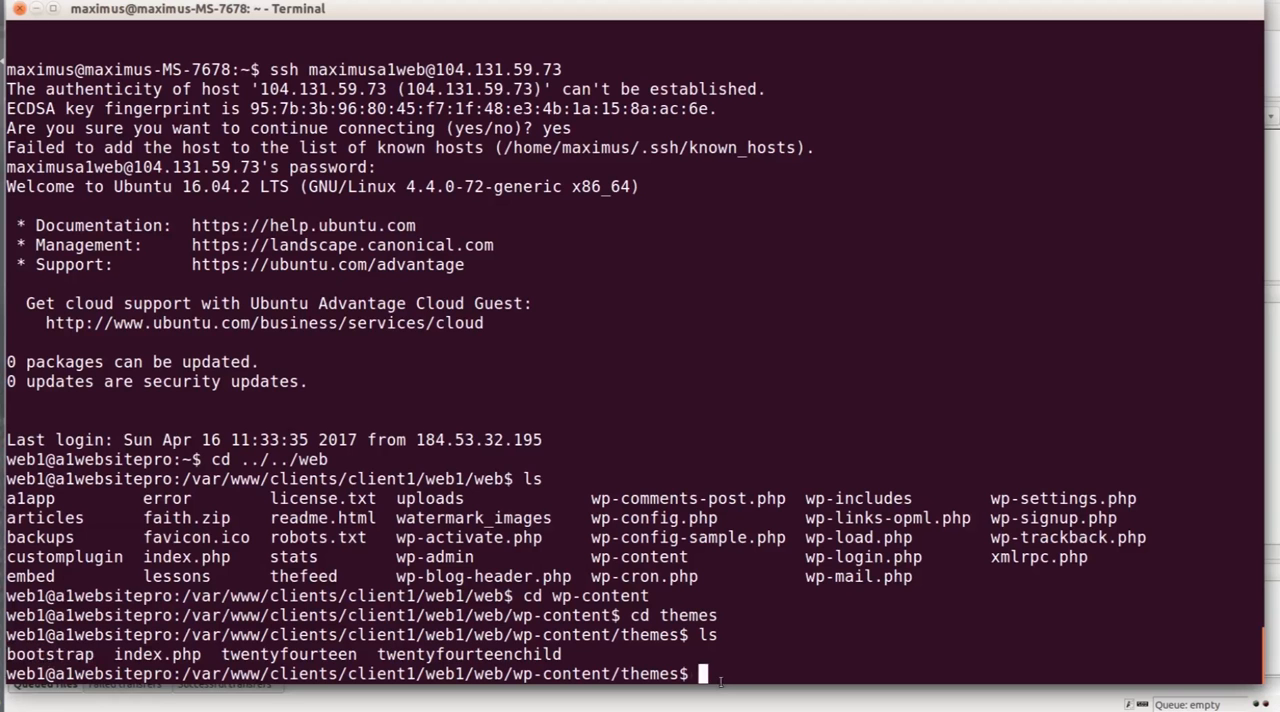
text(cd bootstrap)
text(cl)
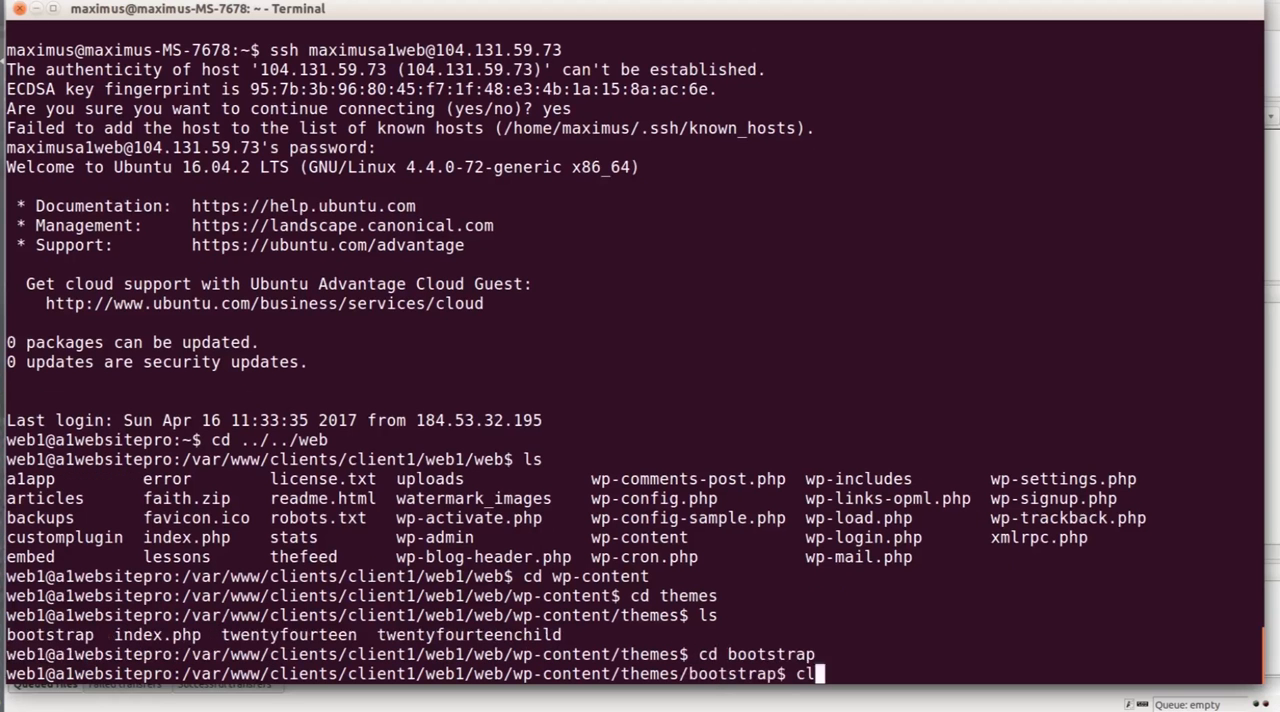
key(Return)
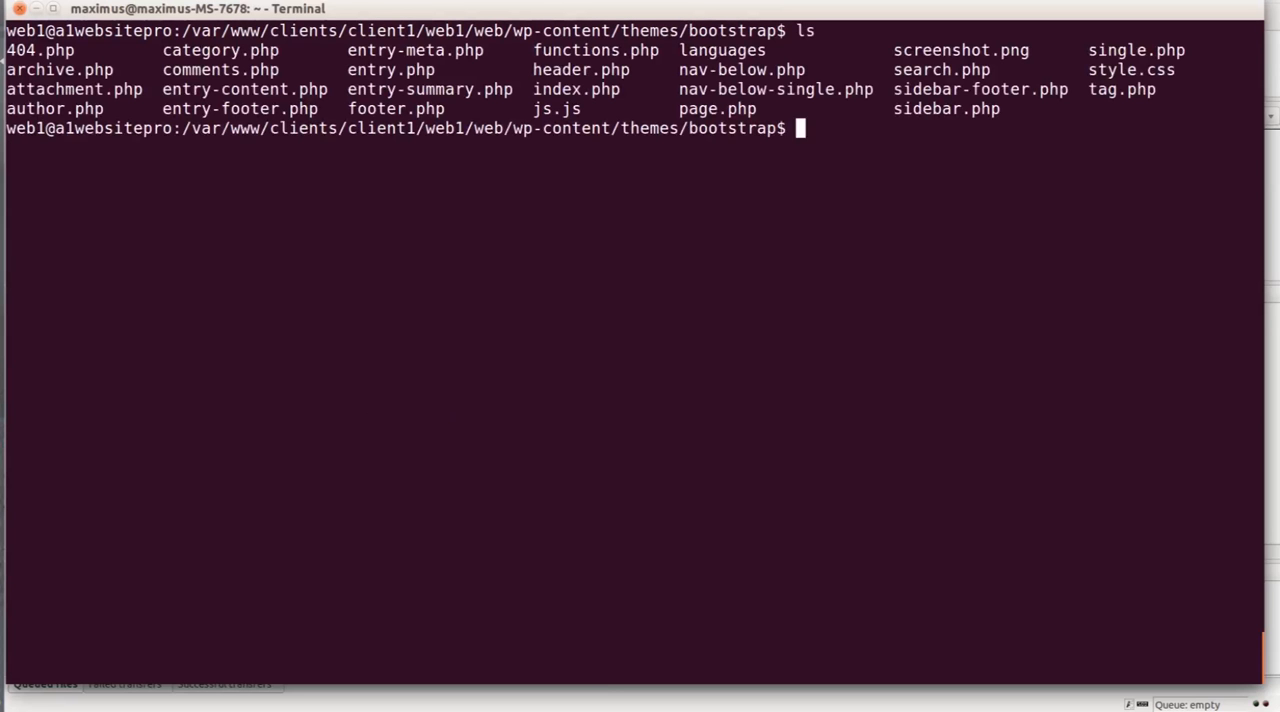
mouse_move(40, 344)
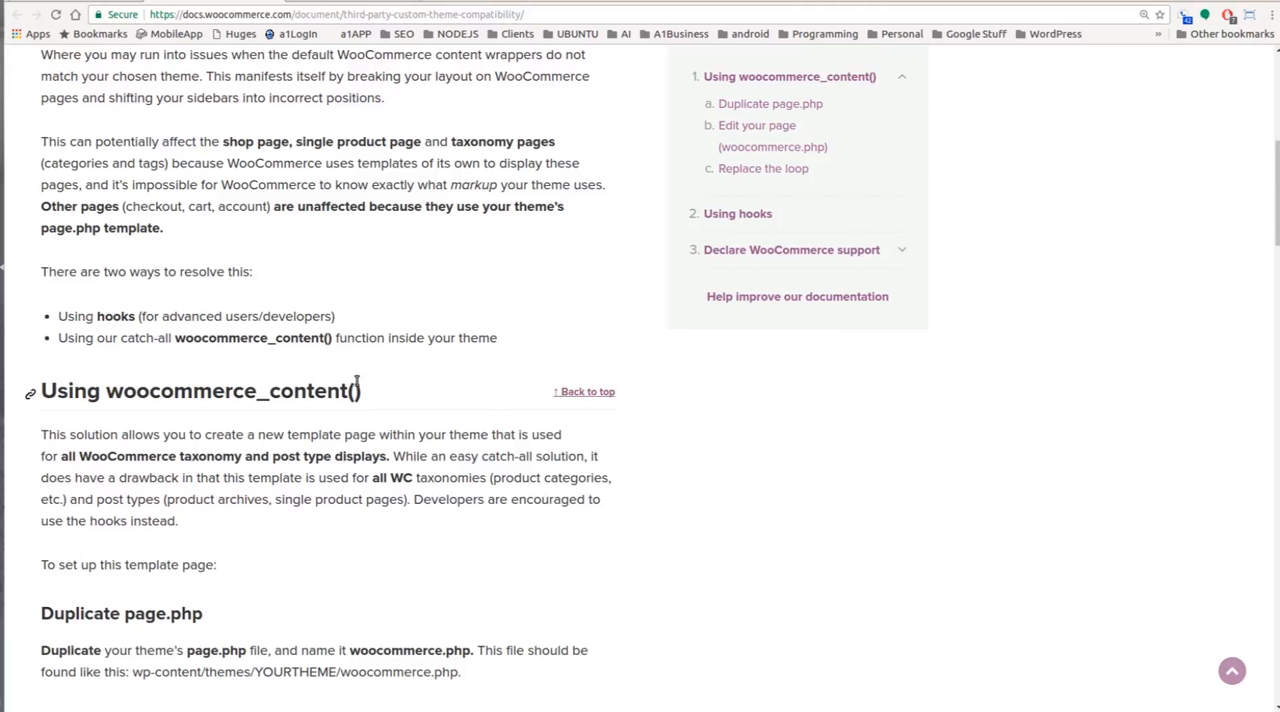
Step: Scroll the docs to 'Duplicate page.php' and select the woocommerce.php file name
scroll(down, 3)
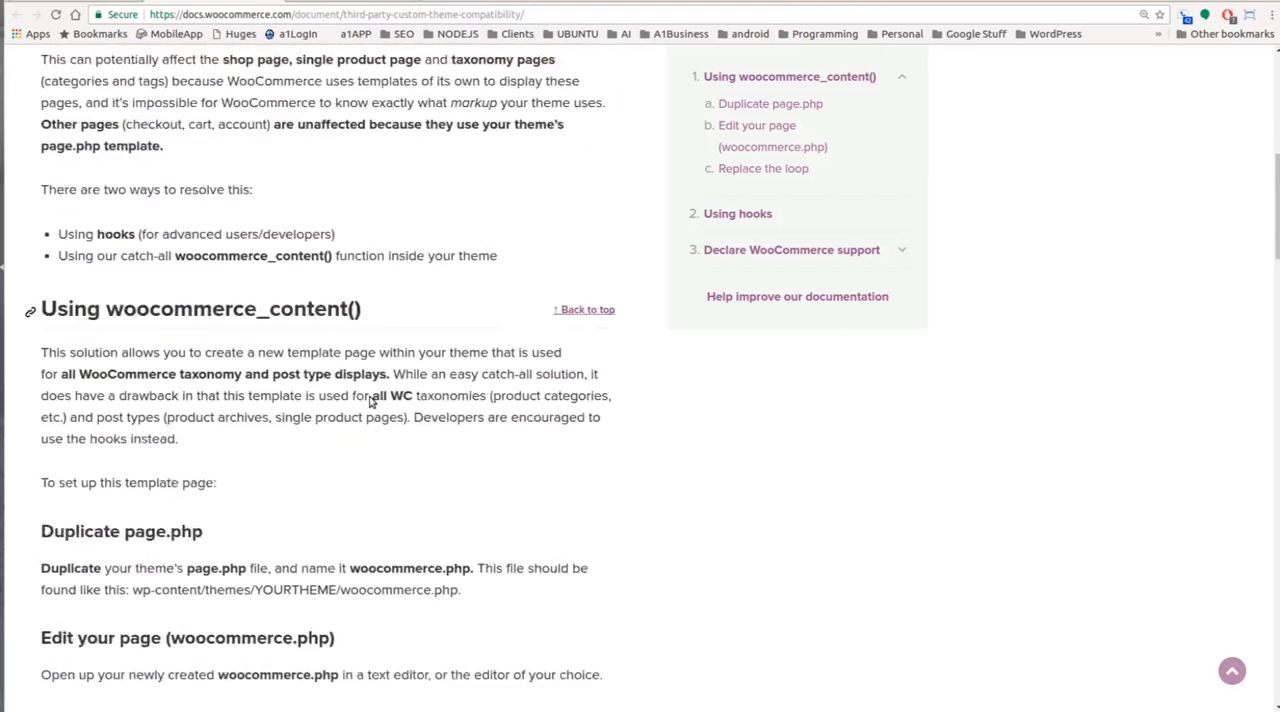
scroll(down, 3)
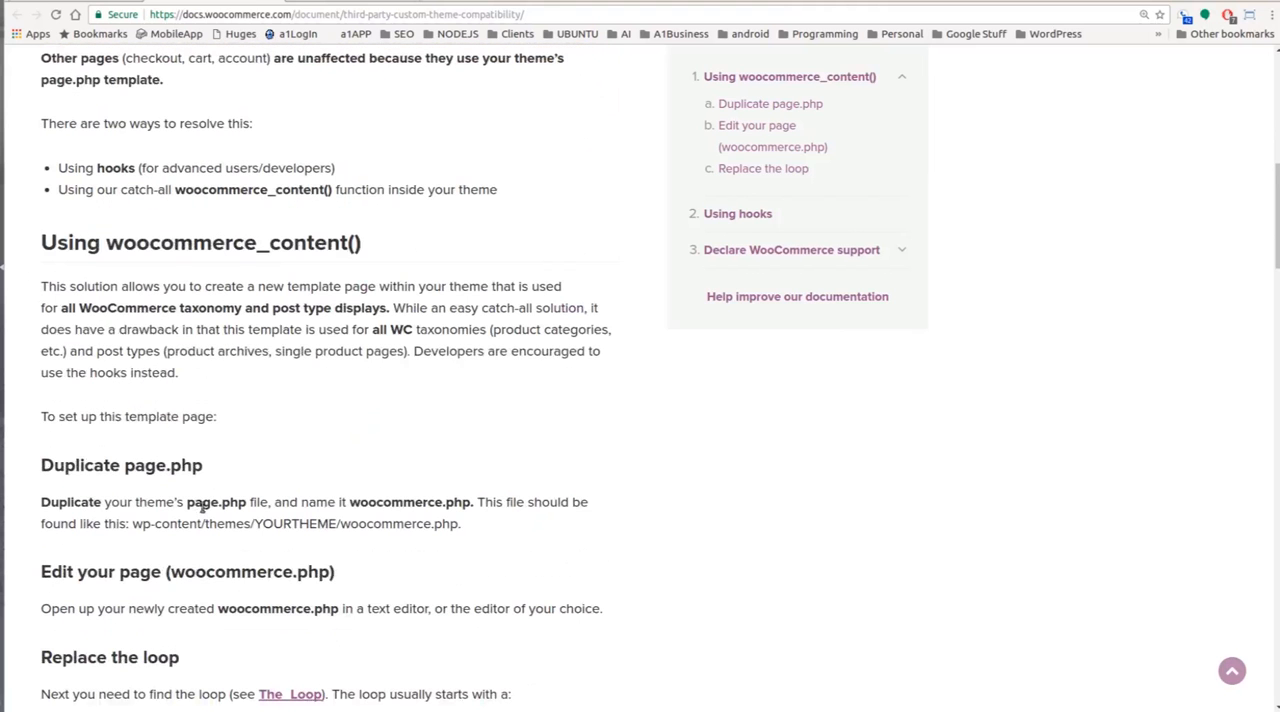
double_click(216, 502)
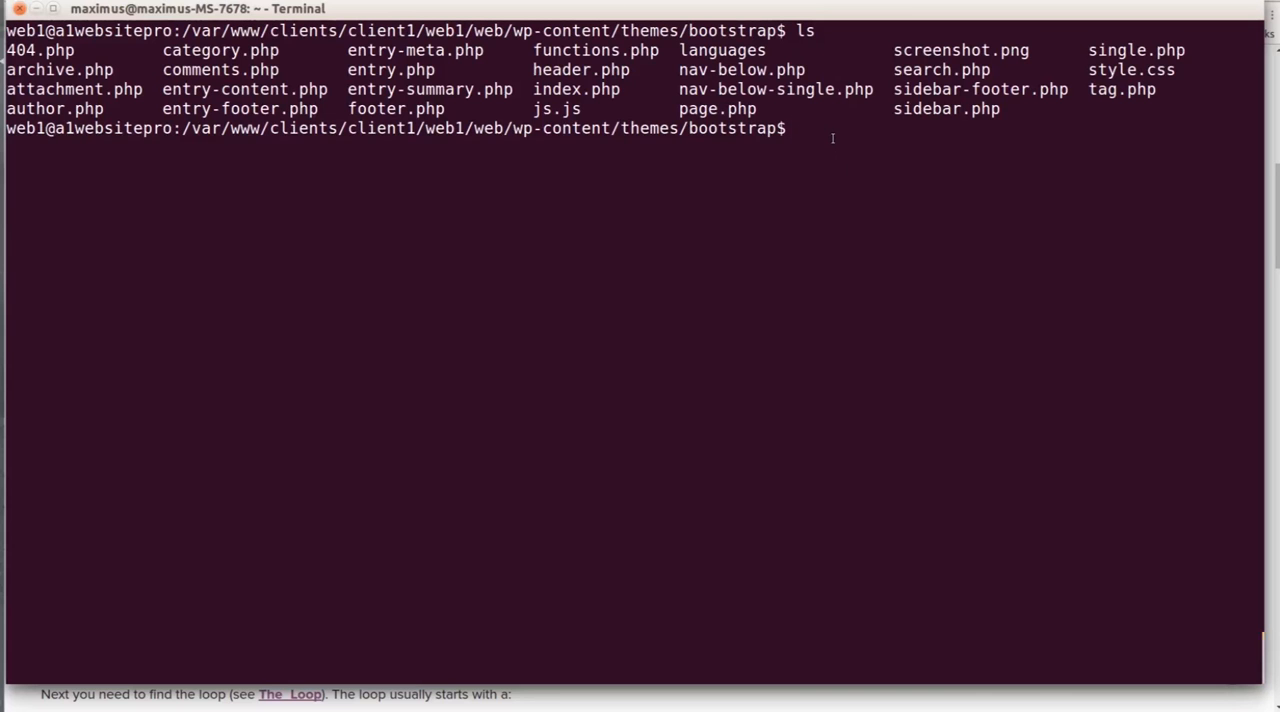
Step: Run cp page.php woocommerce.php in the bootstrap folder and start a nano command
text(cp)
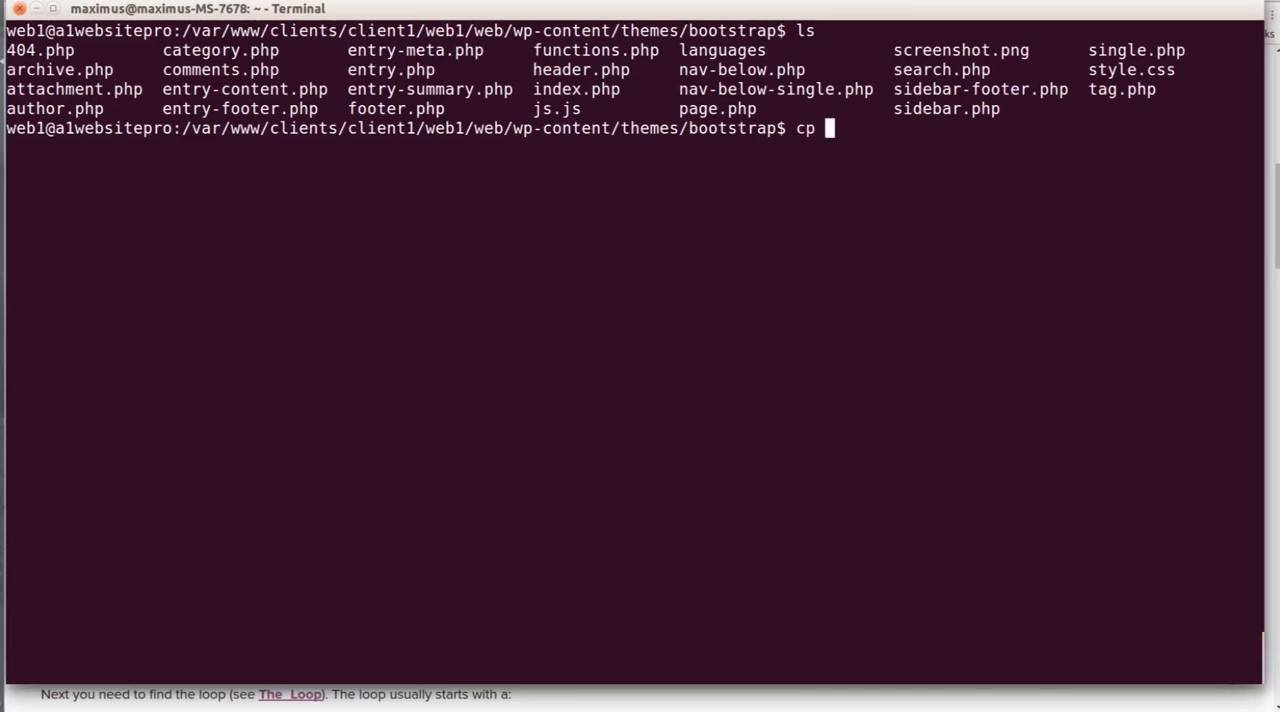
text(page.)
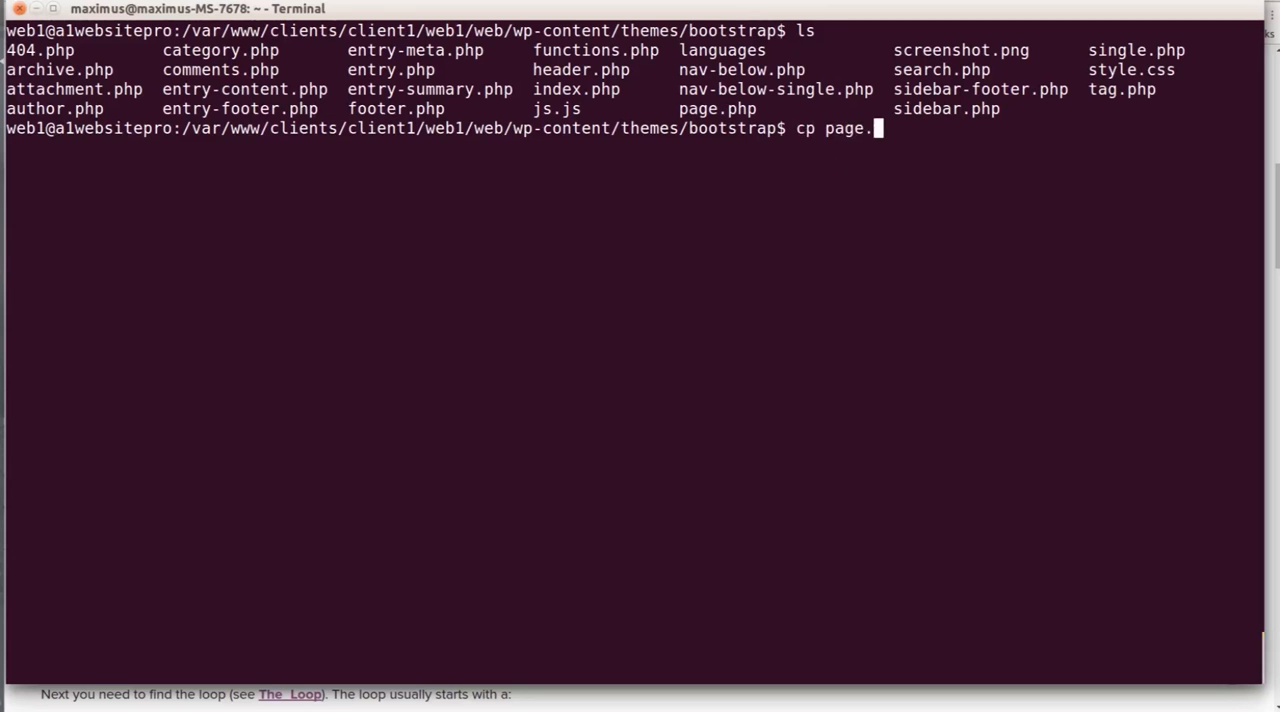
text(php wooco)
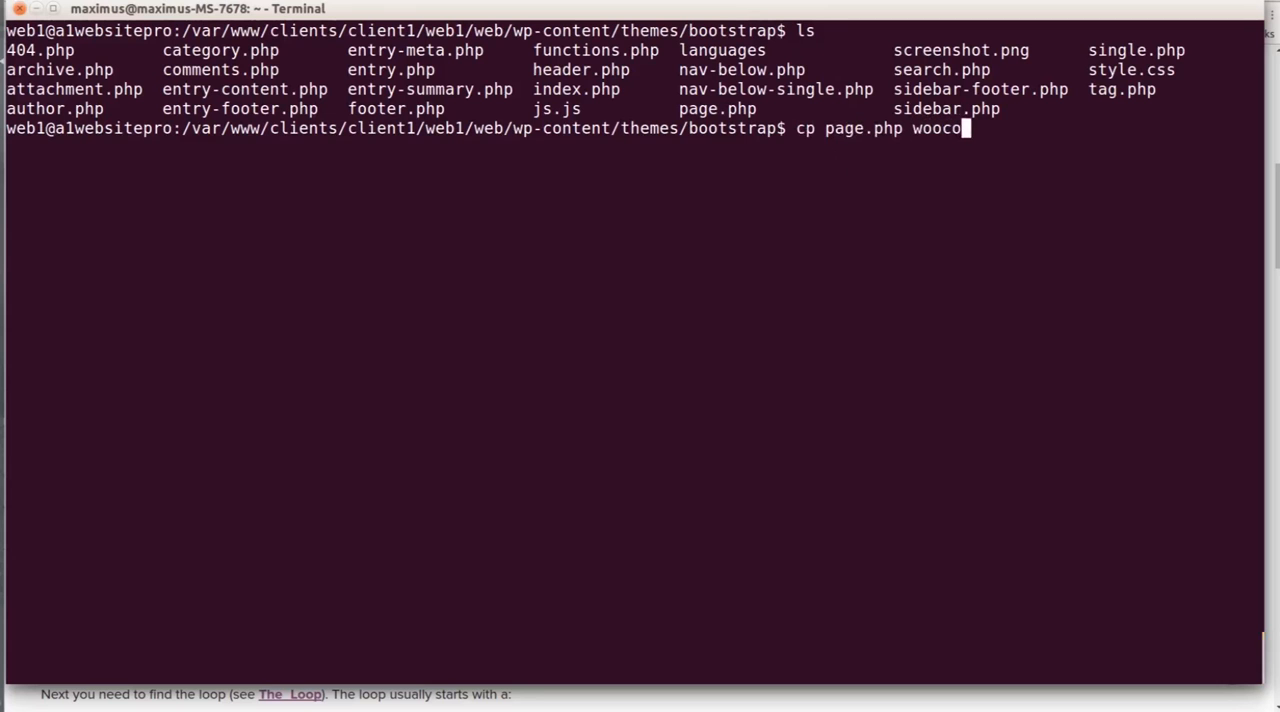
text(mmerce)
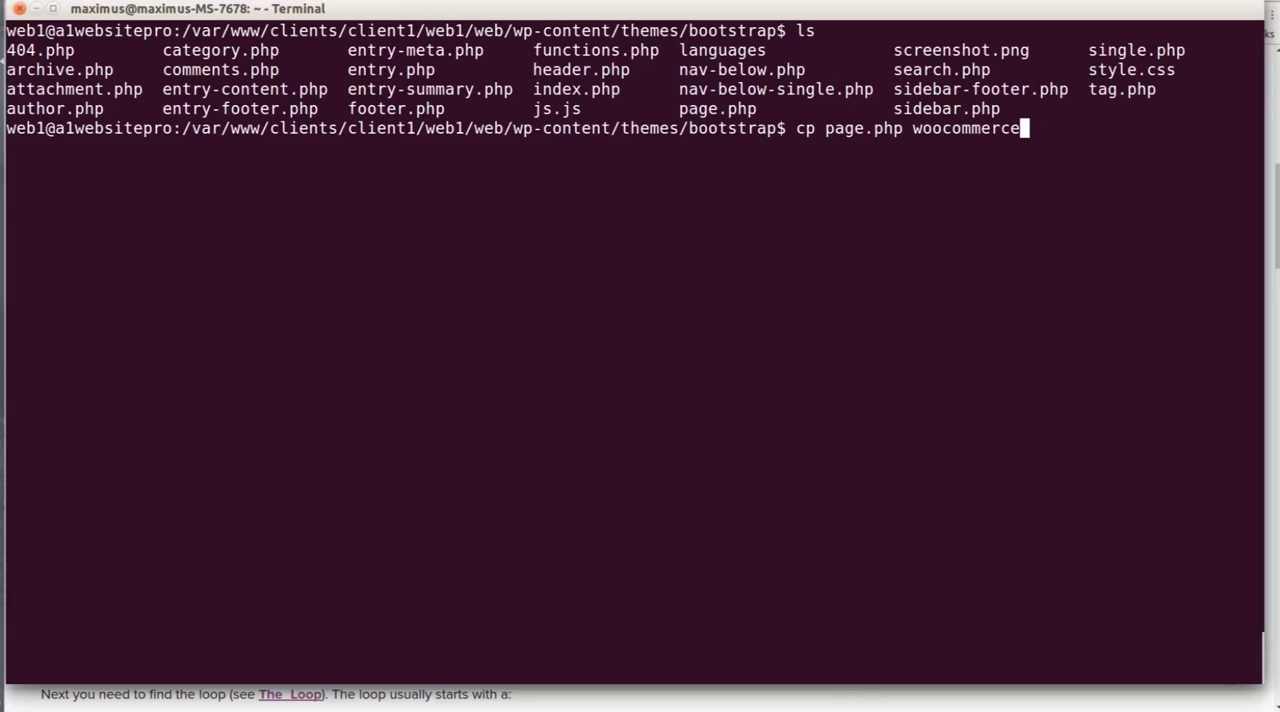
key(Return)
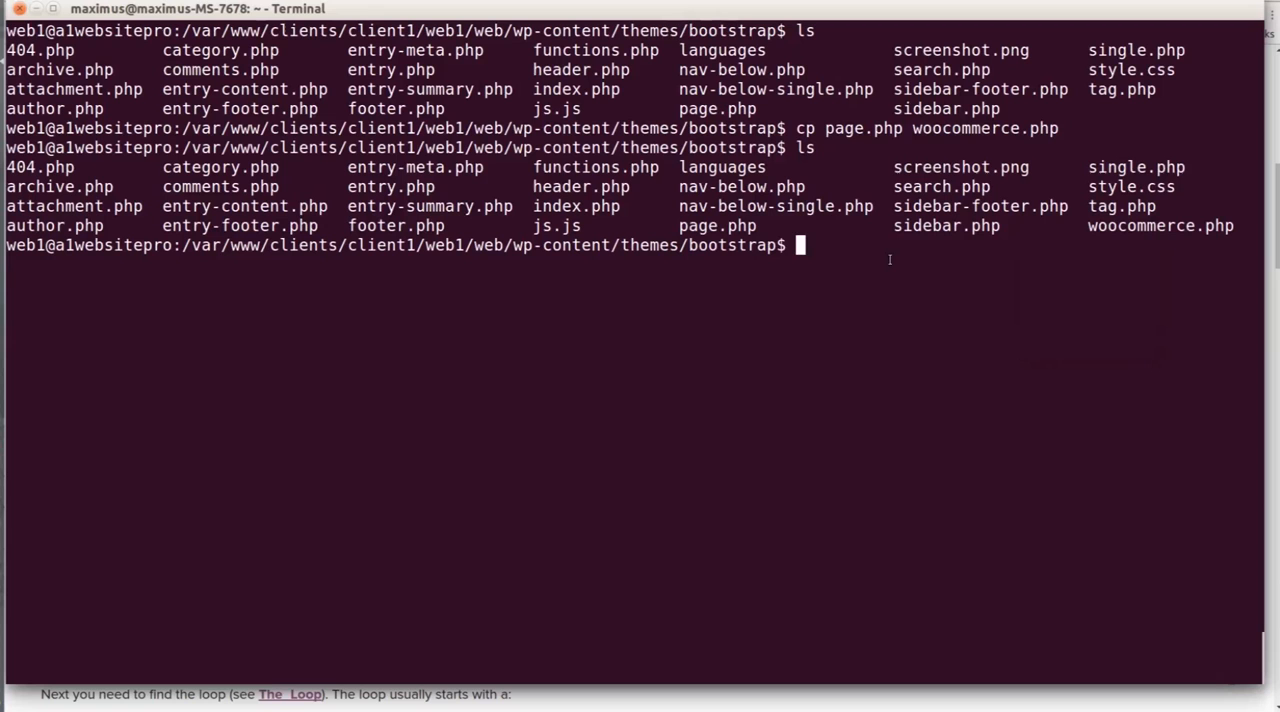
text(nano)
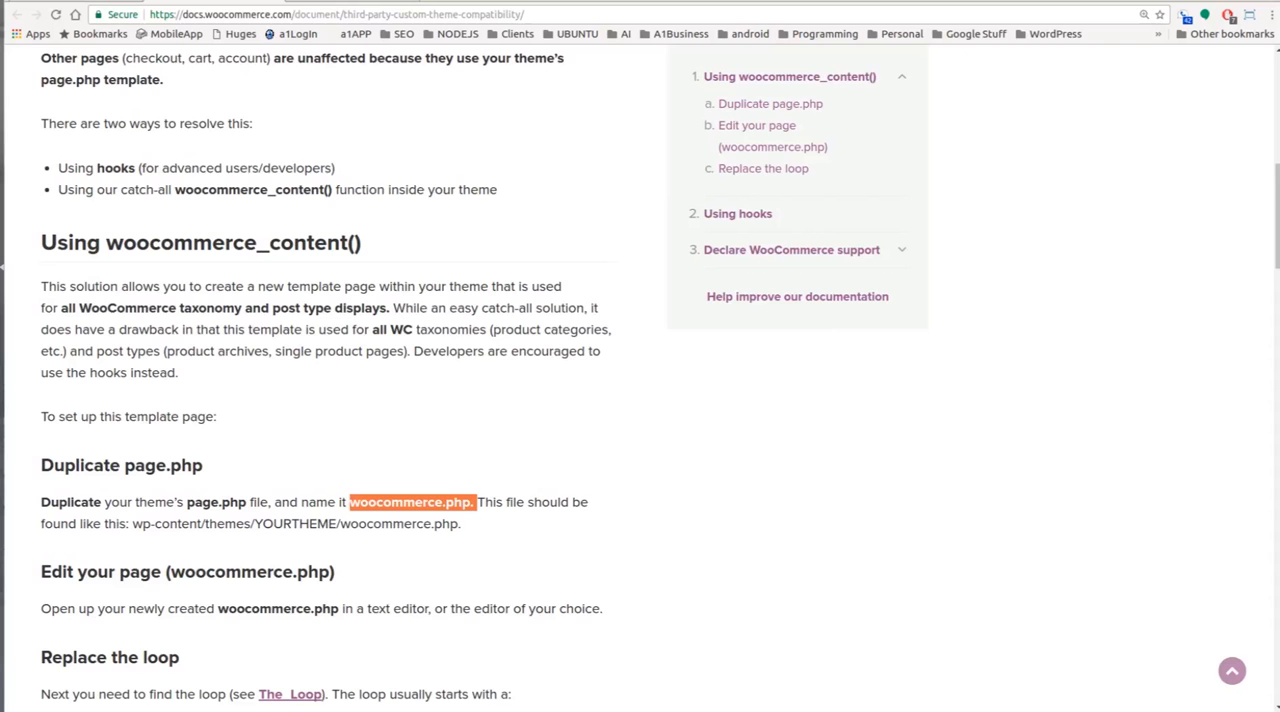
Step: Scroll the docs down to the 'Replace the loop' step with the woocommerce_content() line
scroll(down, 3)
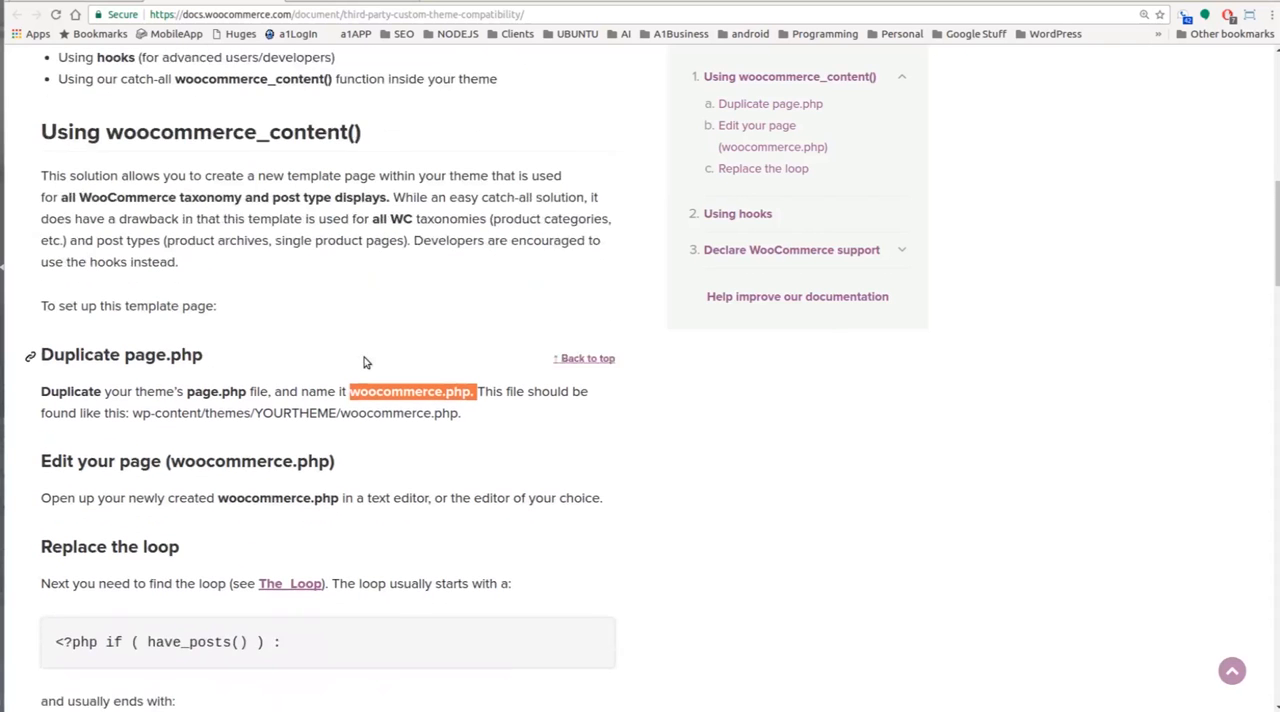
scroll(down, 3)
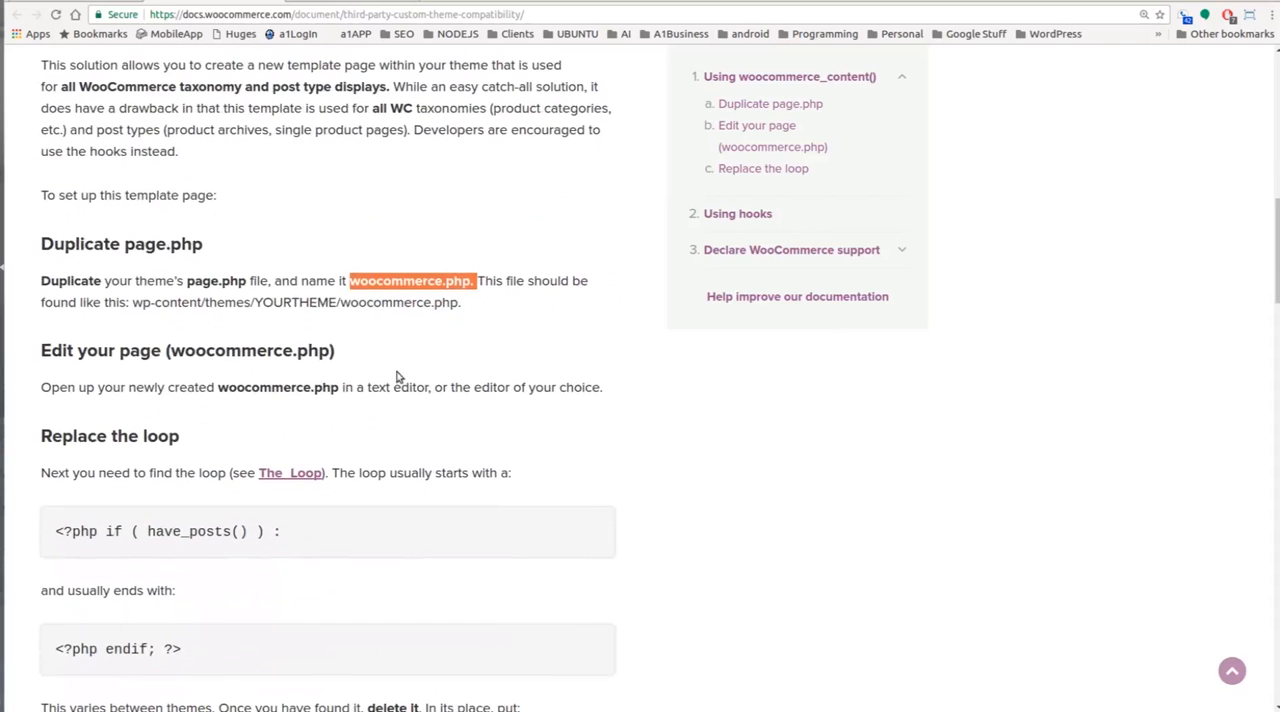
scroll(down, 3)
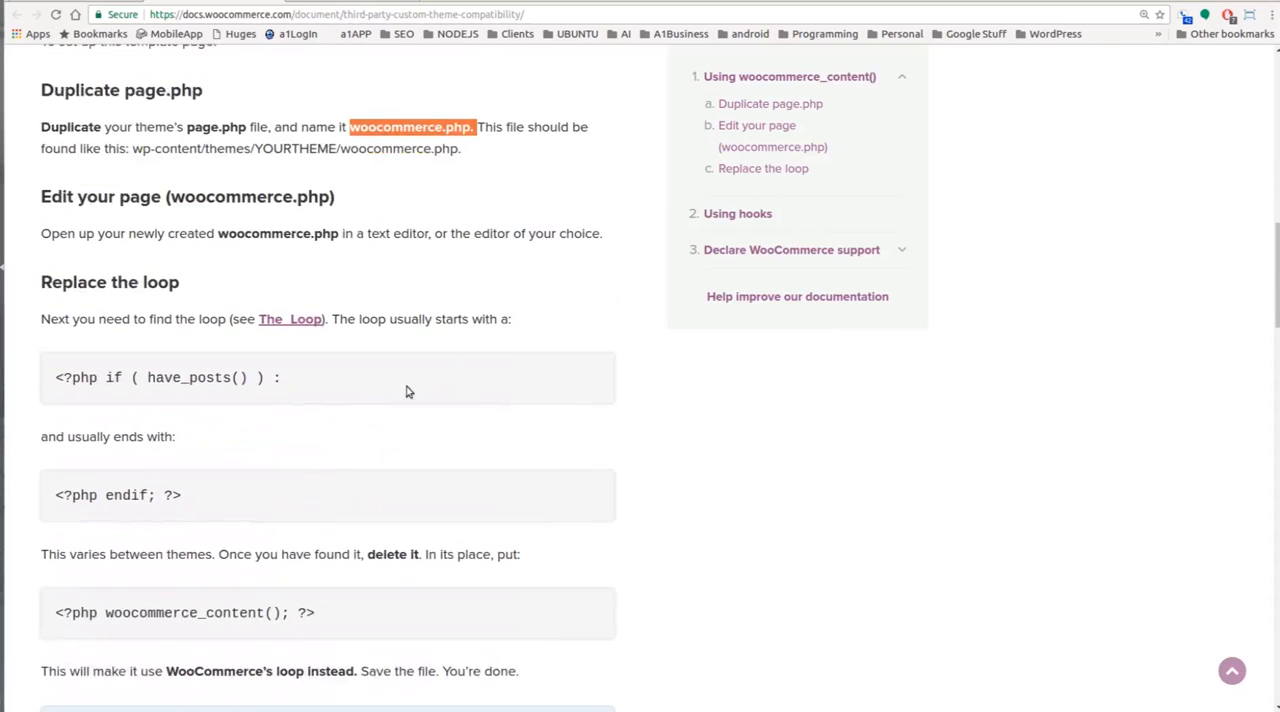
scroll(down, 3)
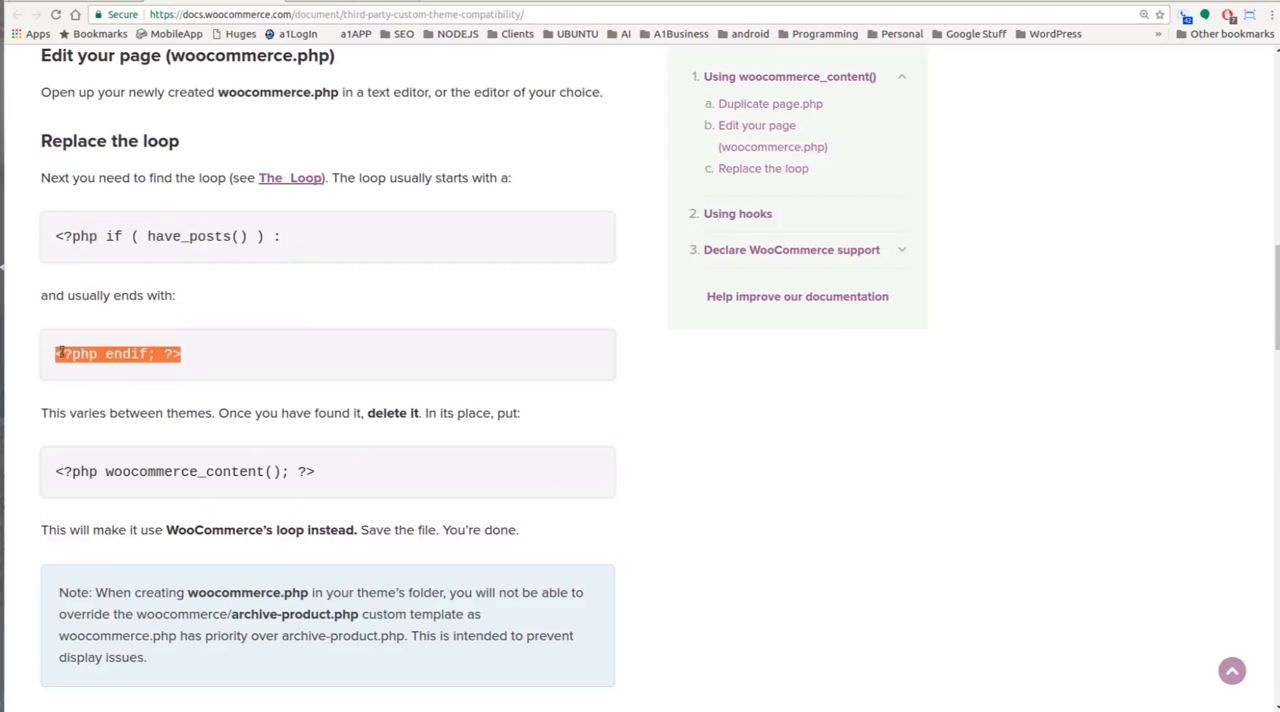
mouse_move(4, 120)
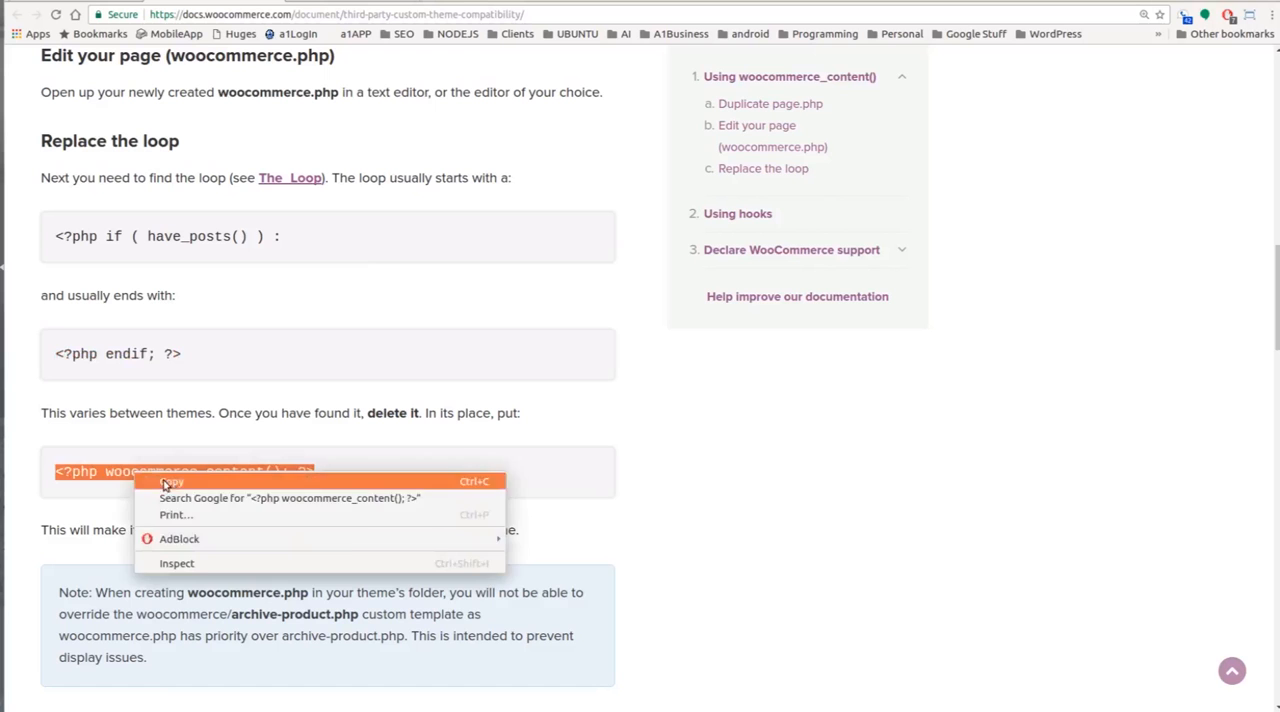
Step: Paste <?php woocommerce_content(); ?> in place of the loop in nano and save woocommerce.php
click(170, 480)
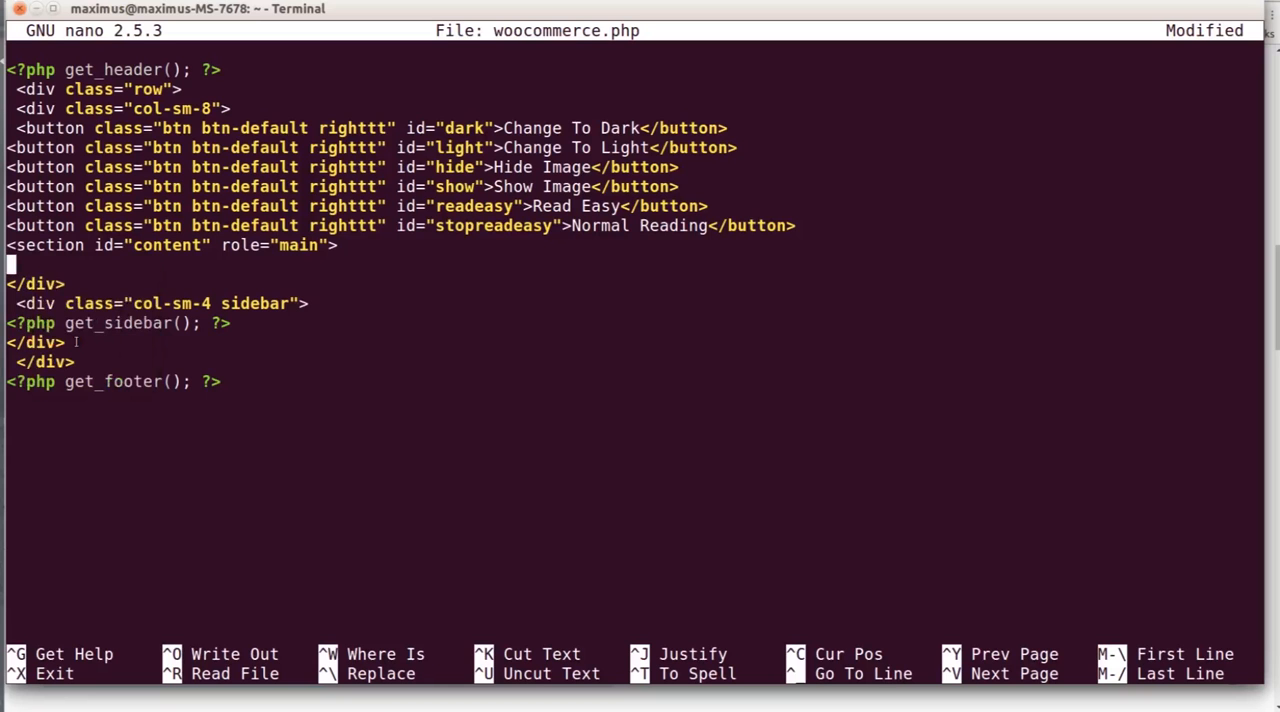
text(<?php woocommerce_content(); ?>)
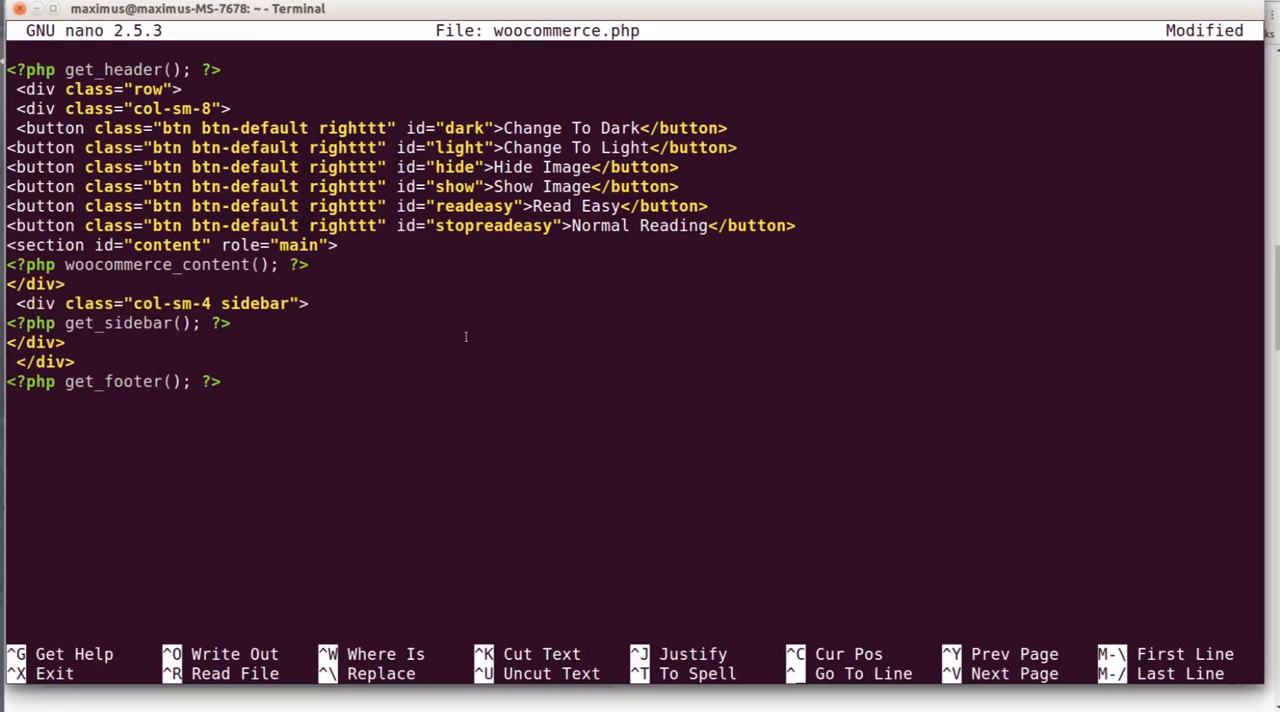
key(ctrl+o)
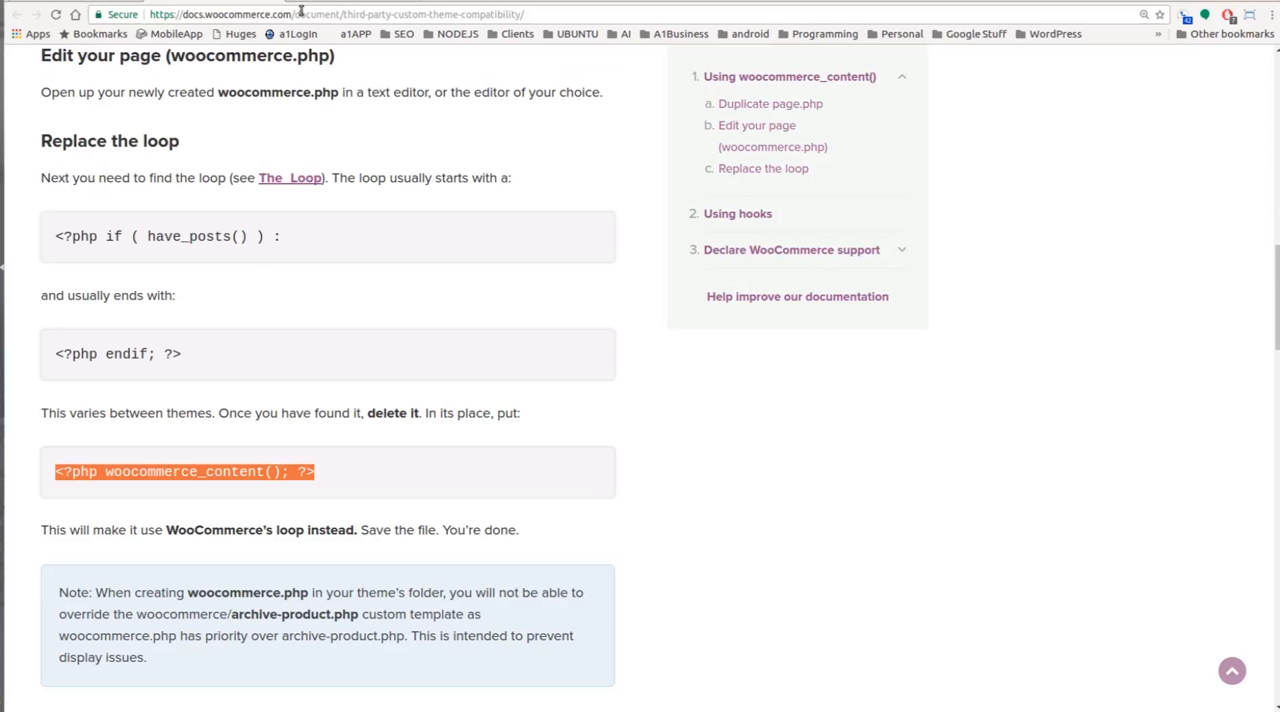
mouse_move(346, 6)
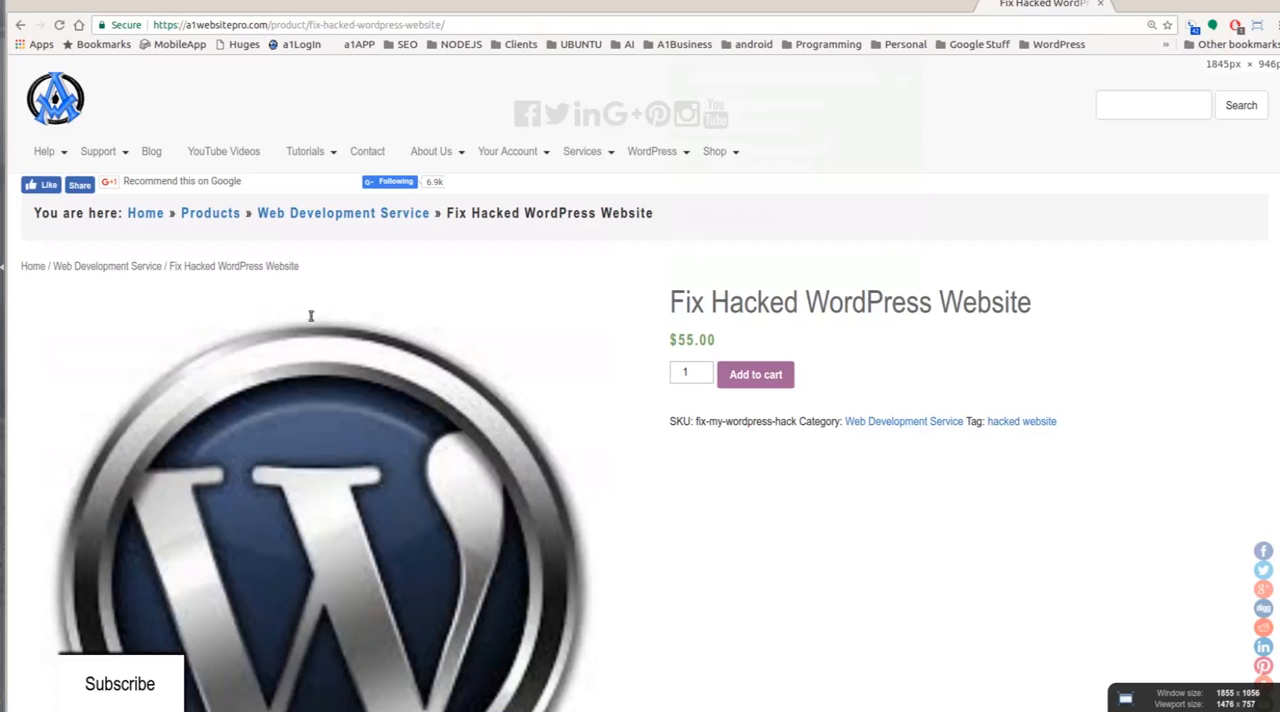
Step: Scroll through the Fix Hacked WordPress Website product page in Chrome and reload it
click(508, 152)
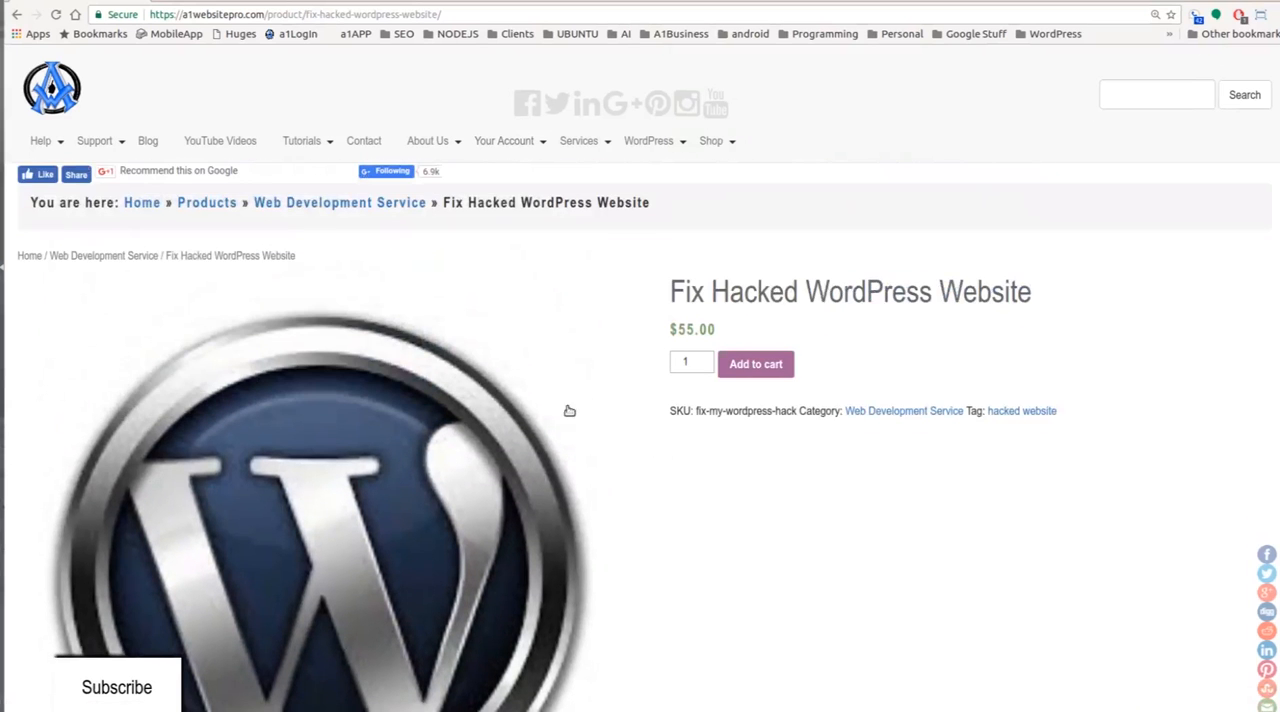
scroll(down, 3)
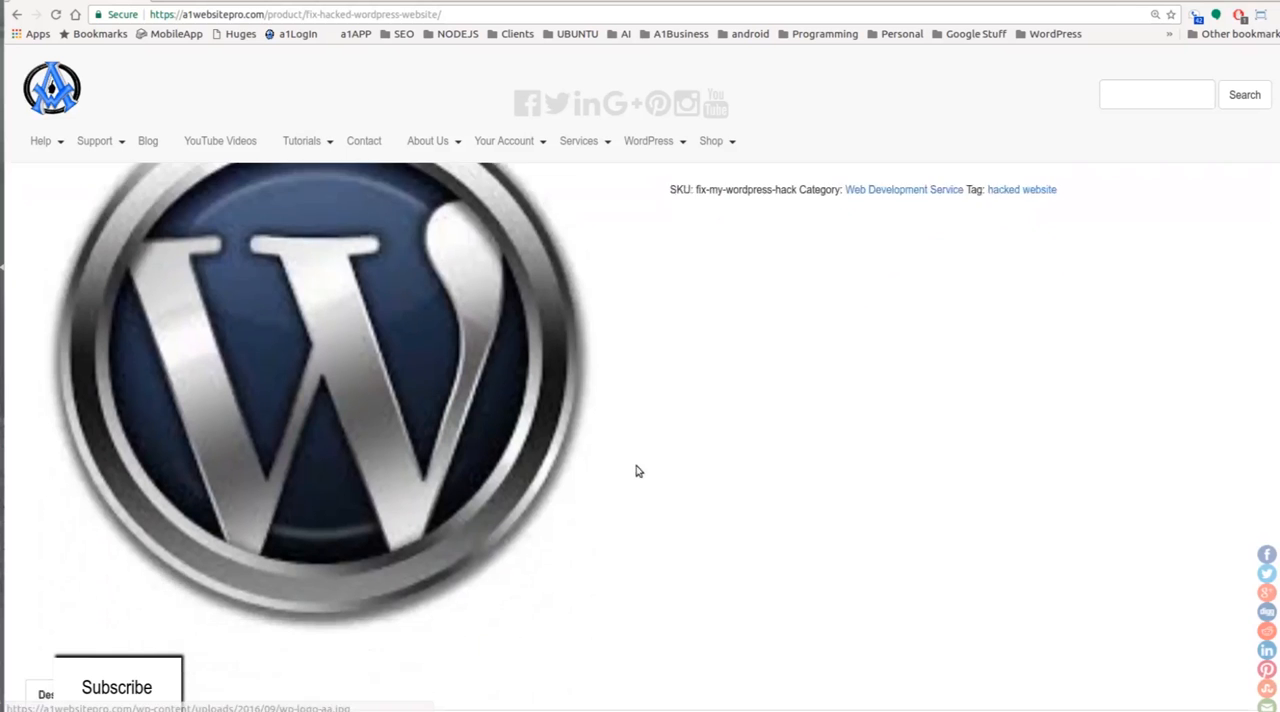
scroll(down, 3)
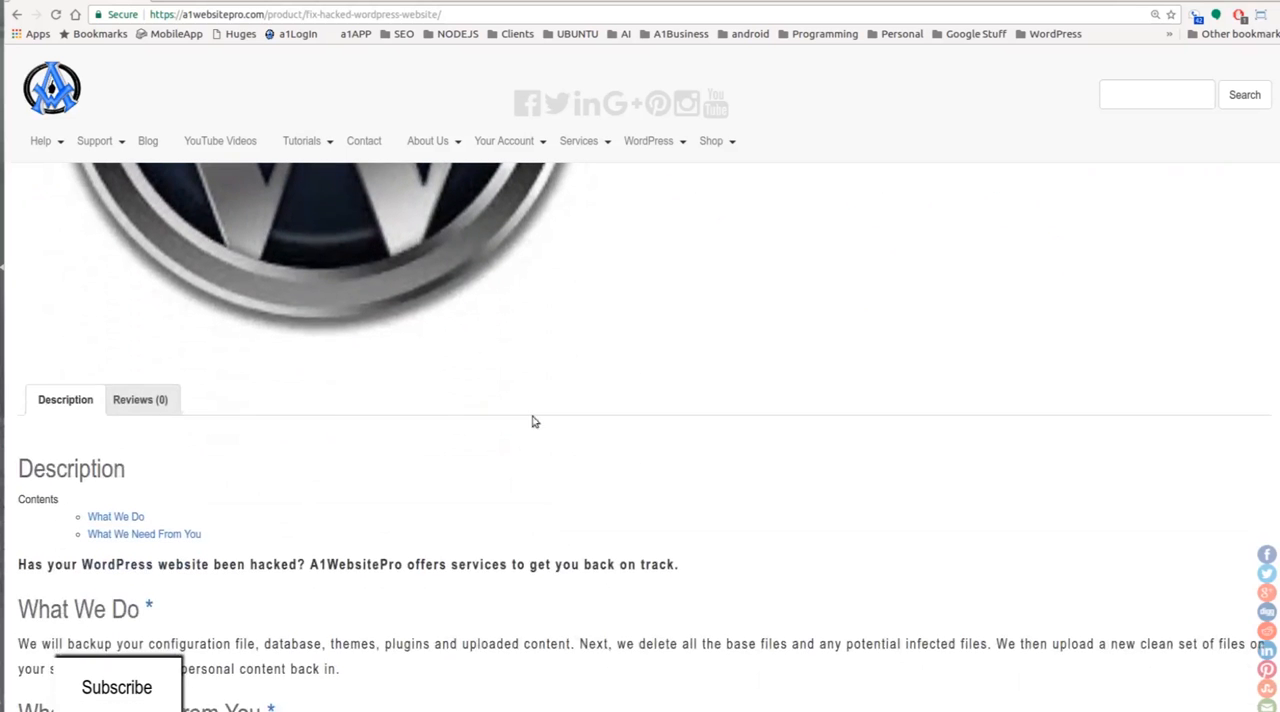
scroll(up, 3)
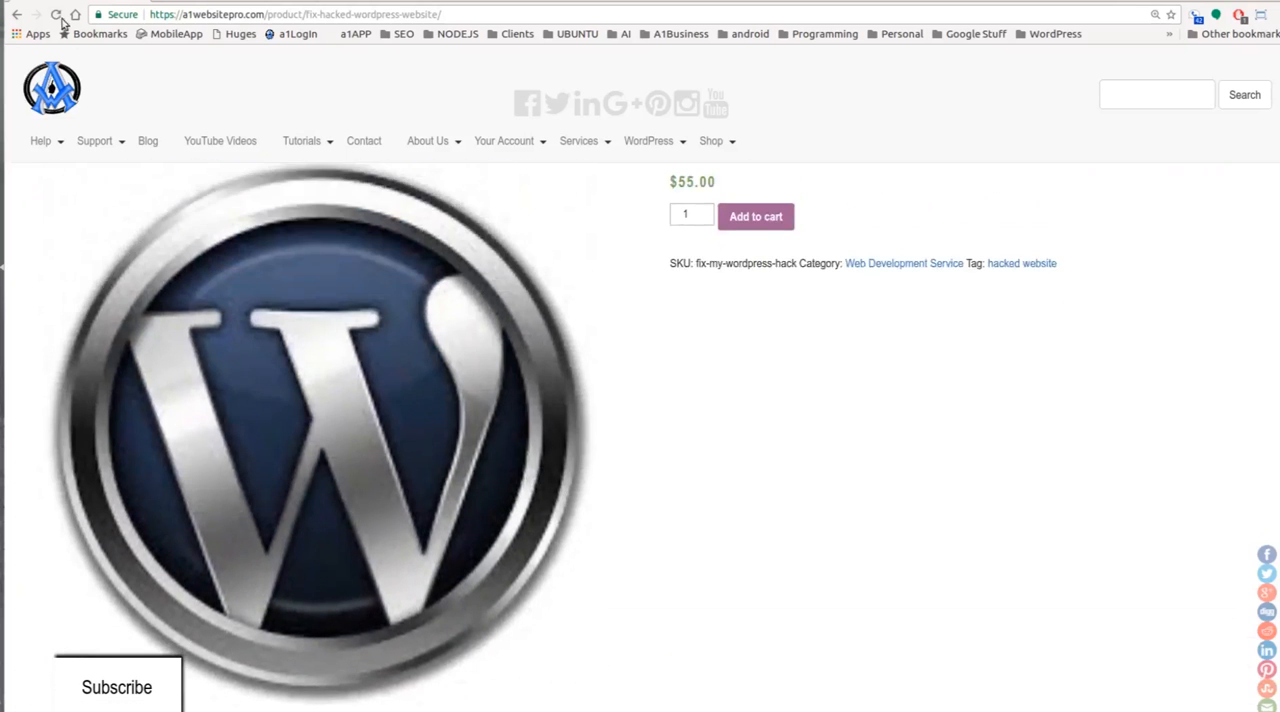
click(56, 14)
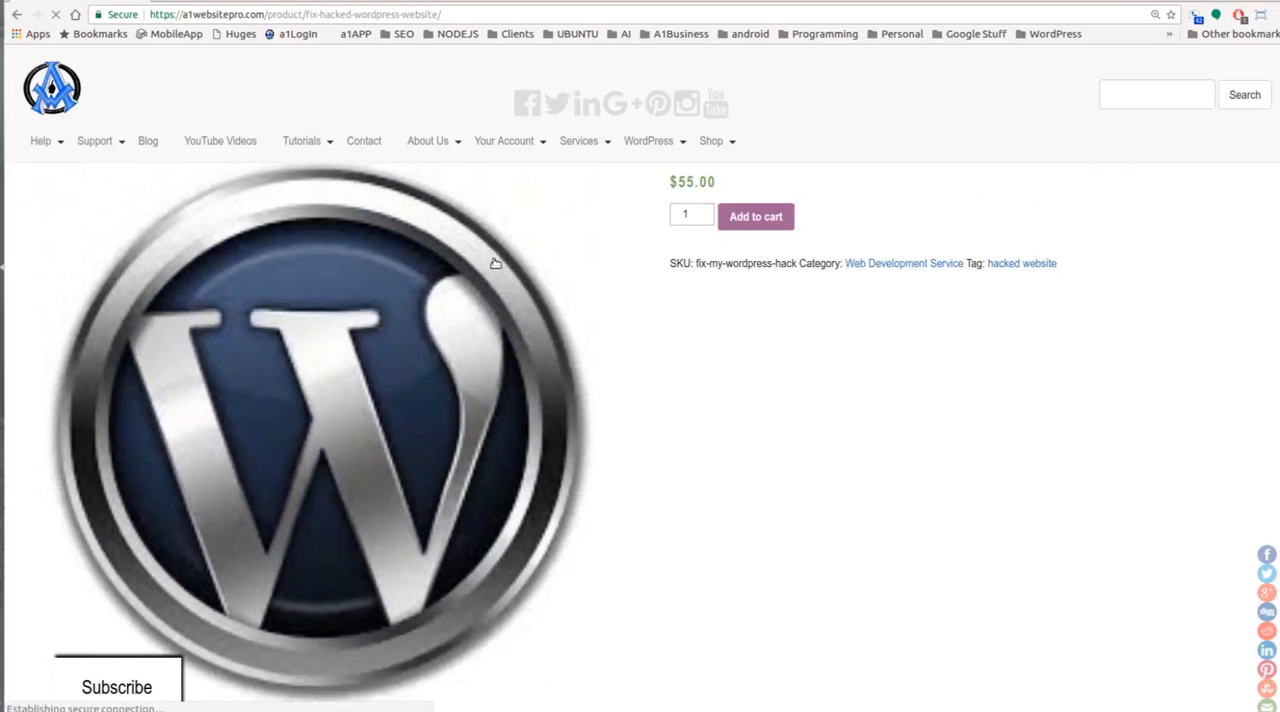
mouse_move(508, 268)
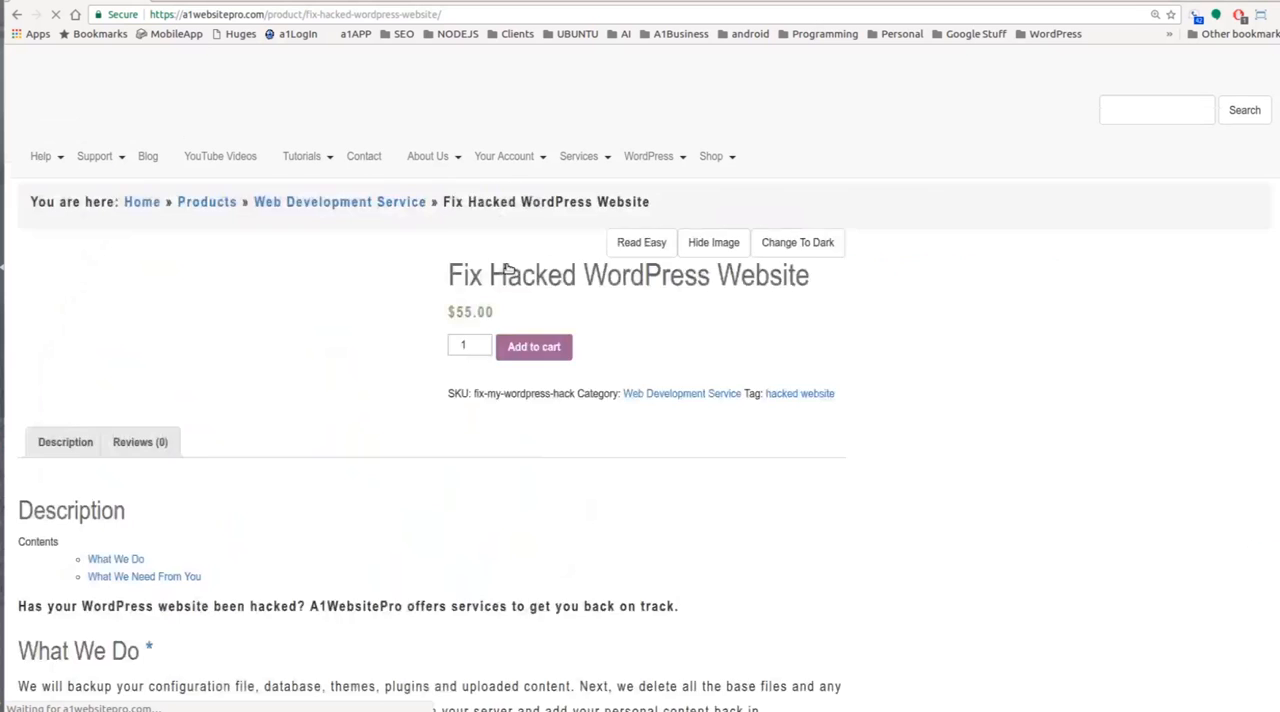
scroll(down, 3)
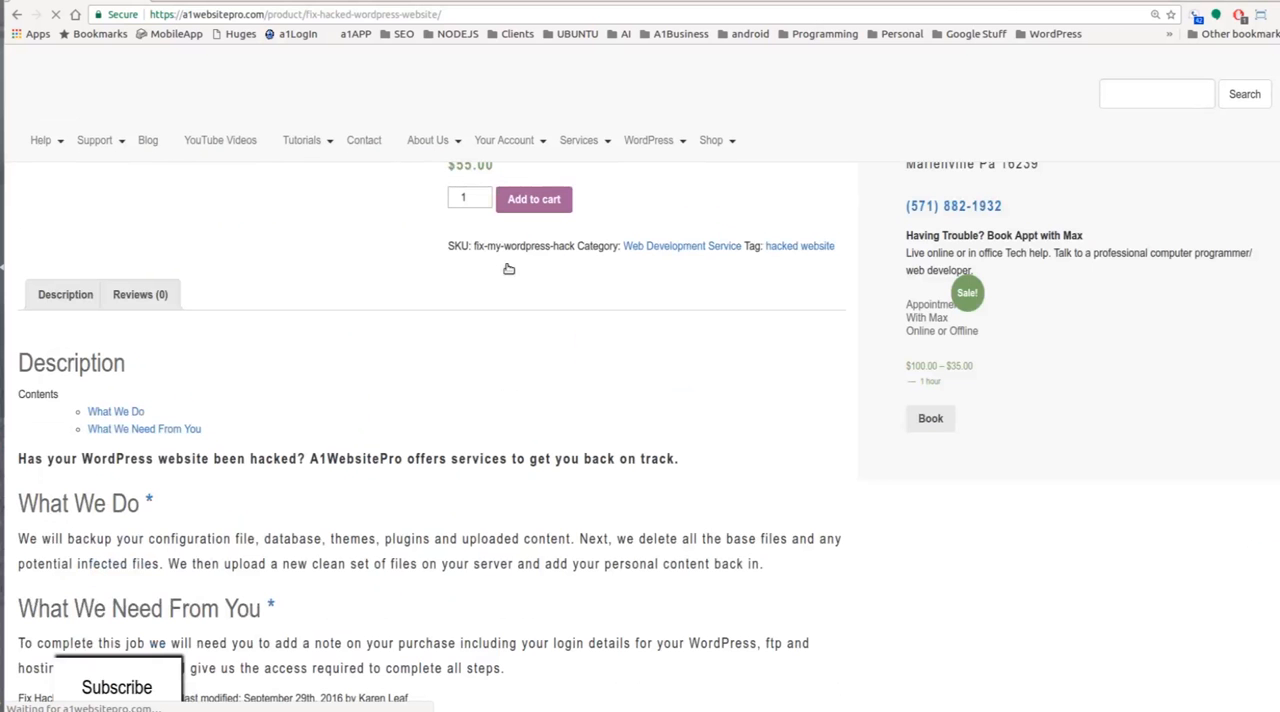
scroll(up, 3)
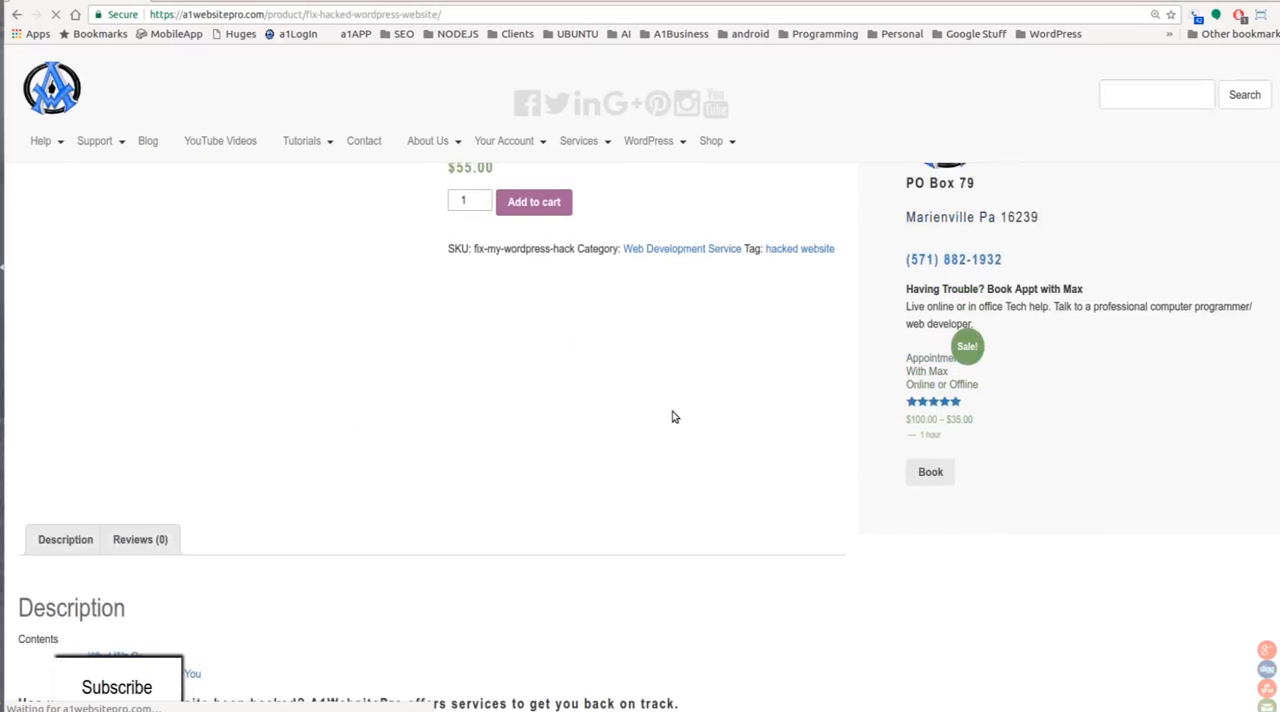
scroll(up, 3)
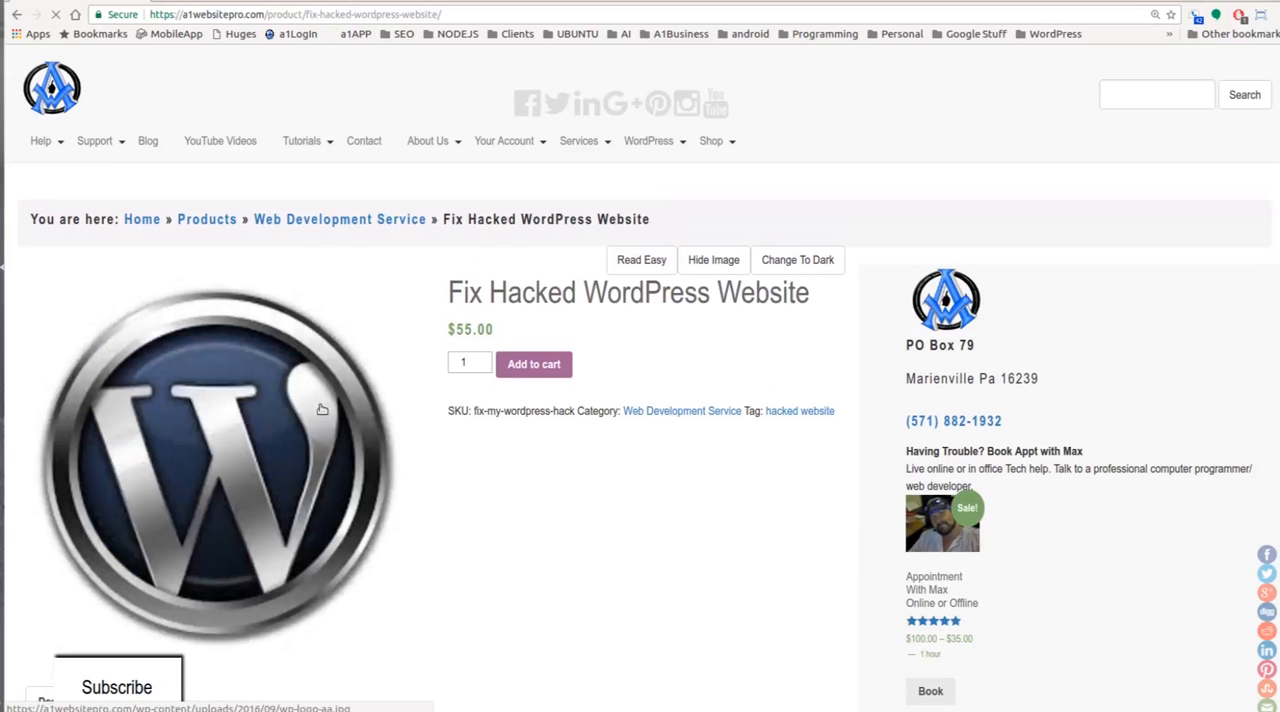
click(640, 260)
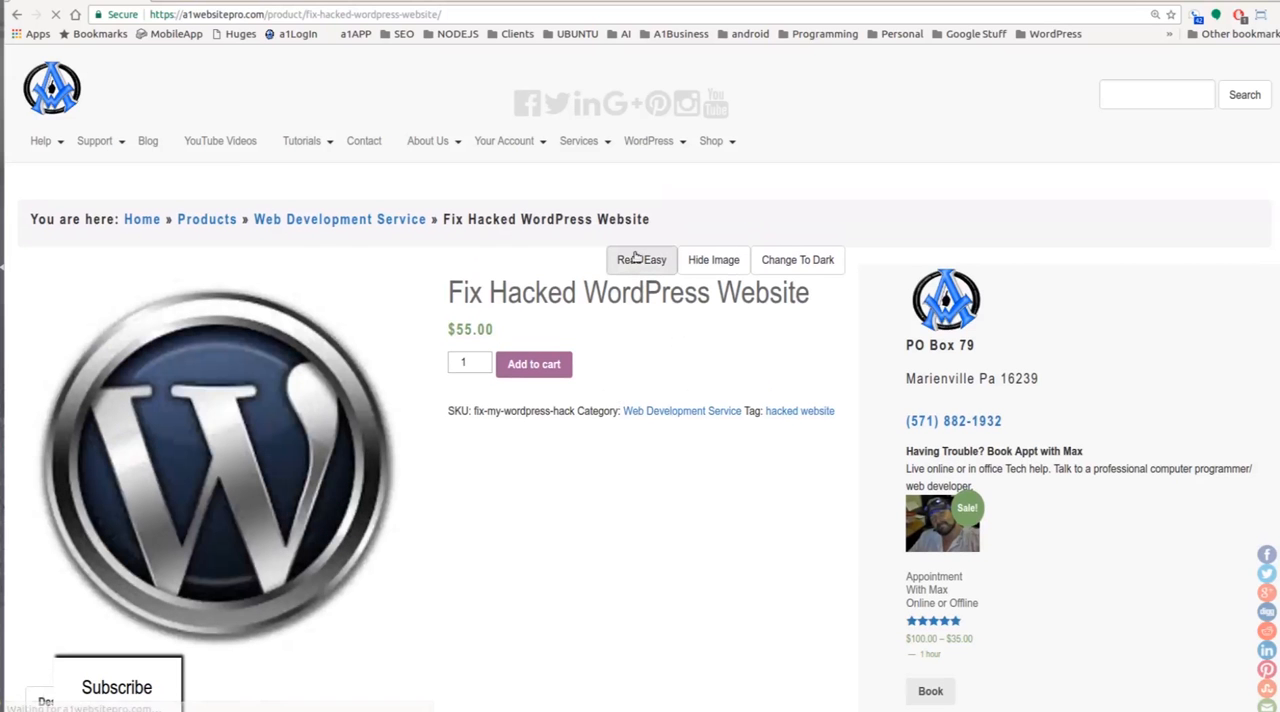
click(640, 260)
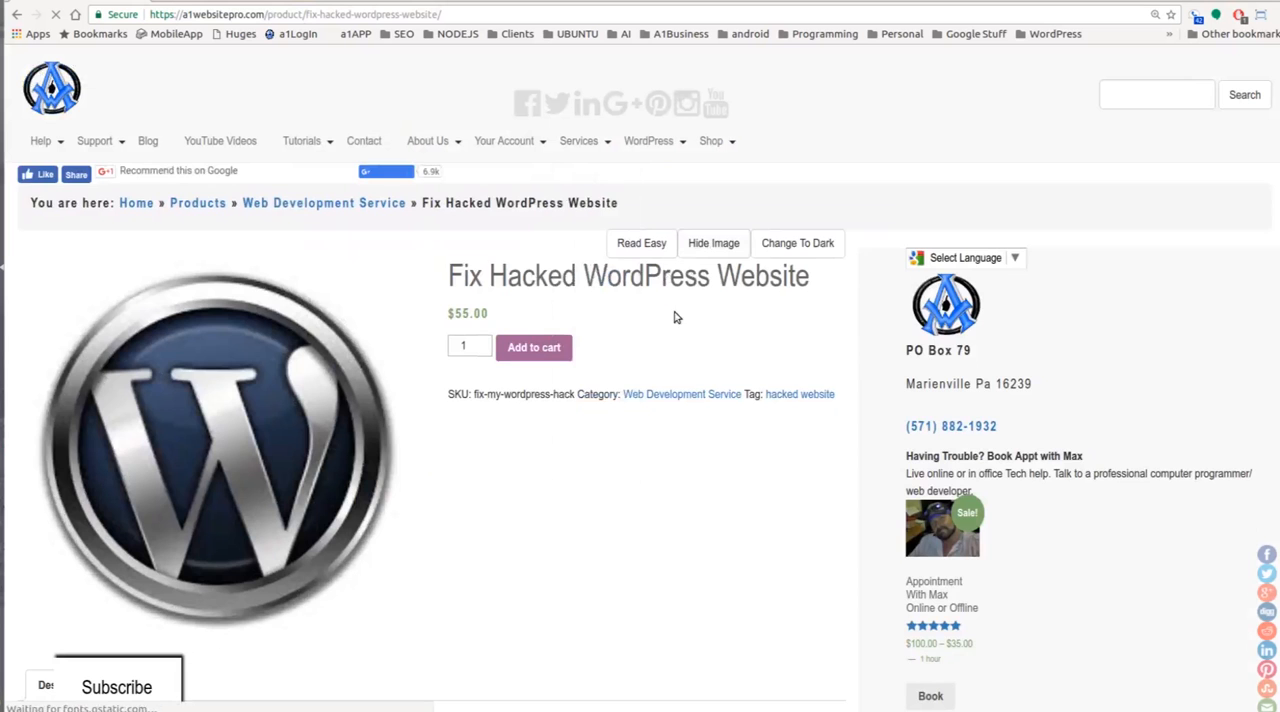
scroll(down, 3)
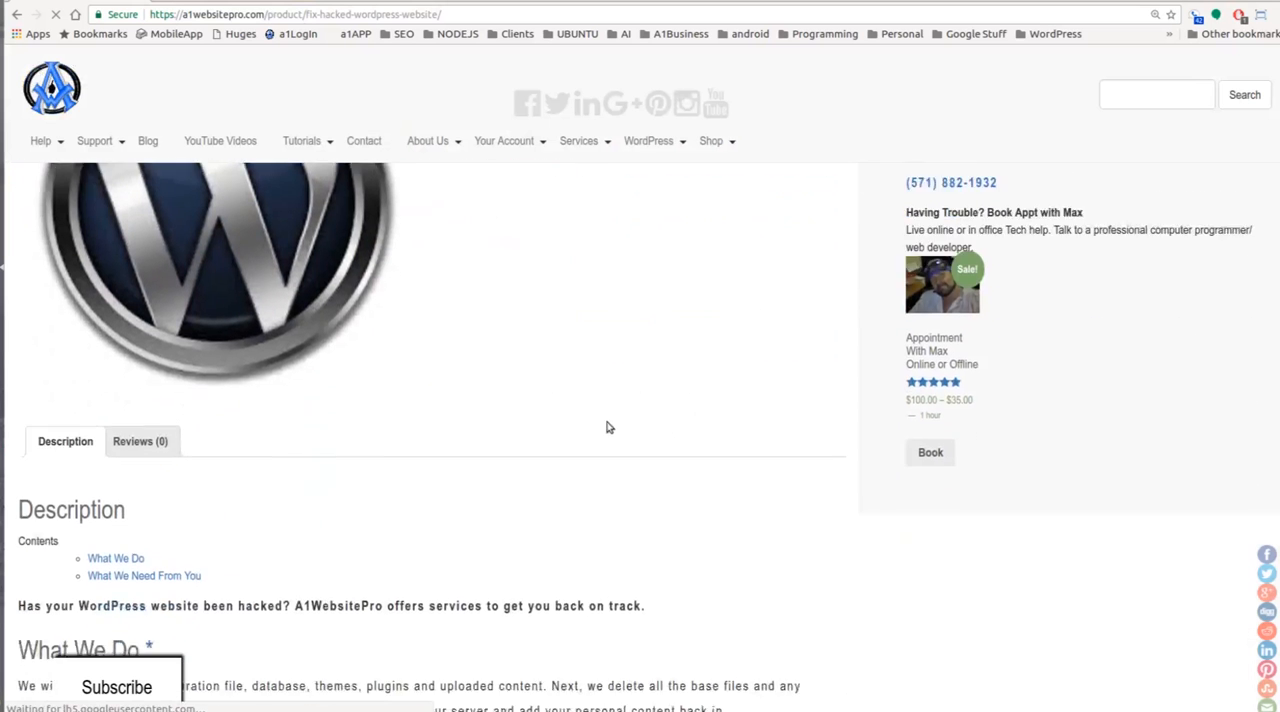
scroll(down, 3)
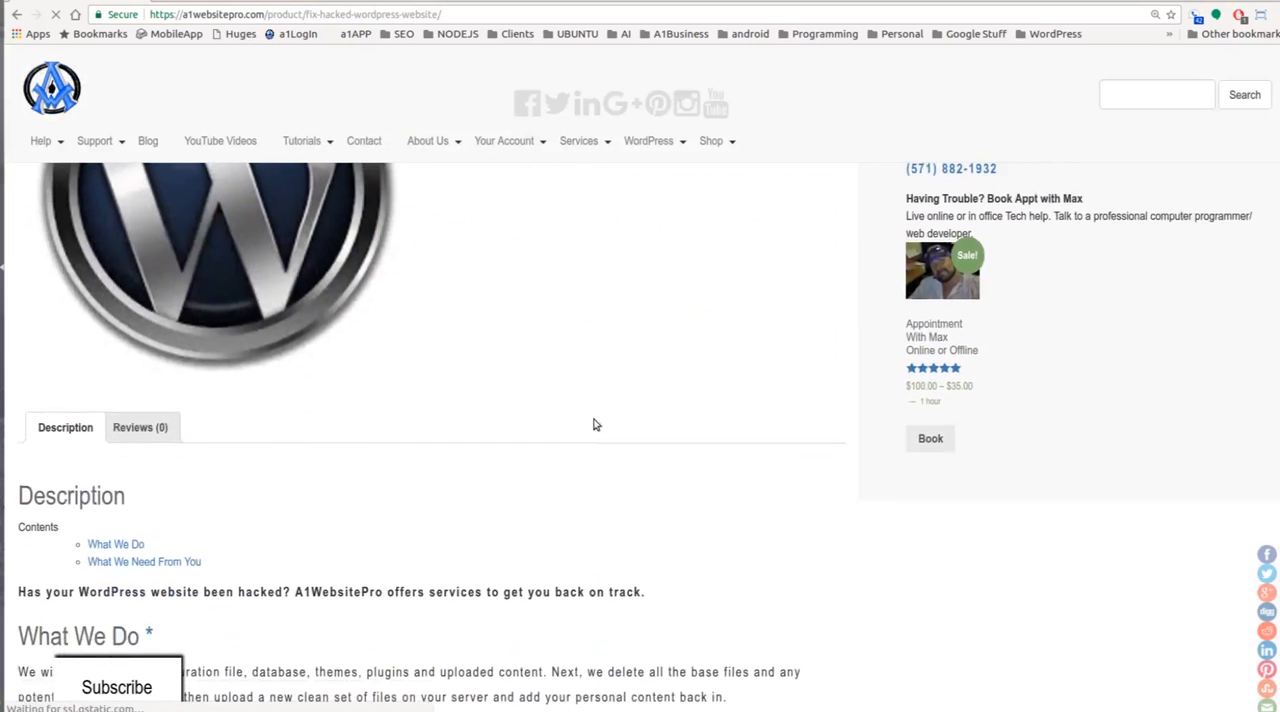
scroll(down, 3)
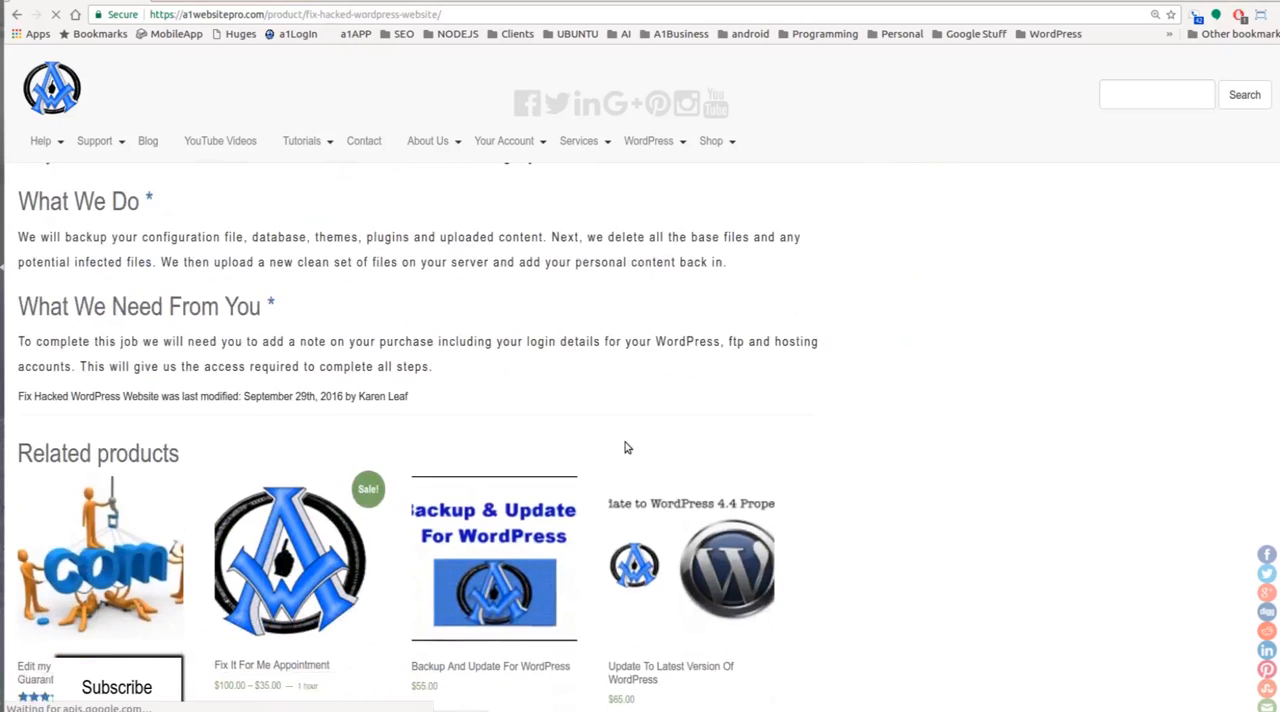
scroll(up, 3)
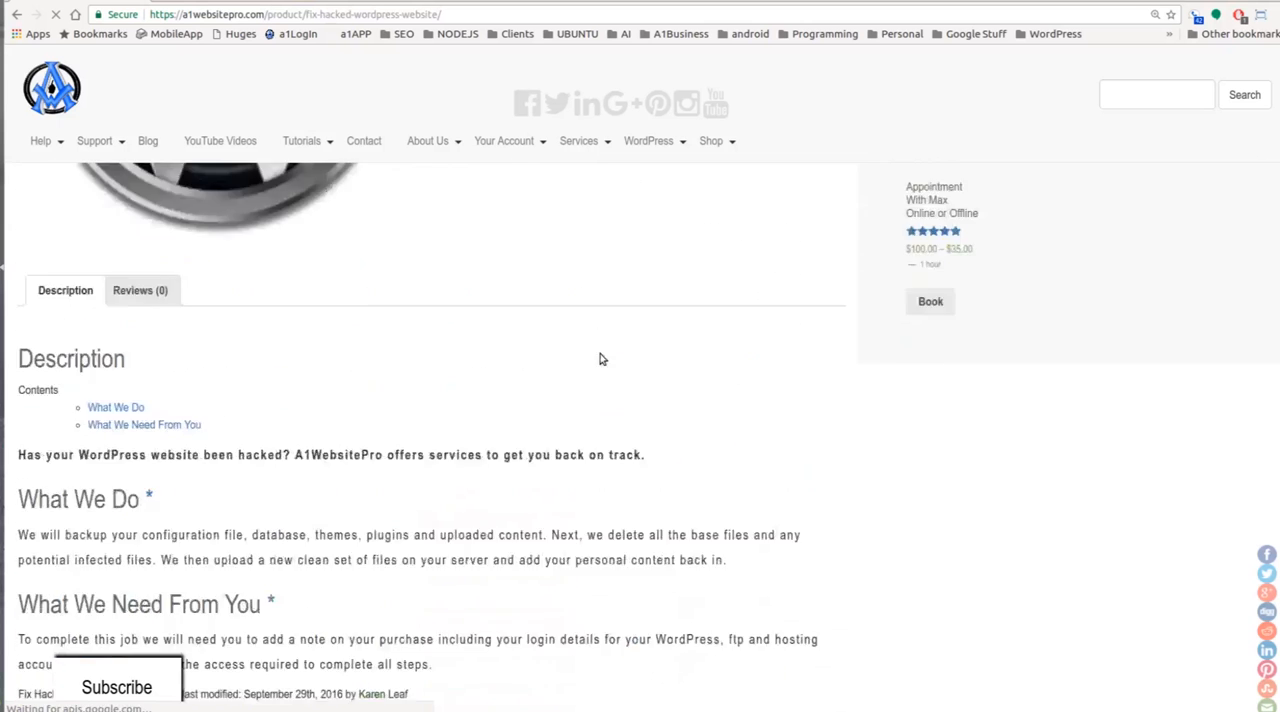
scroll(up, 3)
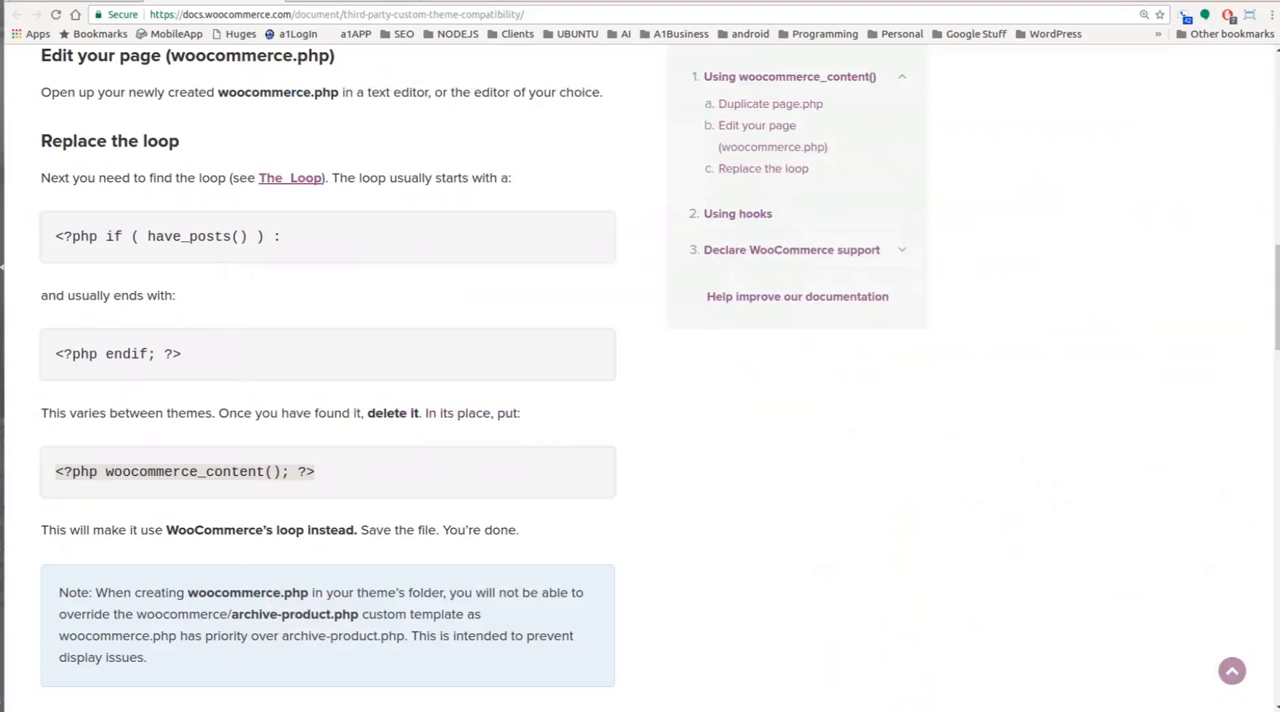
Step: Scroll the docs through Using hooks down to 'Declare WooCommerce support' and 'If all else fails'
scroll(down, 3)
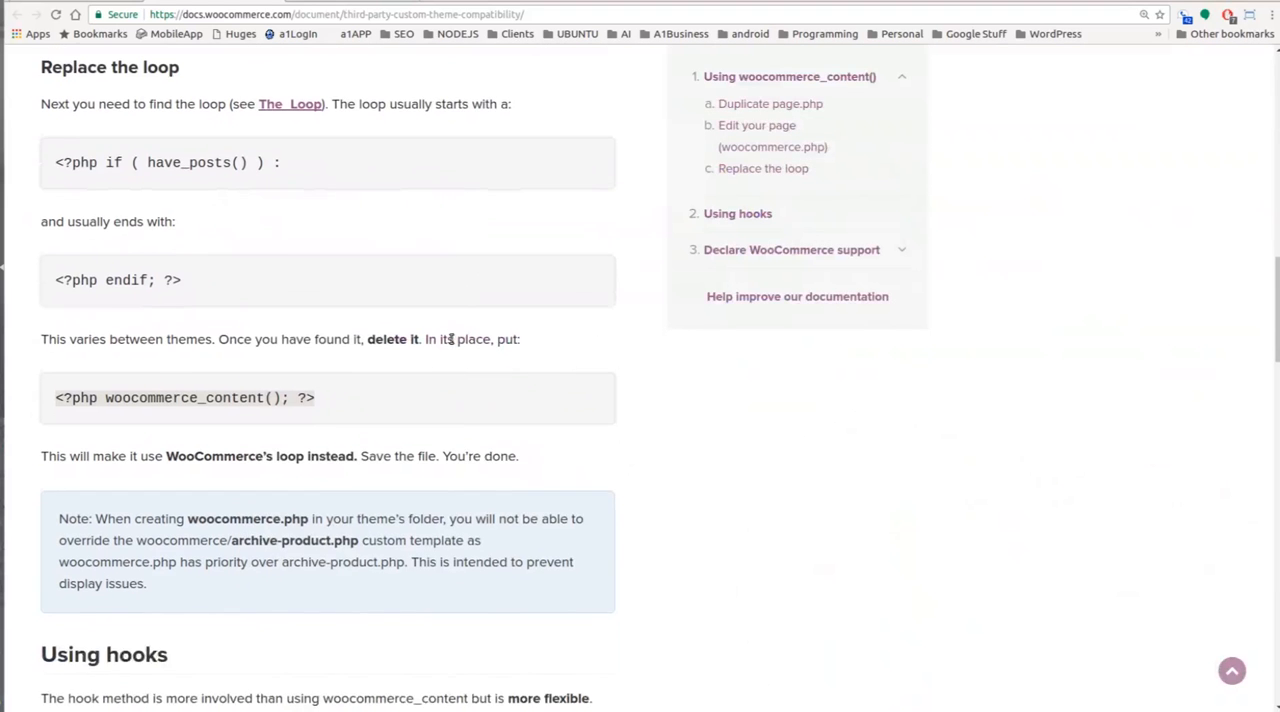
scroll(down, 3)
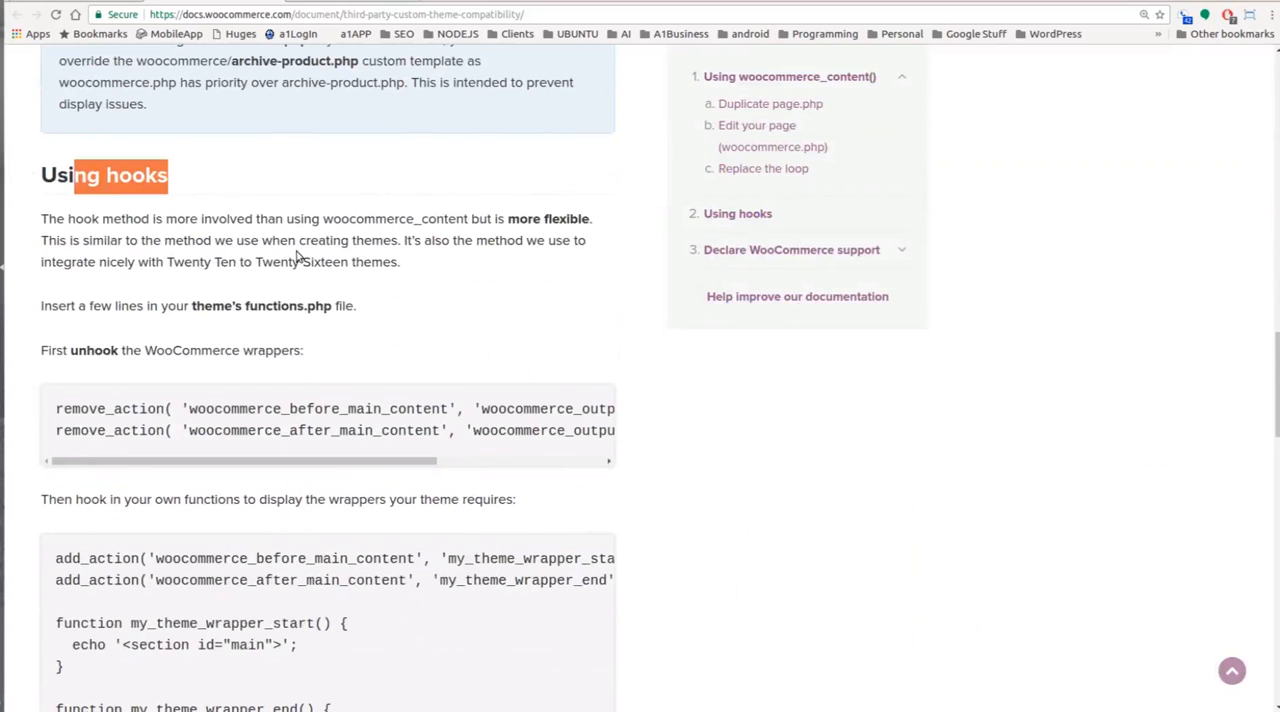
mouse_move(216, 308)
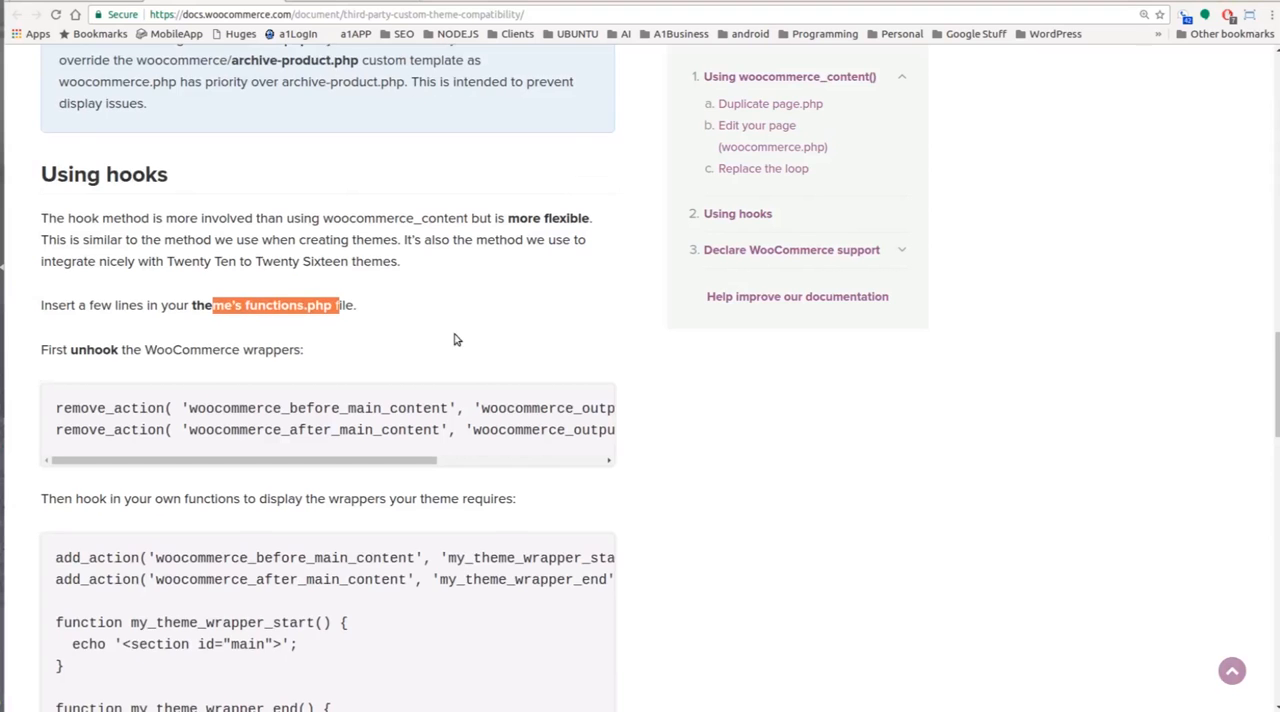
scroll(down, 3)
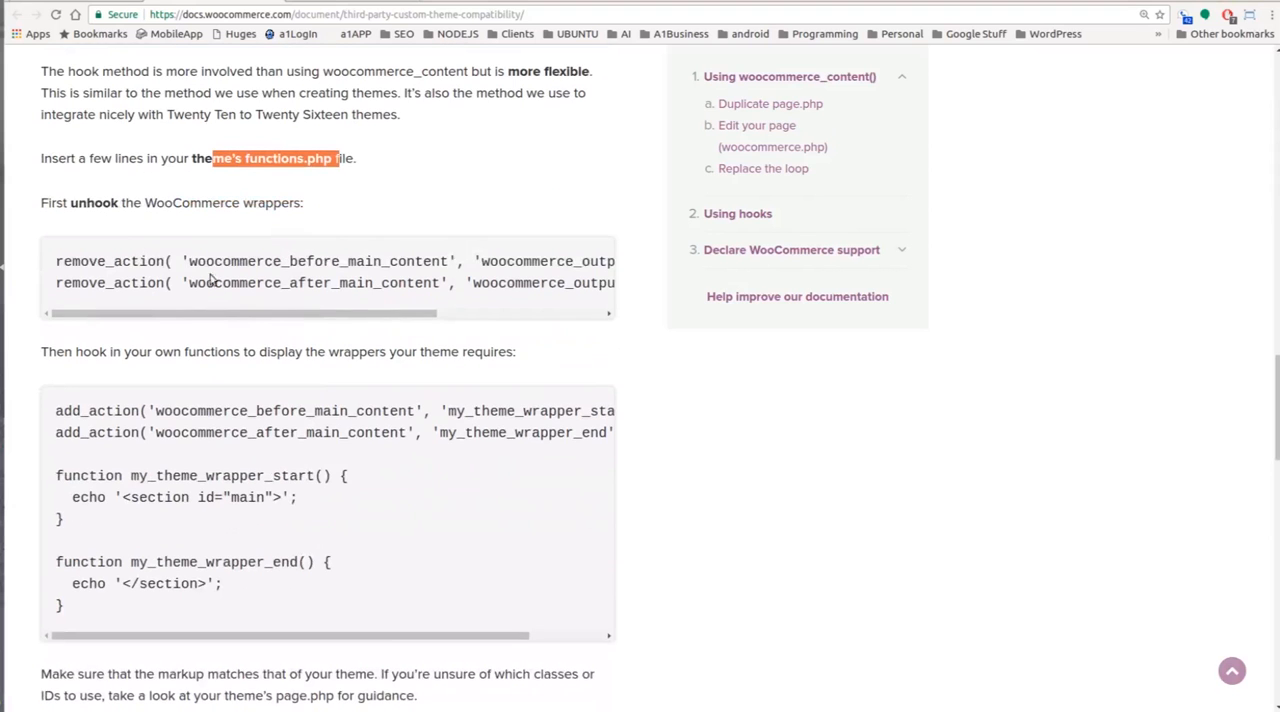
mouse_move(444, 556)
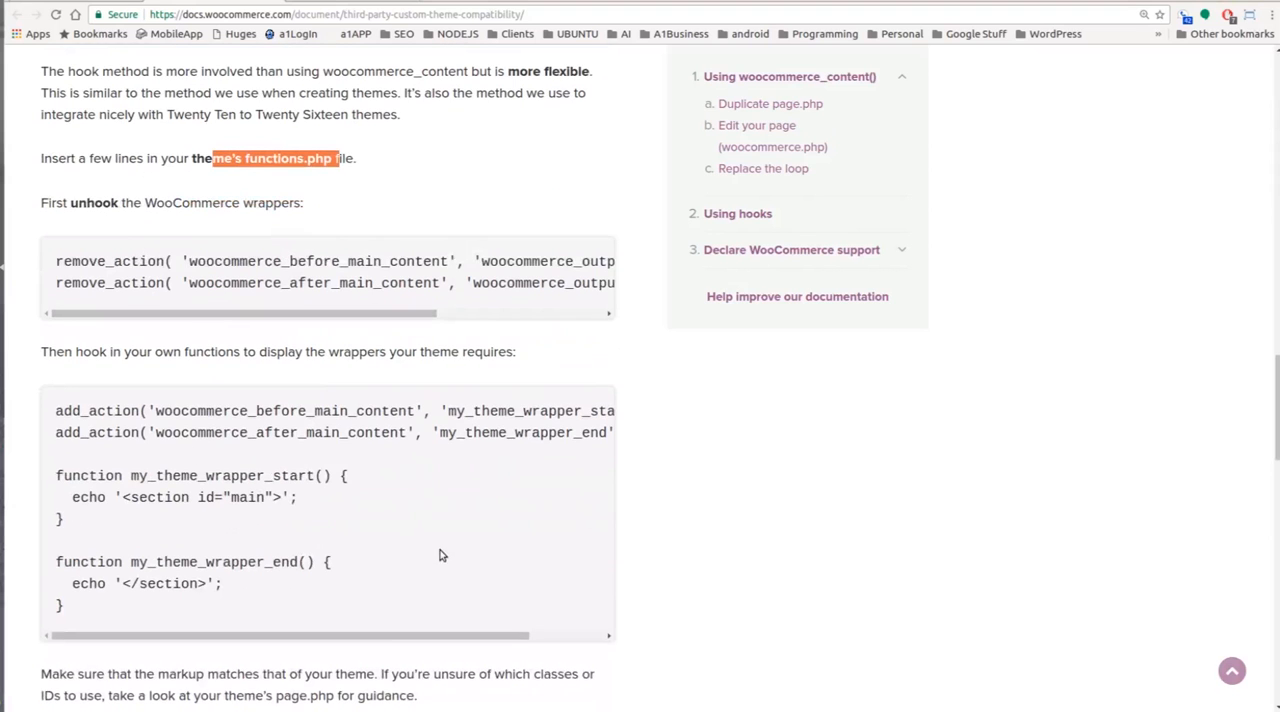
mouse_move(432, 352)
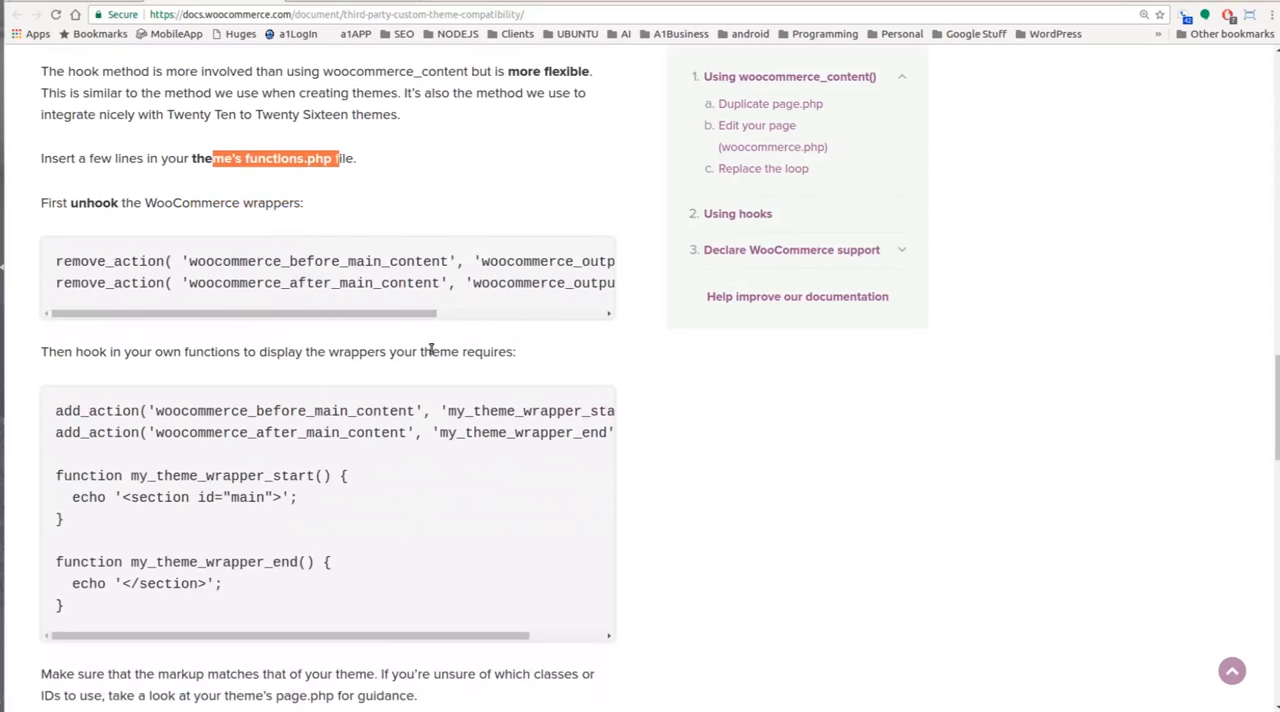
scroll(down, 3)
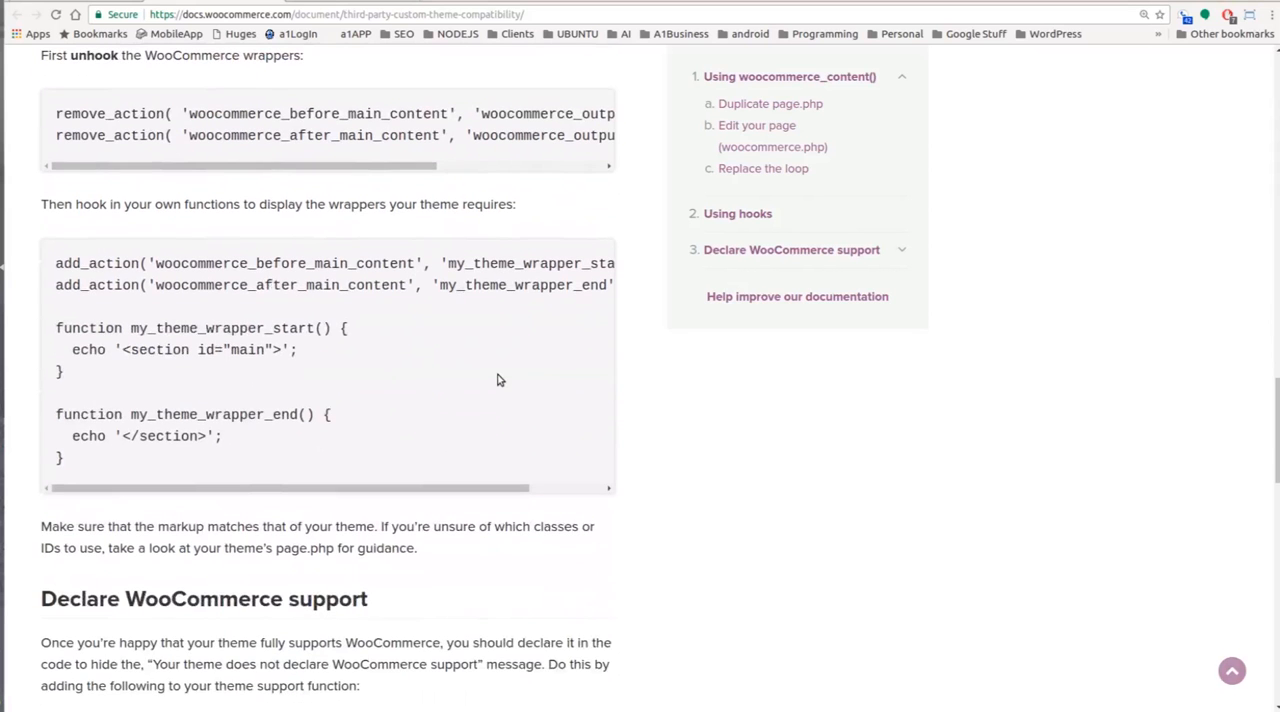
scroll(down, 3)
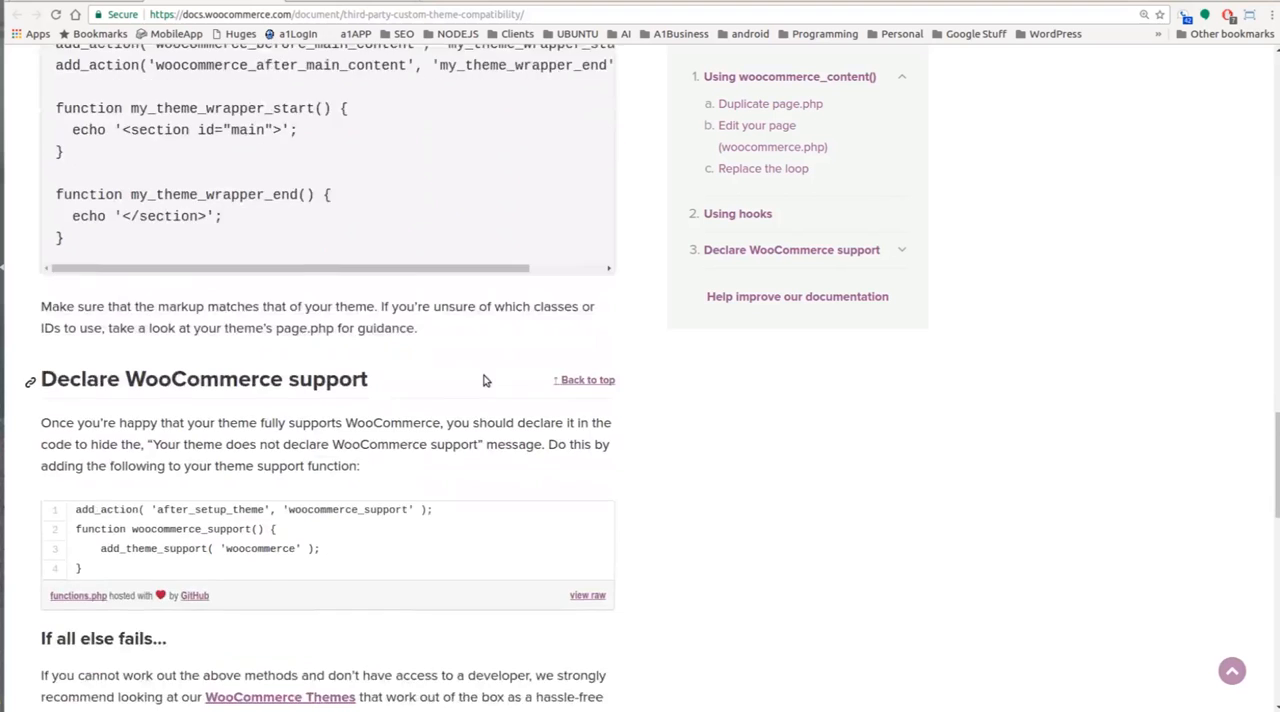
scroll(down, 3)
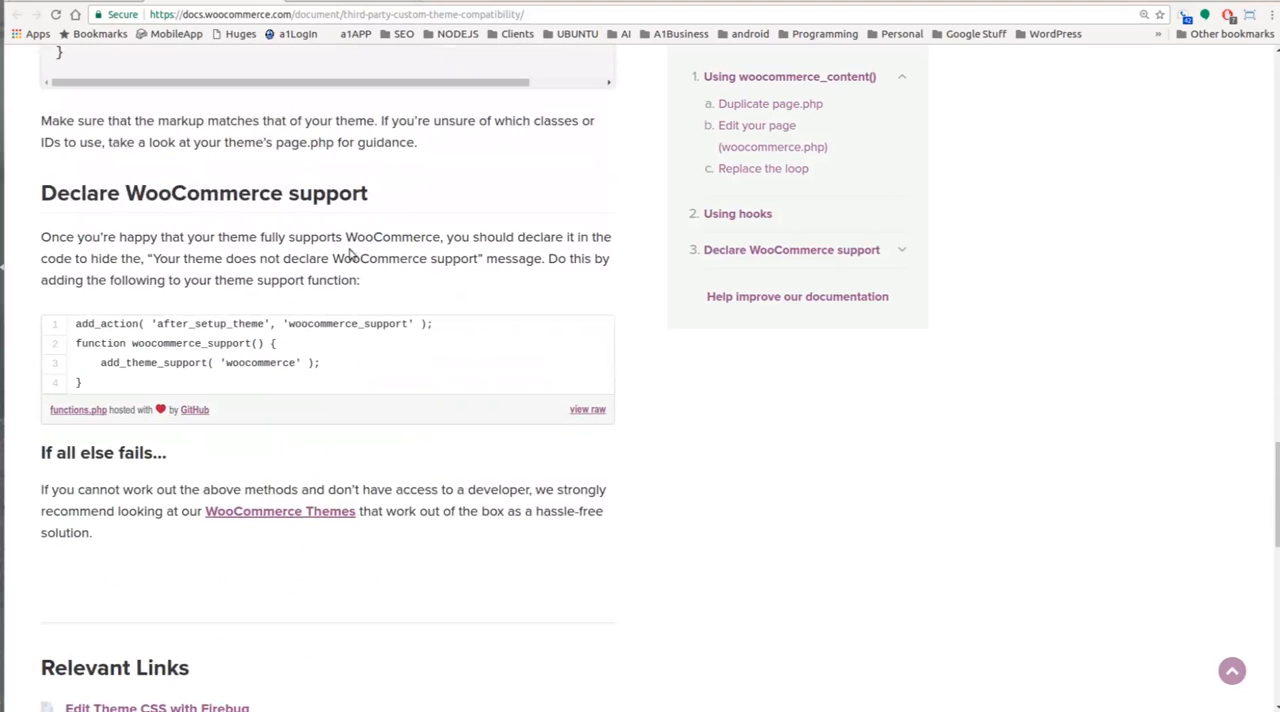
mouse_move(124, 344)
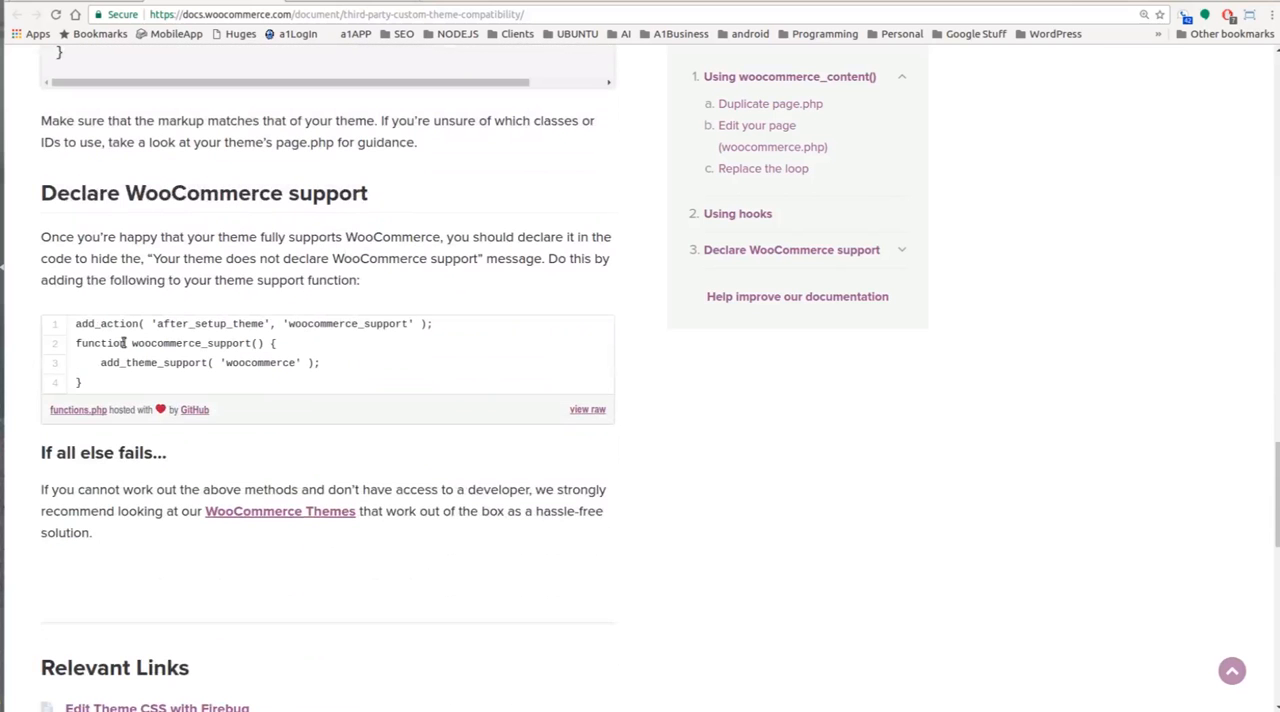
mouse_move(80, 194)
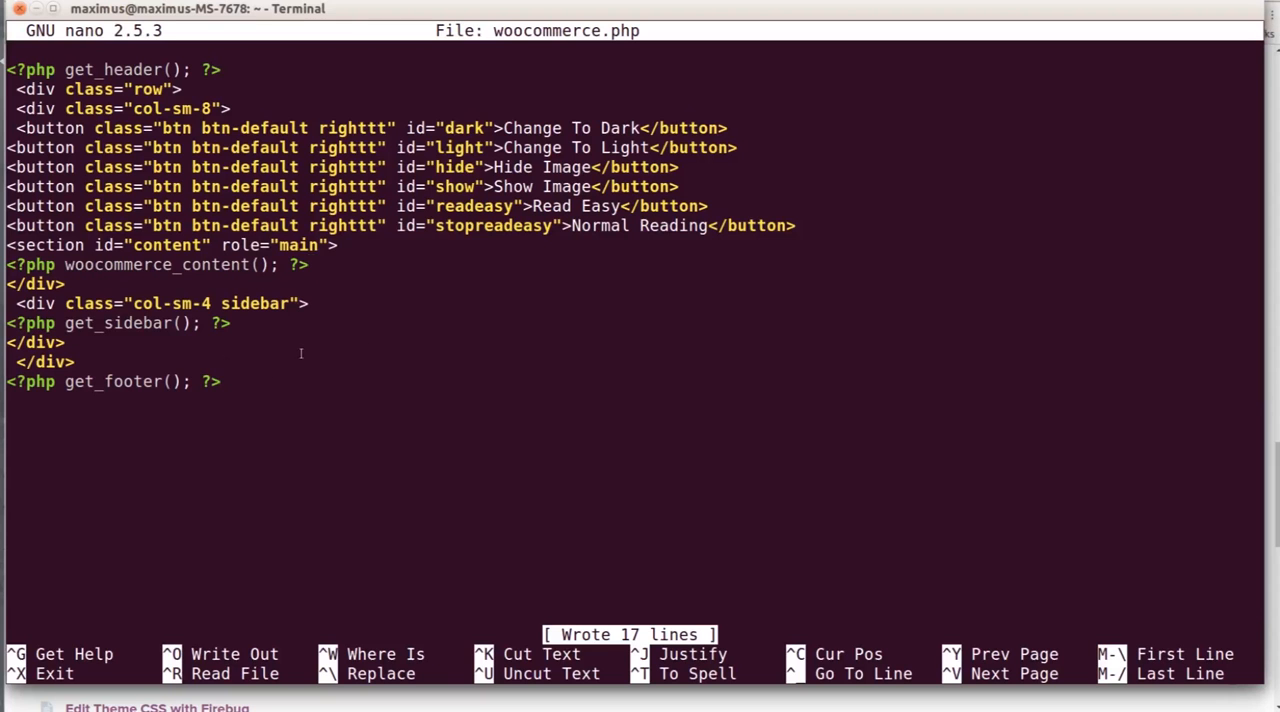
Step: Exit woocommerce.php in nano and open the theme's functions.php for editing
key(ctrl+x)
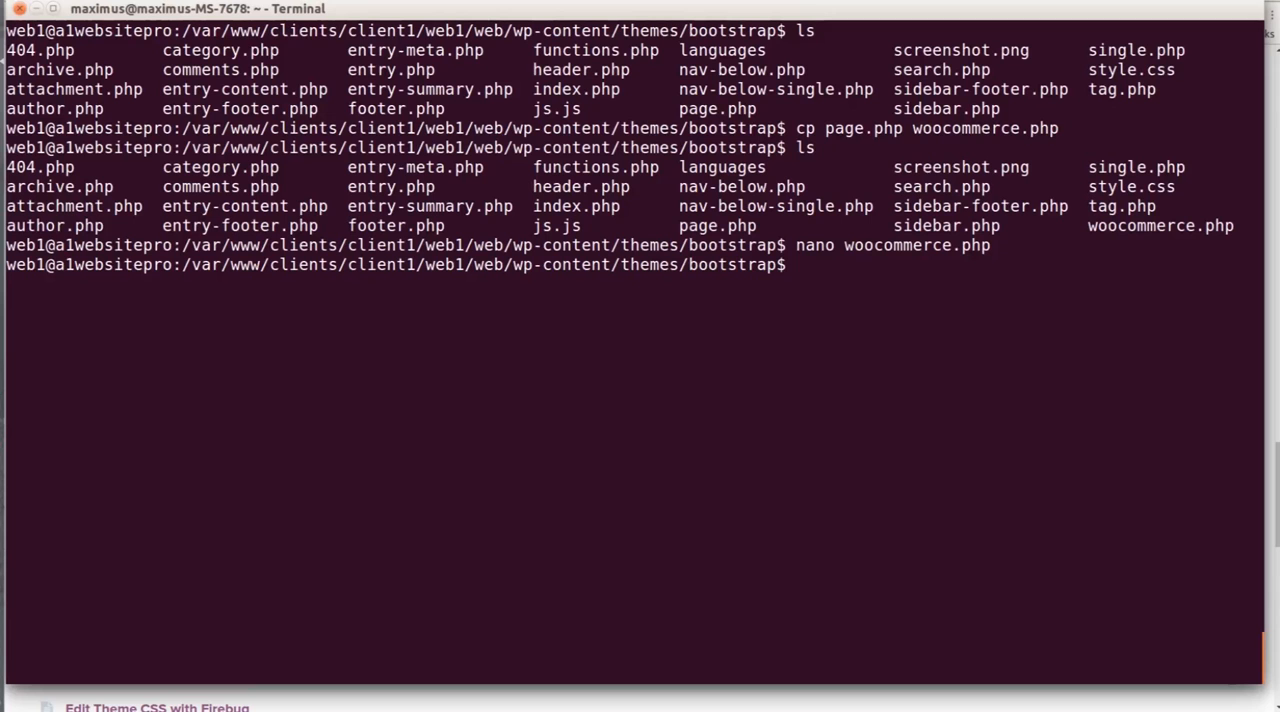
text(nano functions)
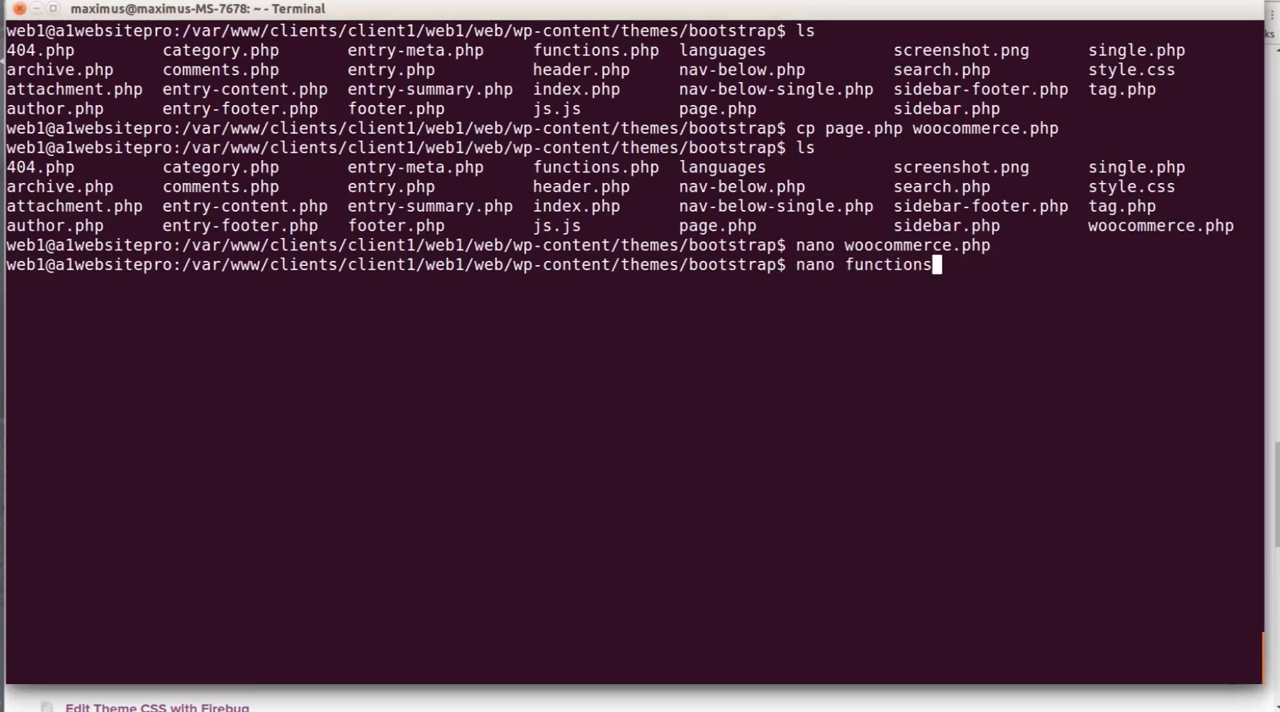
key(Return)
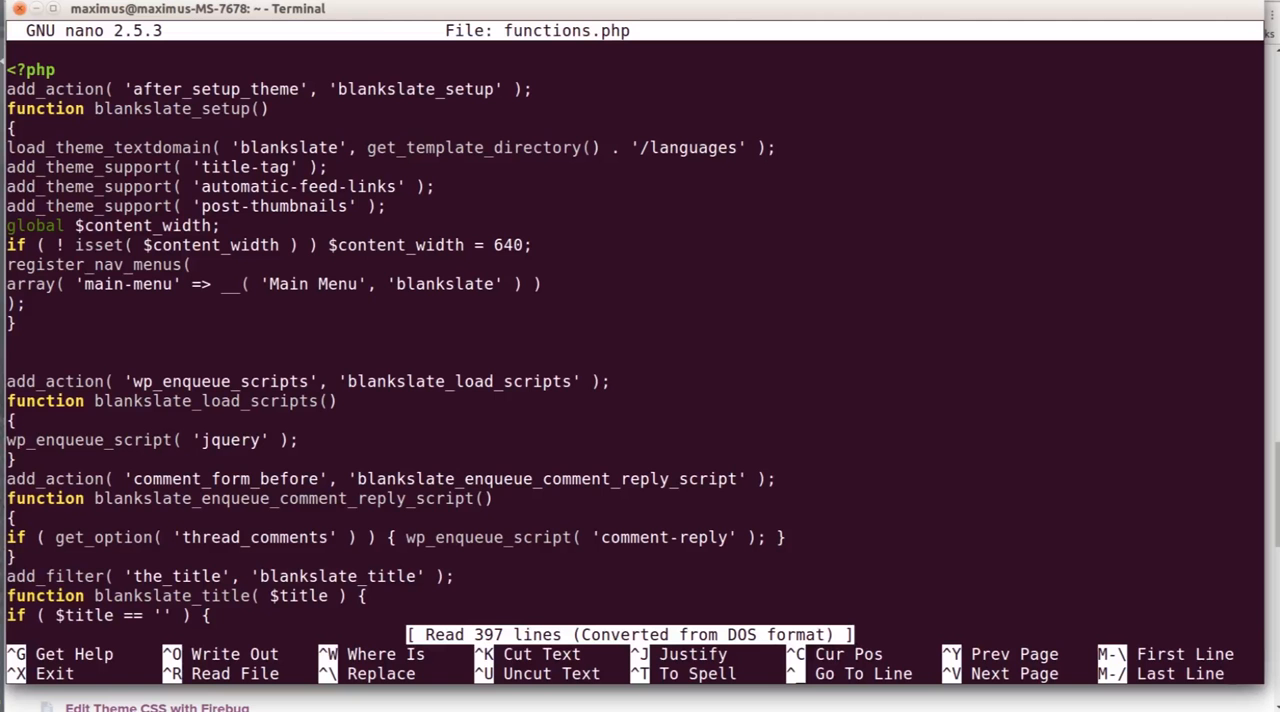
Step: Append add_action('after_setup_theme', 'woocommerce_support') at the end of functions.php and save
scroll(down, 3)
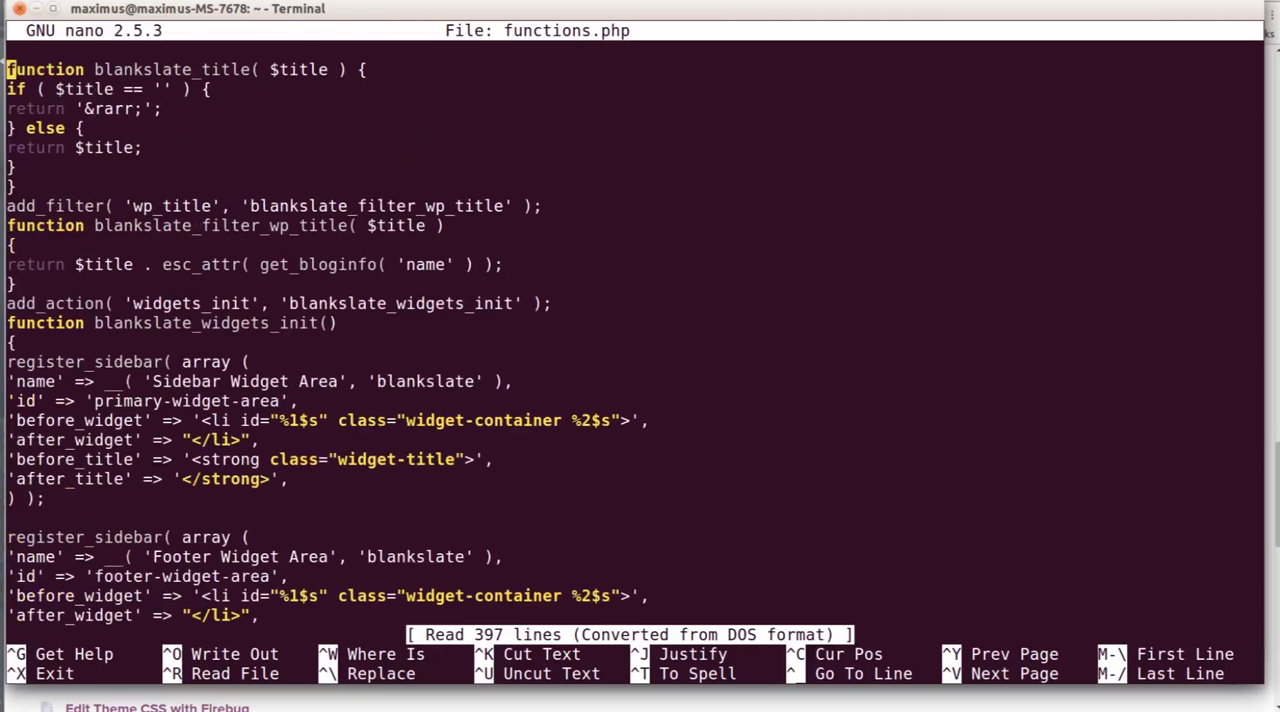
scroll(down, 3)
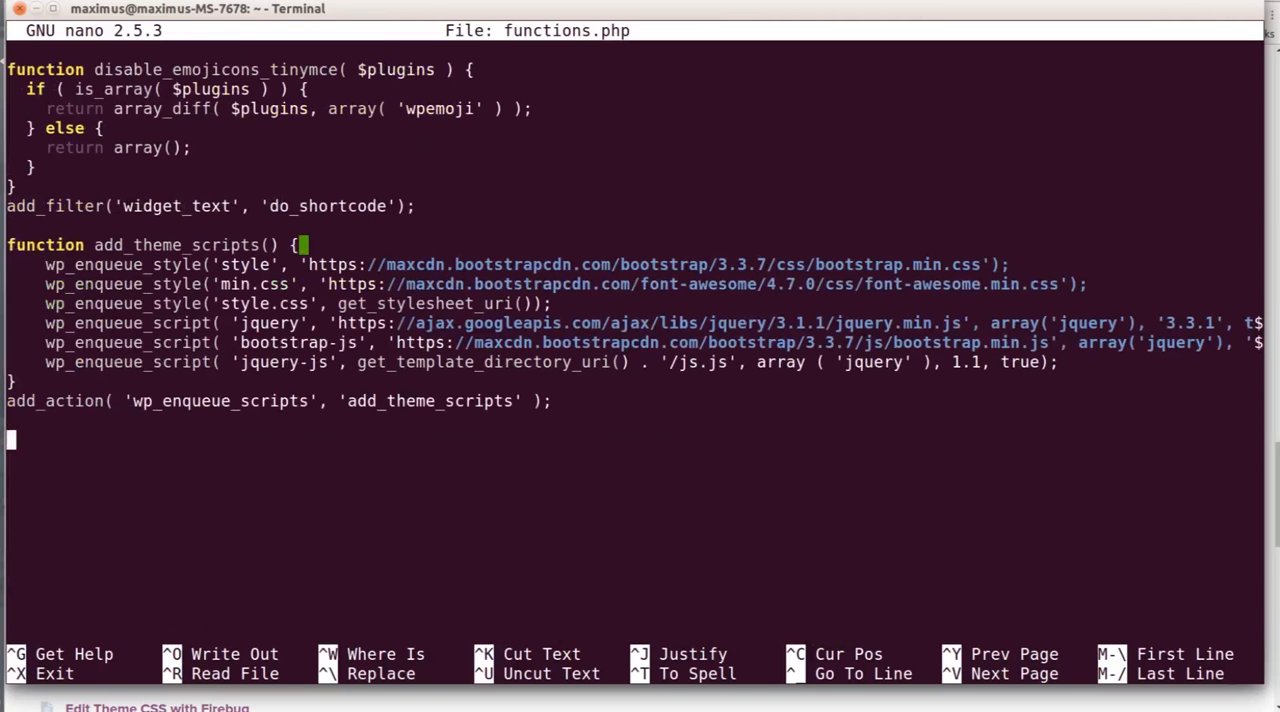
key(Up)
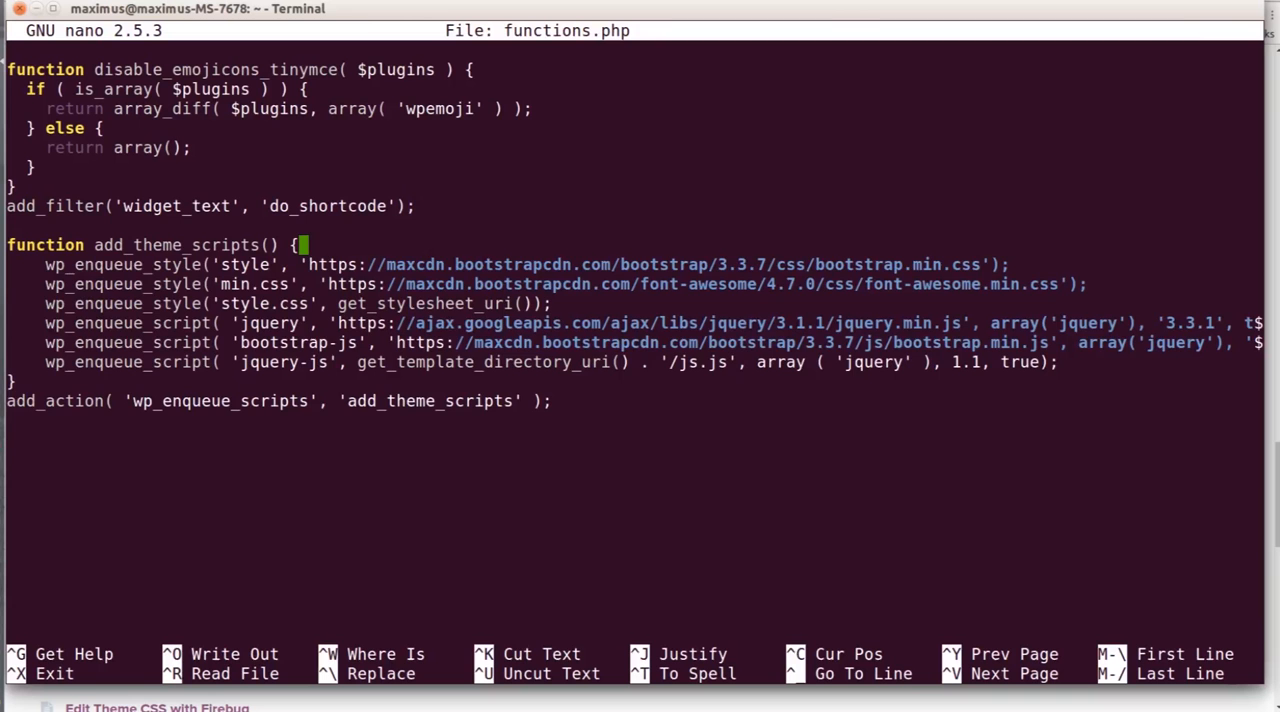
text(add_action( 'after_setup_theme', 'woocommerce_support' );)
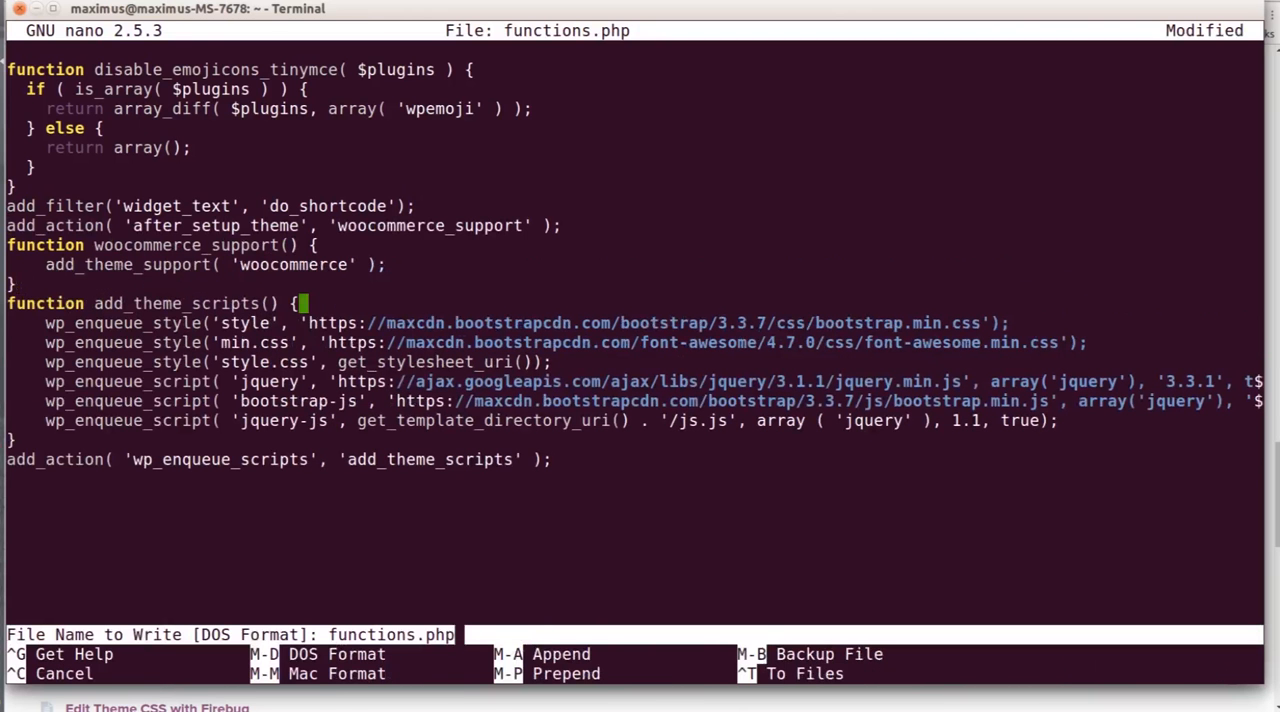
key(Return)
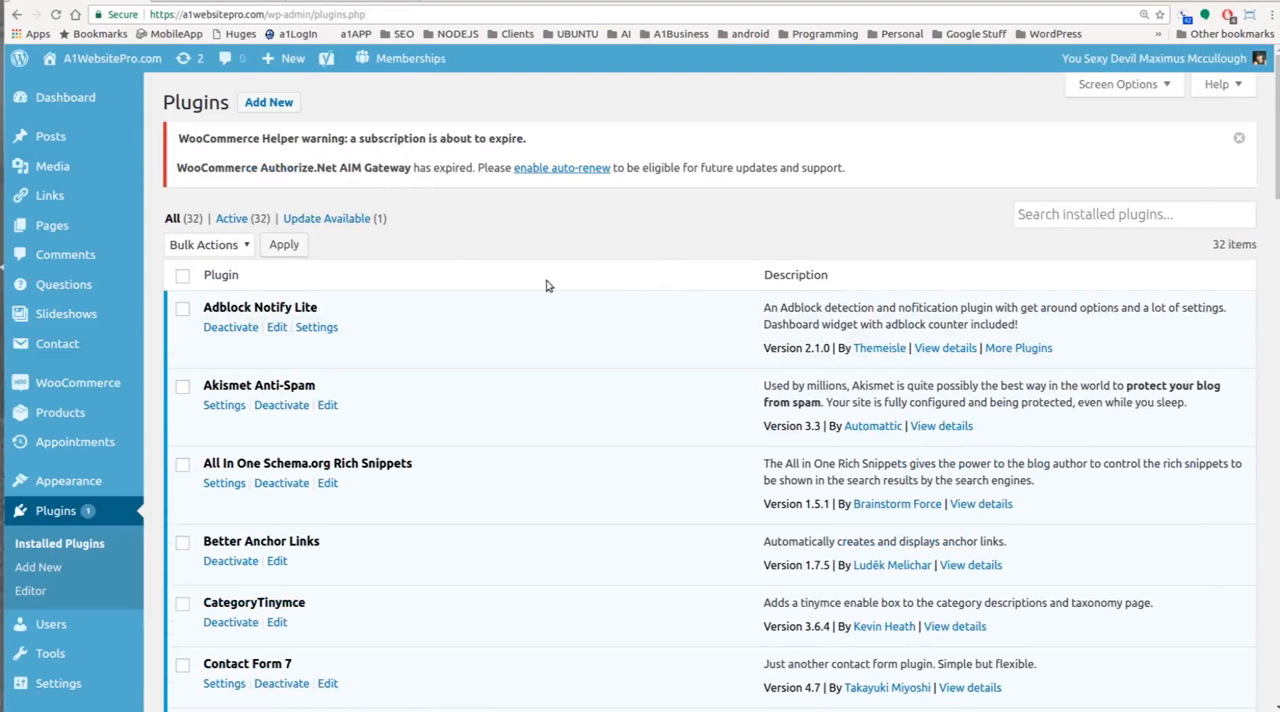
mouse_move(640, 262)
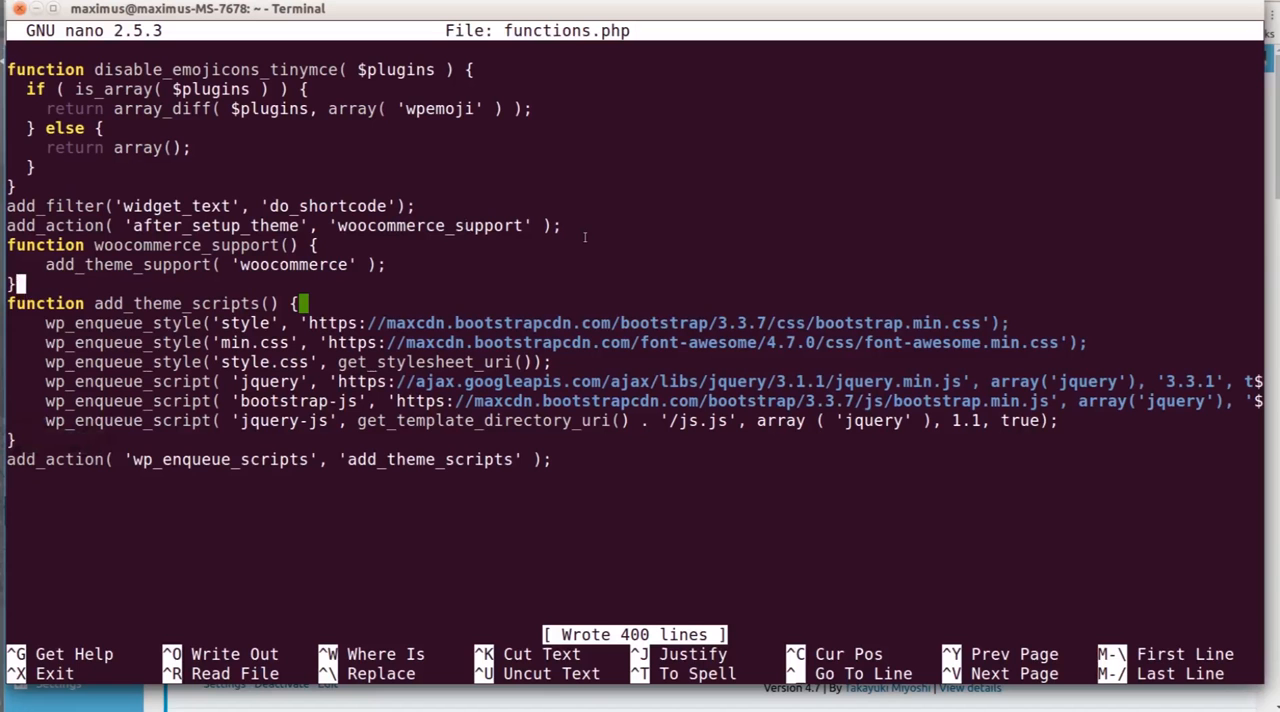
mouse_move(544, 272)
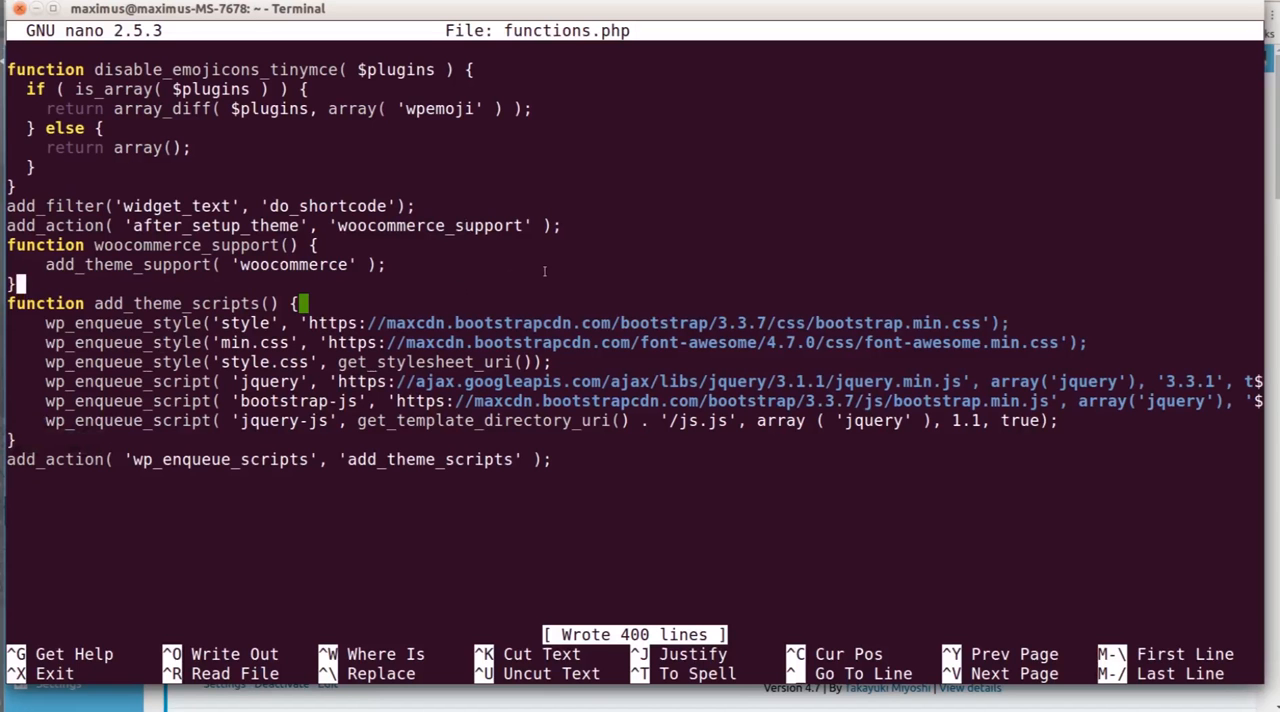